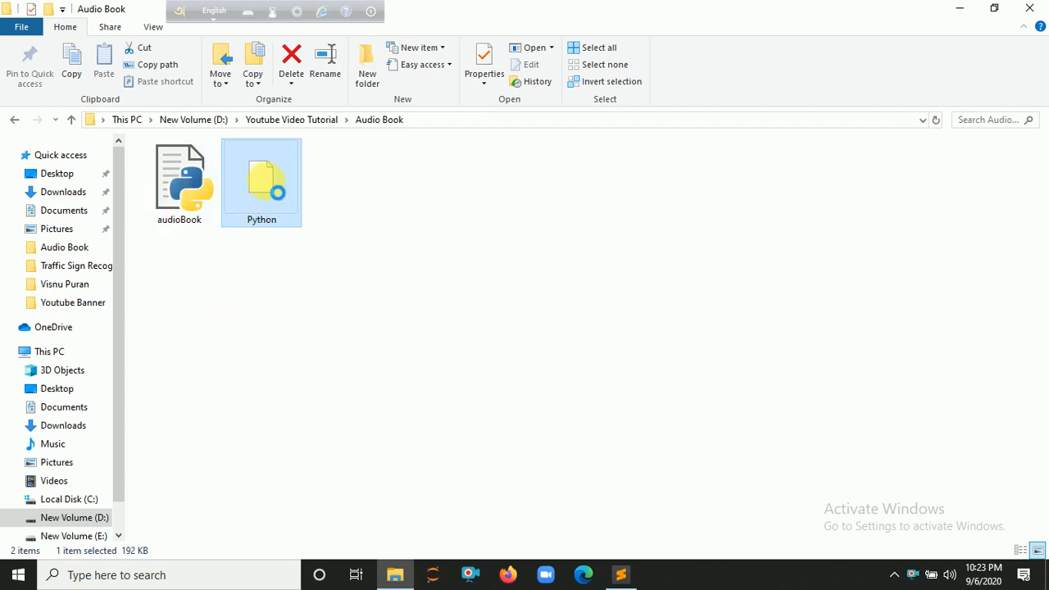
Step: Open Python.pdf in a maximized Microsoft Edge and scroll through its 'What is Python?' page
{"action": "right_click", "coordinate": [261, 180]}
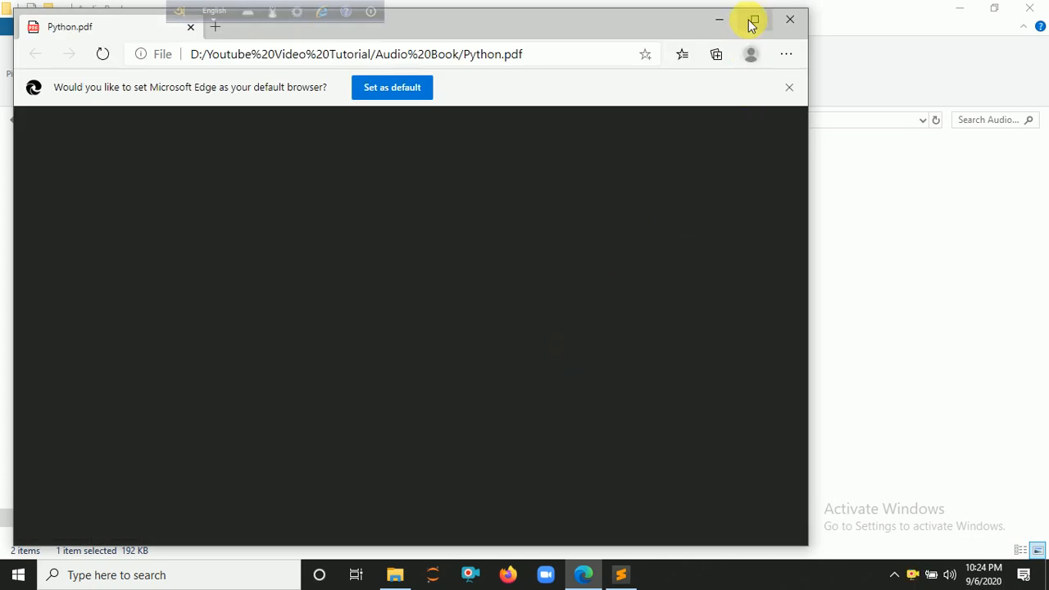
{"action": "left_click", "coordinate": [752, 19]}
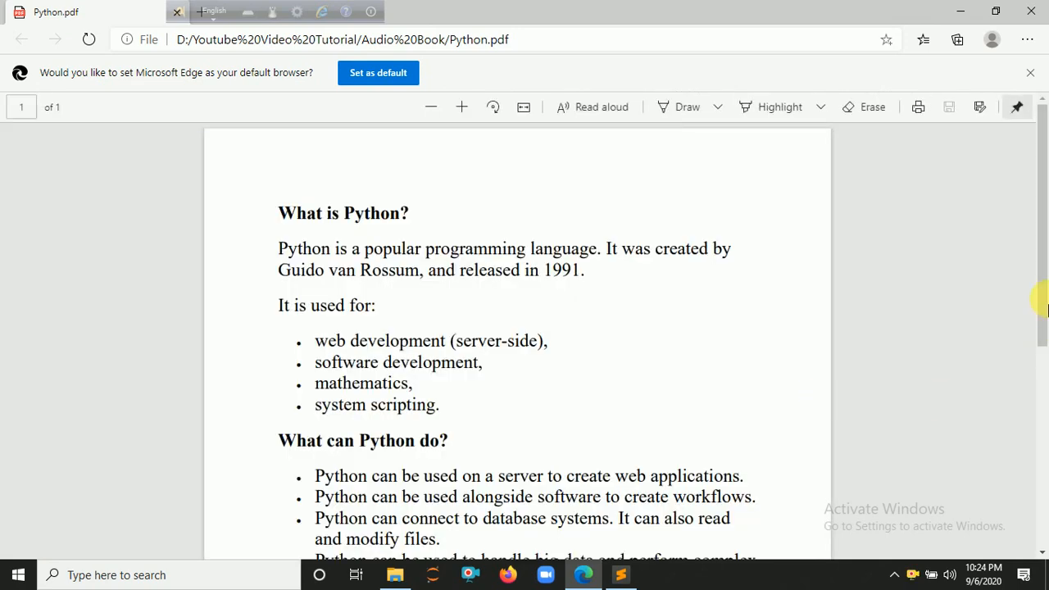
{"action": "scroll", "scroll_direction": "down", "scroll_amount": 3}
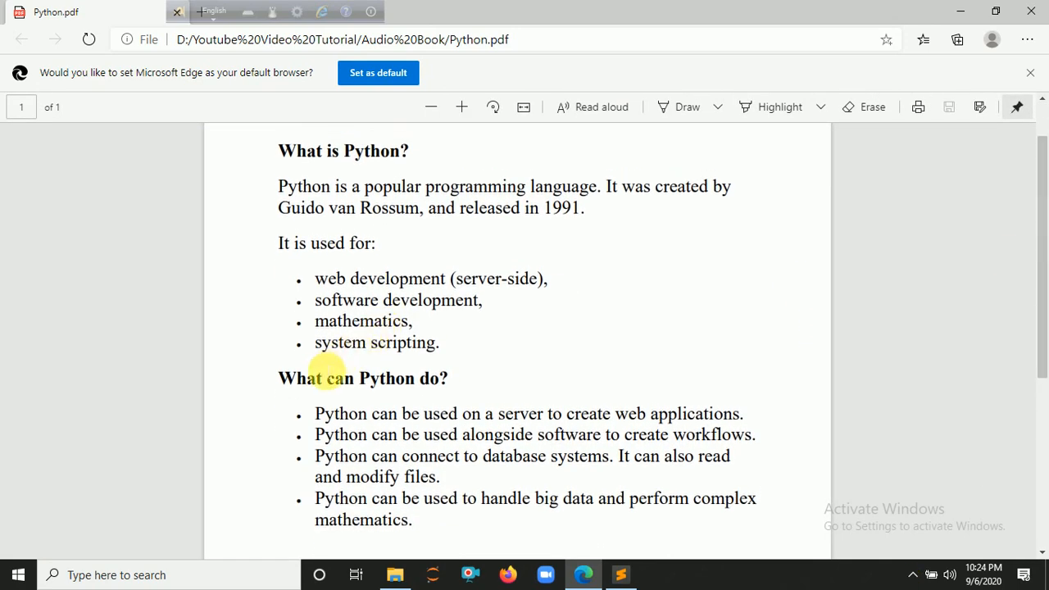
{"action": "mouse_move", "coordinate": [680, 239]}
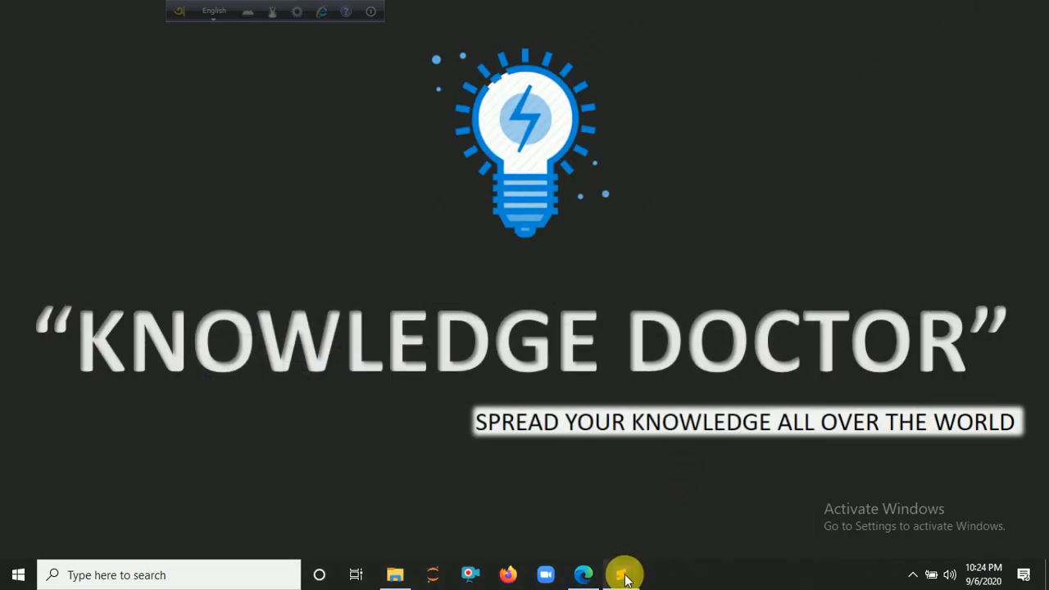
Step: Write 'import PyPDF2' and 'from win32com.client import Dispatch' at the top of audioBook.py
{"action": "left_click", "coordinate": [621, 573]}
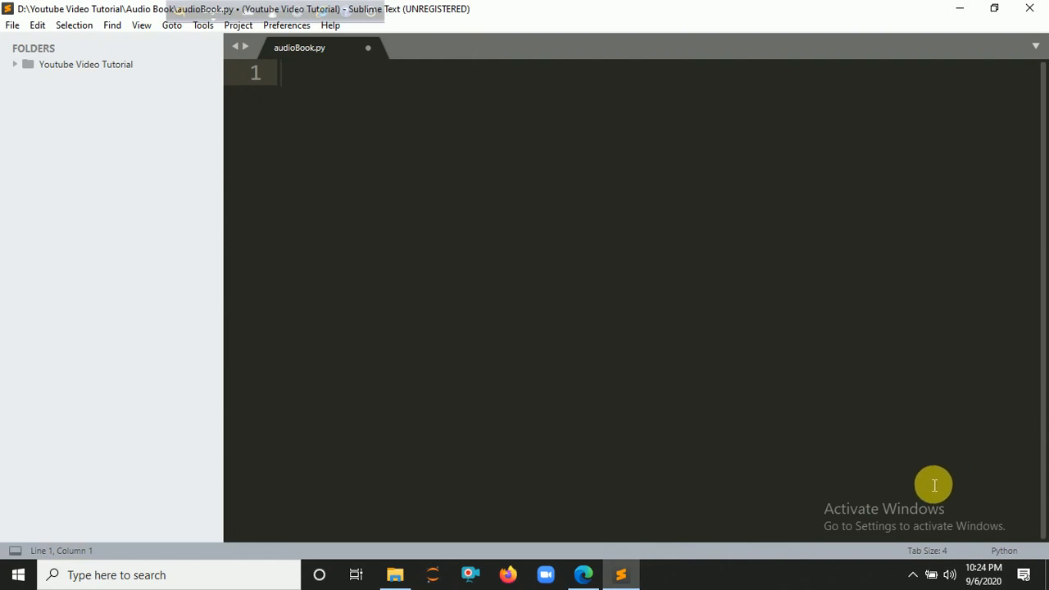
{"action": "mouse_move", "coordinate": [303, 108]}
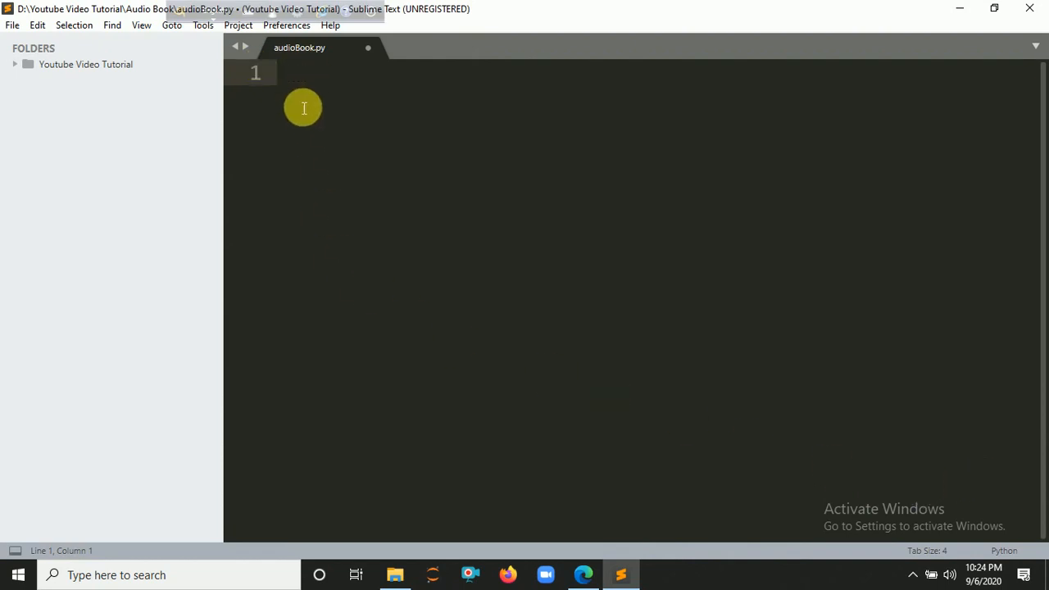
{"action": "mouse_move", "coordinate": [350, 146]}
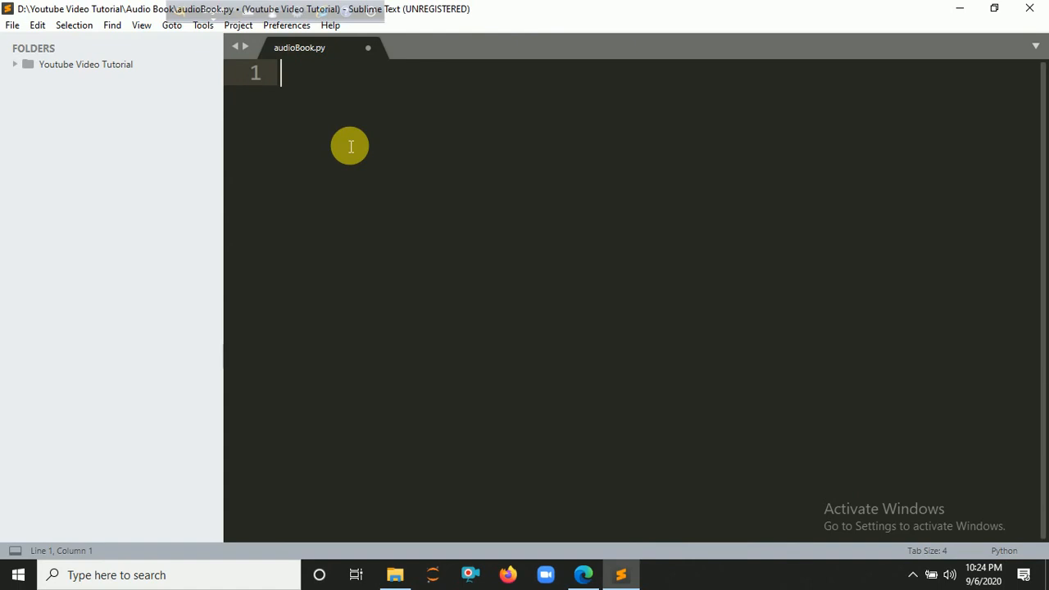
{"action": "type", "text": "import Py"}
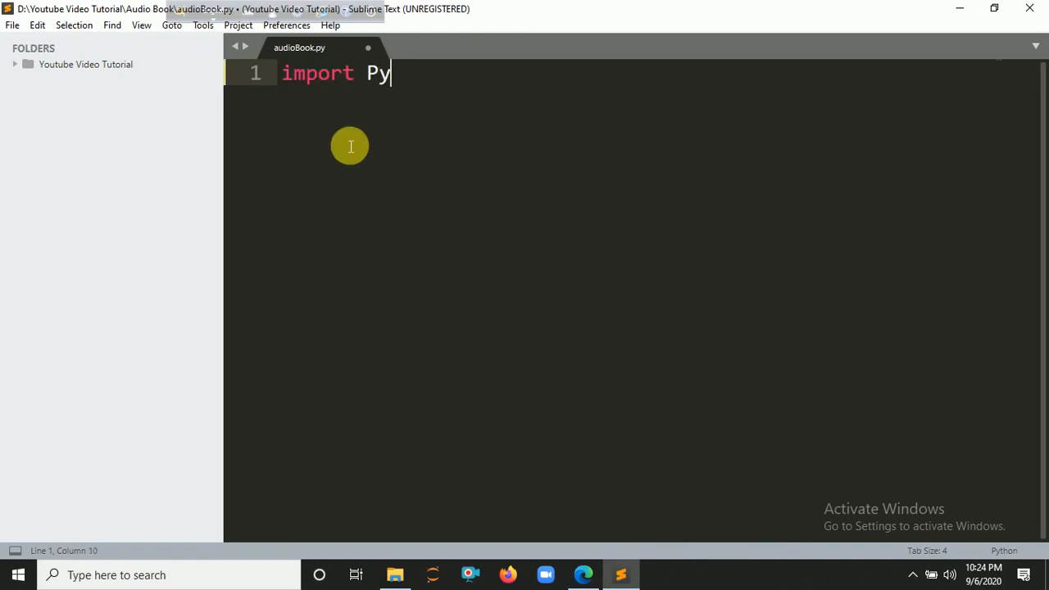
{"action": "type", "text": "PDF2"}
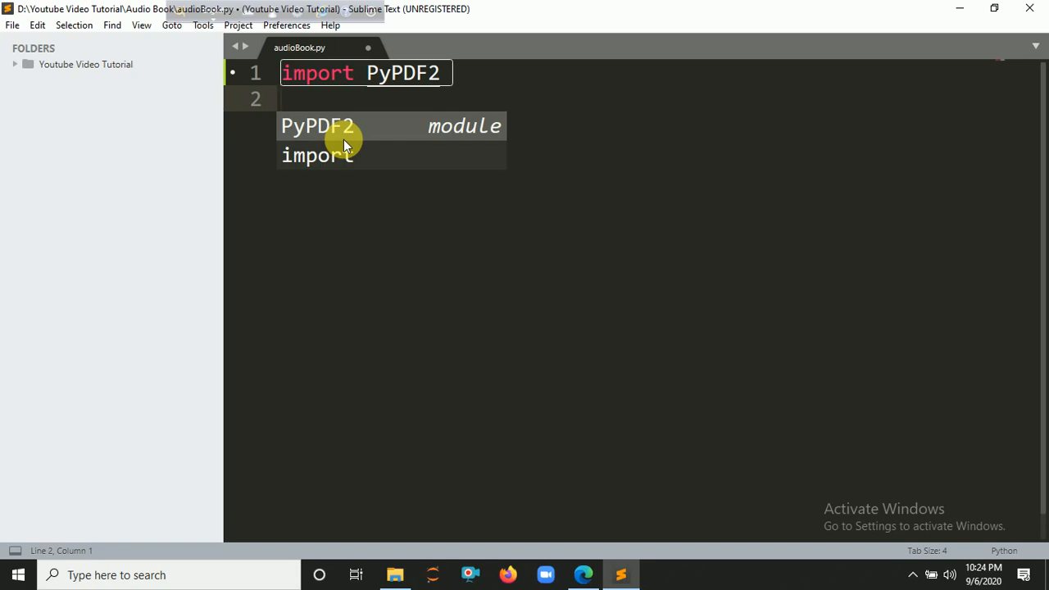
{"action": "type", "text": "from"}
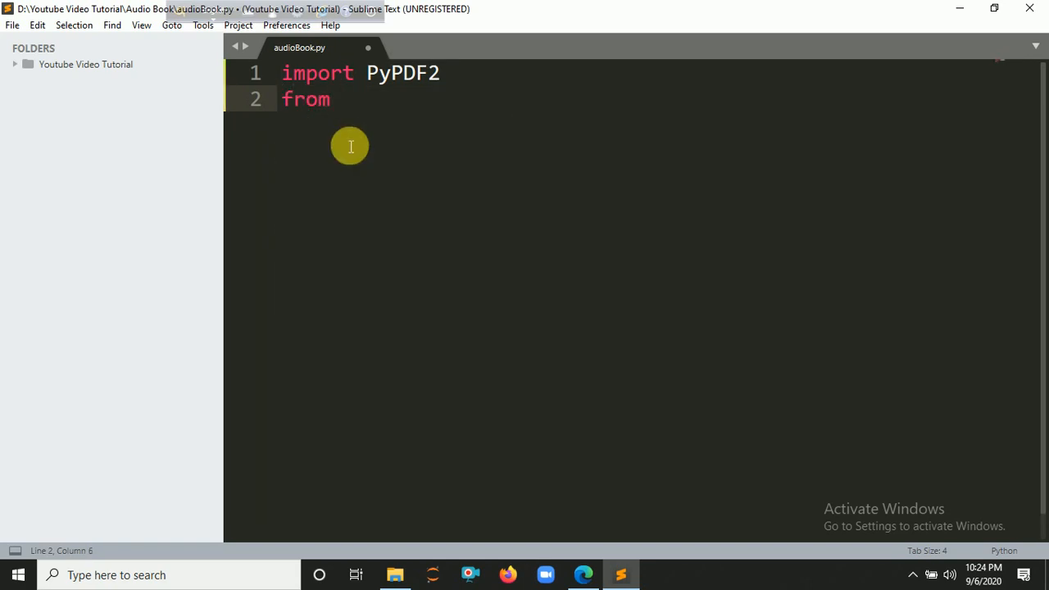
{"action": "type", "text": "win32com"}
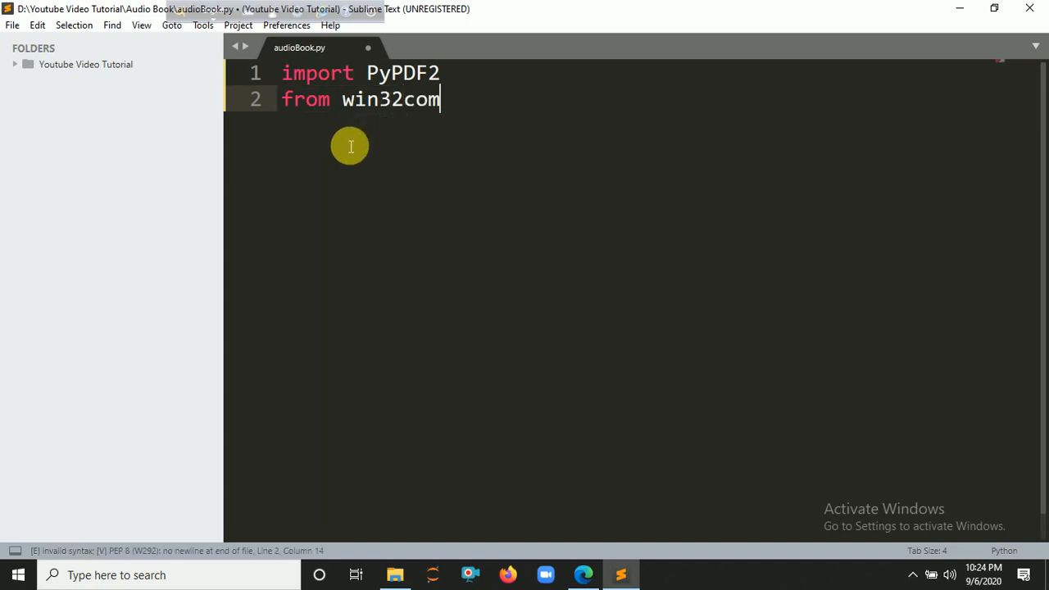
{"action": "type", "text": ".client"}
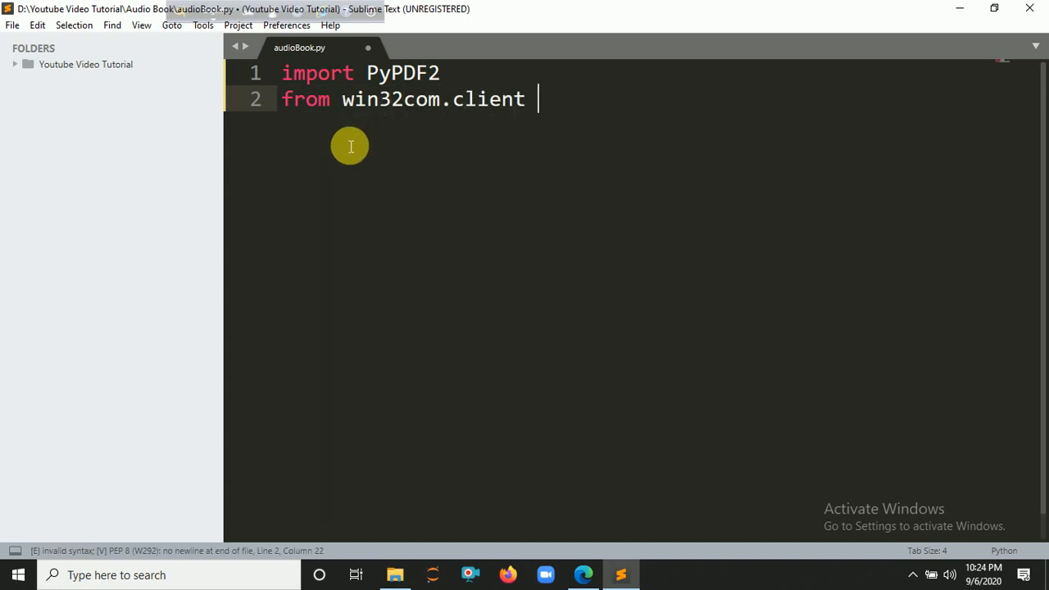
{"action": "type", "text": "import Dispatch"}
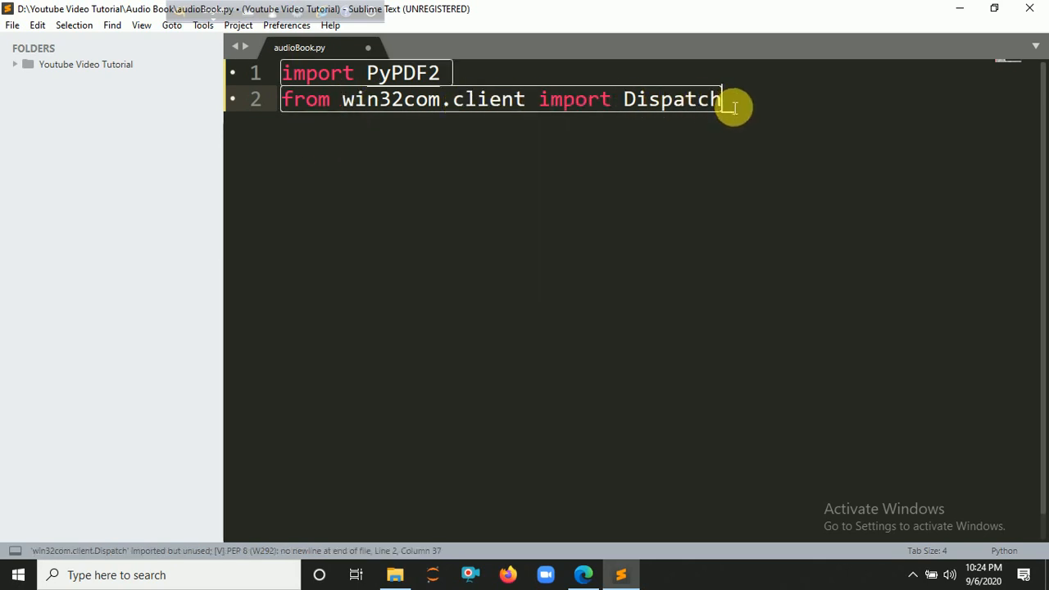
{"action": "key", "text": "Enter"}
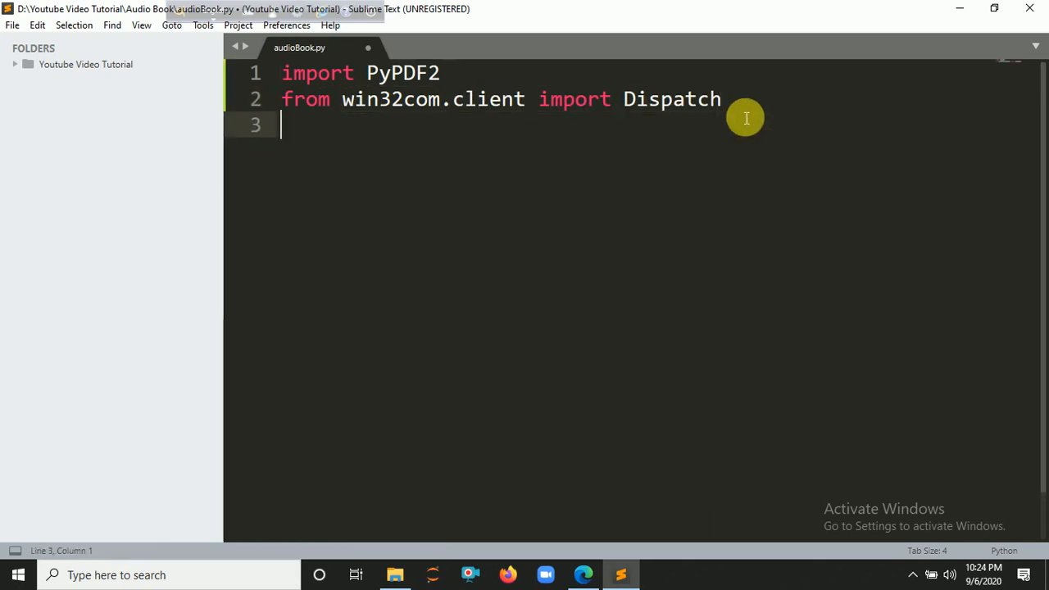
Step: Add book="Python.pdf" and pdfReader=PyPDF2.PdfFileReader(book) to audioBook.py
{"action": "key", "text": "Enter"}
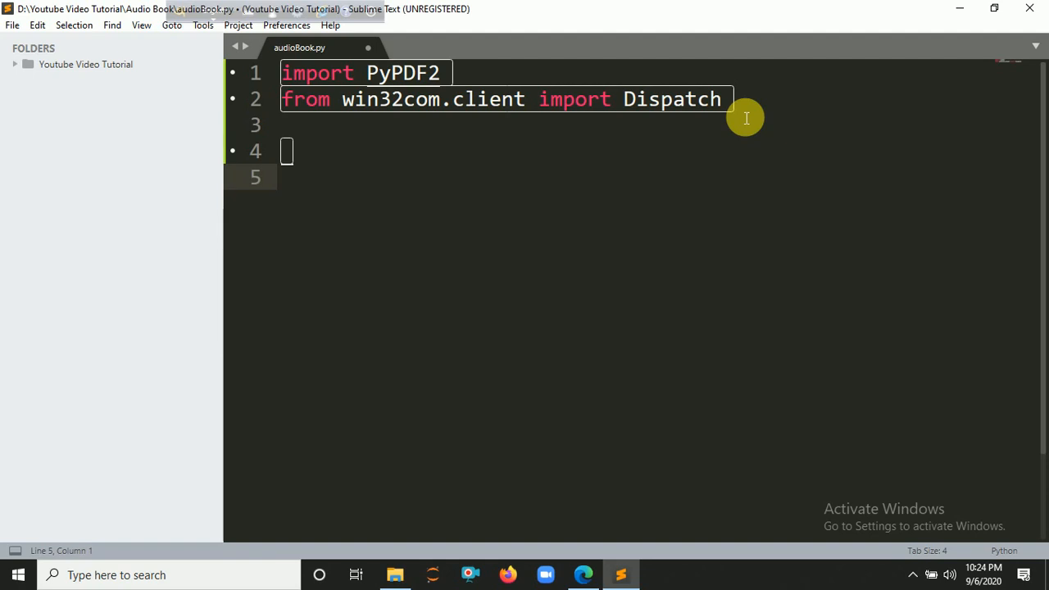
{"action": "type", "text": "pdfRea"}
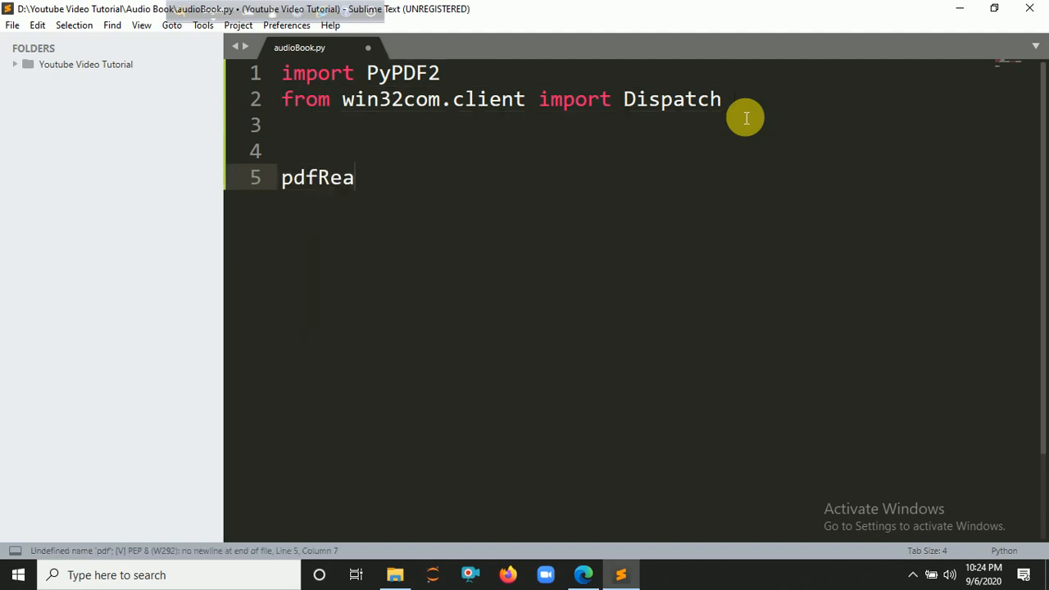
{"action": "type", "text": "der="}
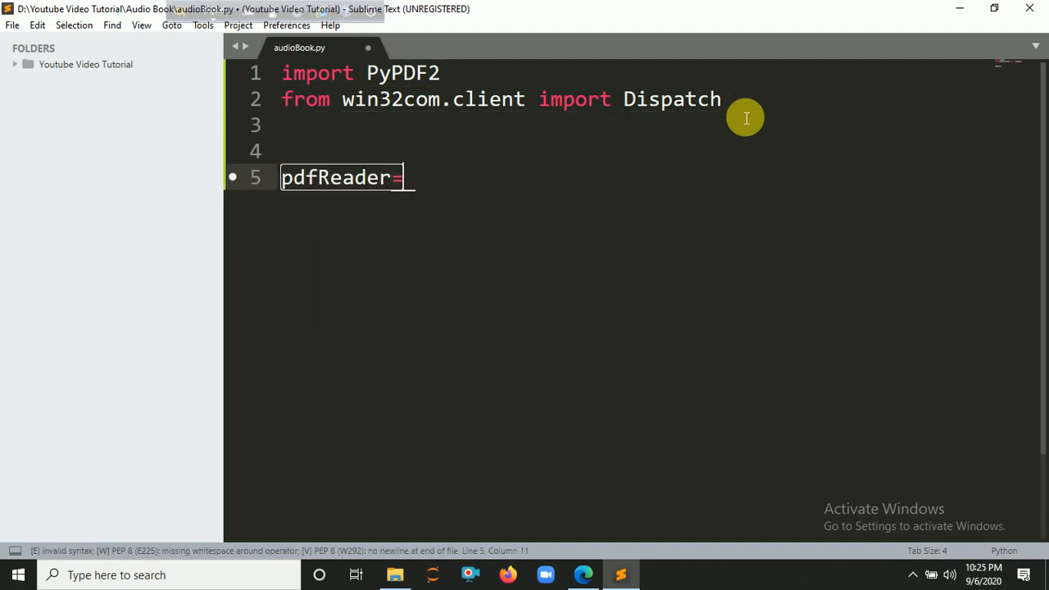
{"action": "type", "text": "py"}
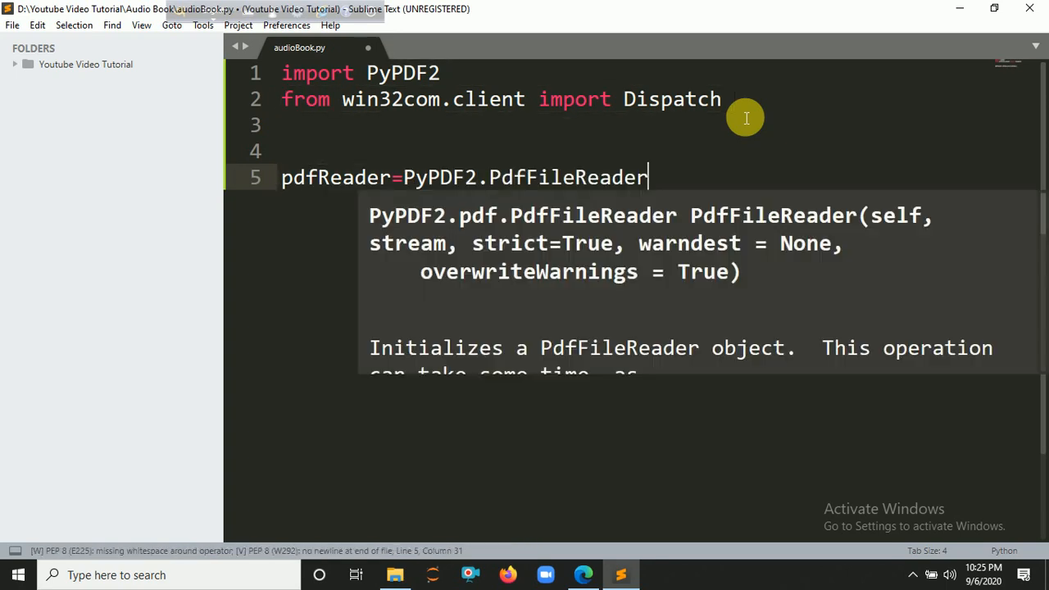
{"action": "type", "text": "()"}
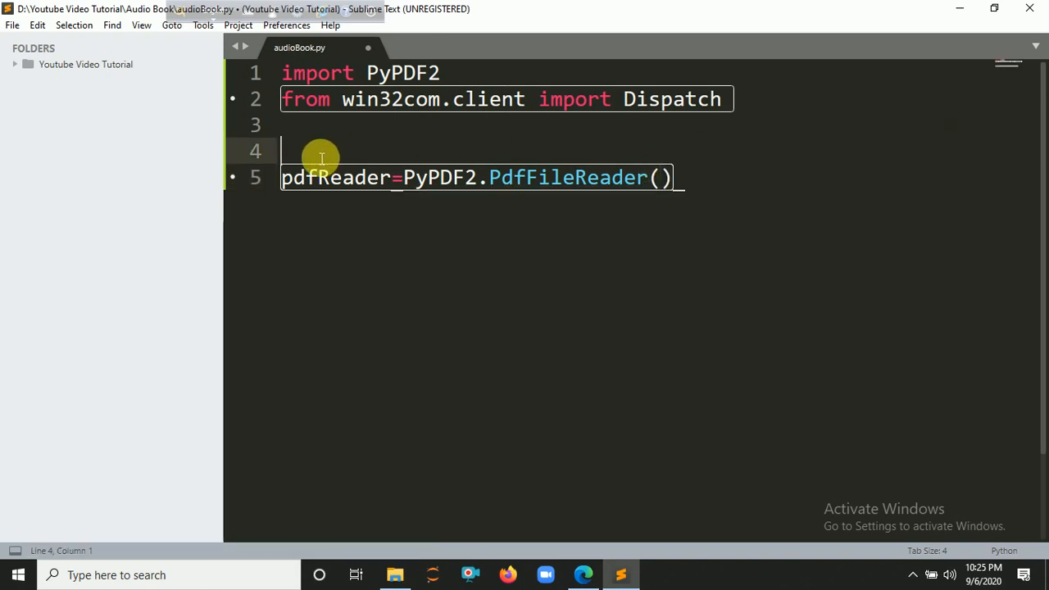
{"action": "type", "text": "bo"}
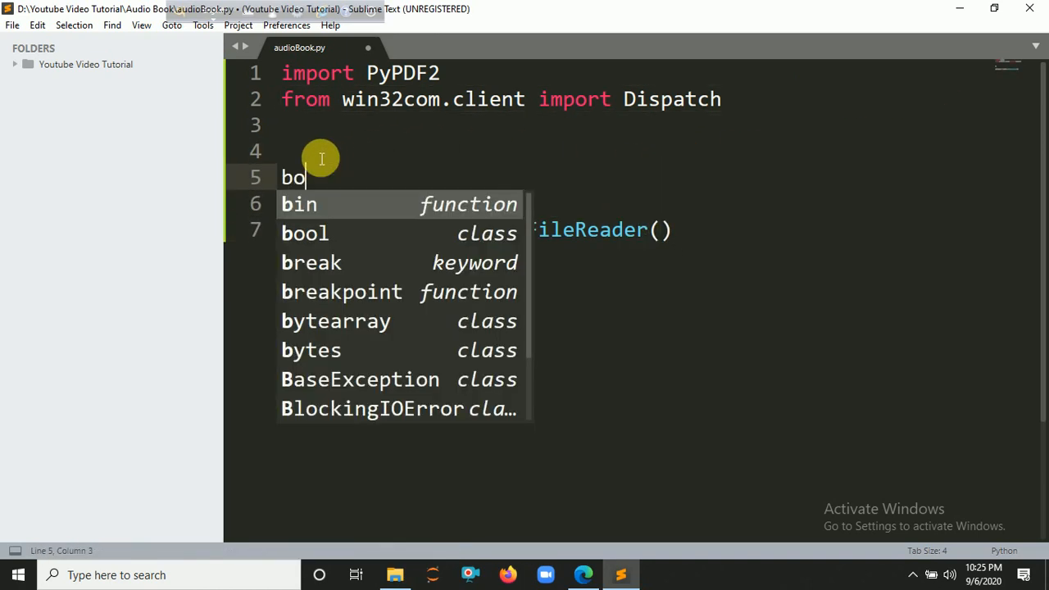
{"action": "type", "text": "ok=\"\""}
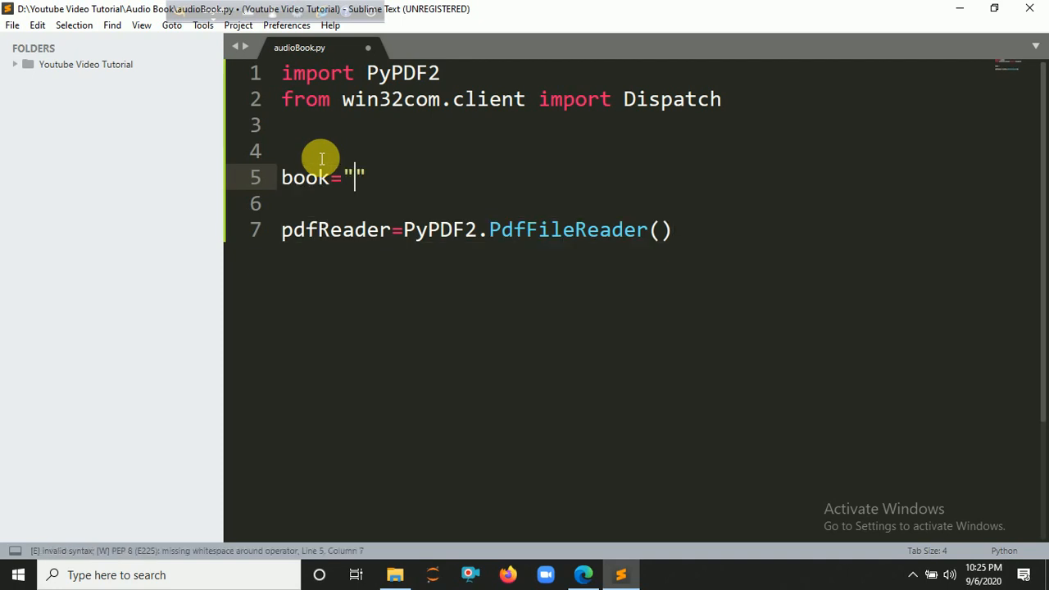
{"action": "type", "text": "Python.pdf"}
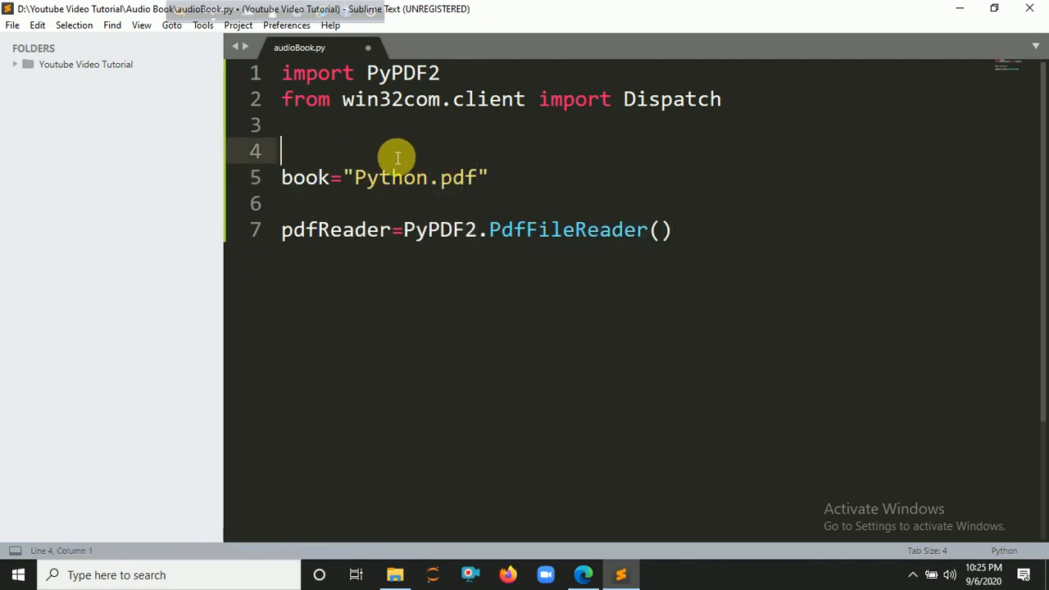
{"action": "type", "text": "book"}
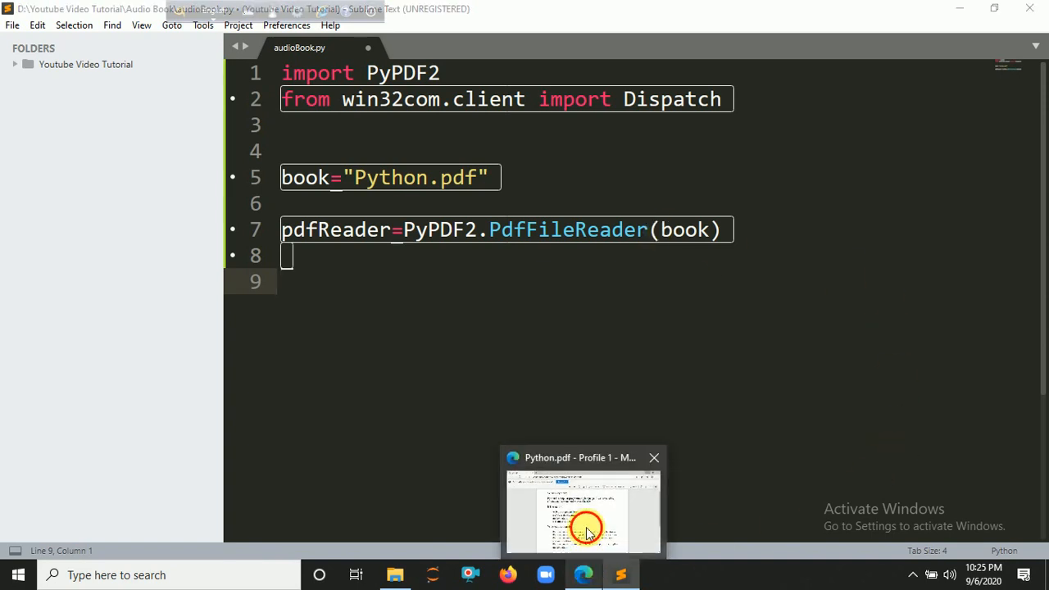
Step: Review Python.pdf in Edge, then start typing 'pages=pdfReader.' in the script
{"action": "left_click", "coordinate": [582, 512]}
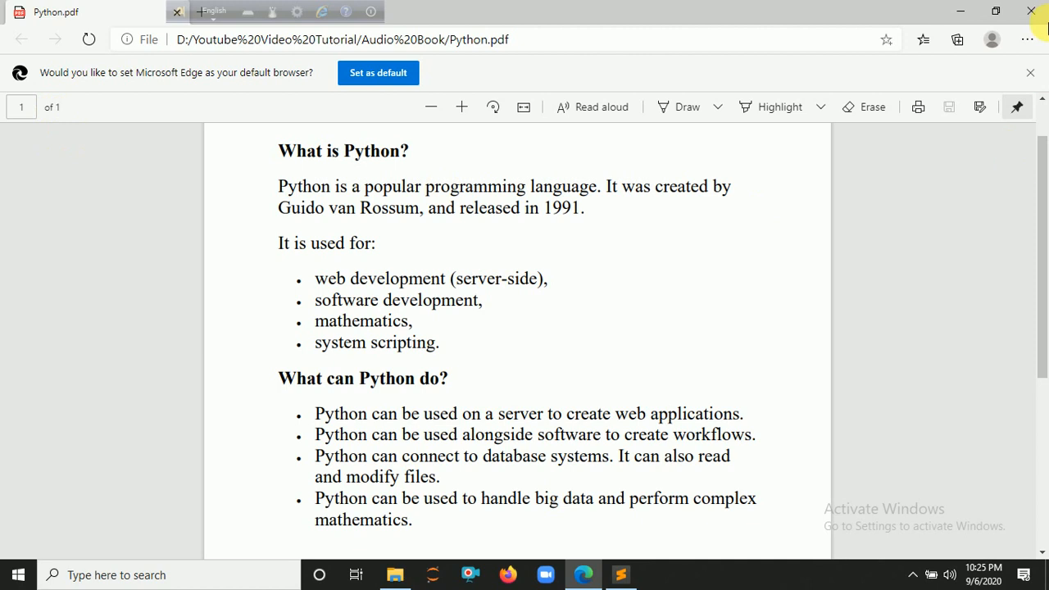
{"action": "mouse_move", "coordinate": [962, 10]}
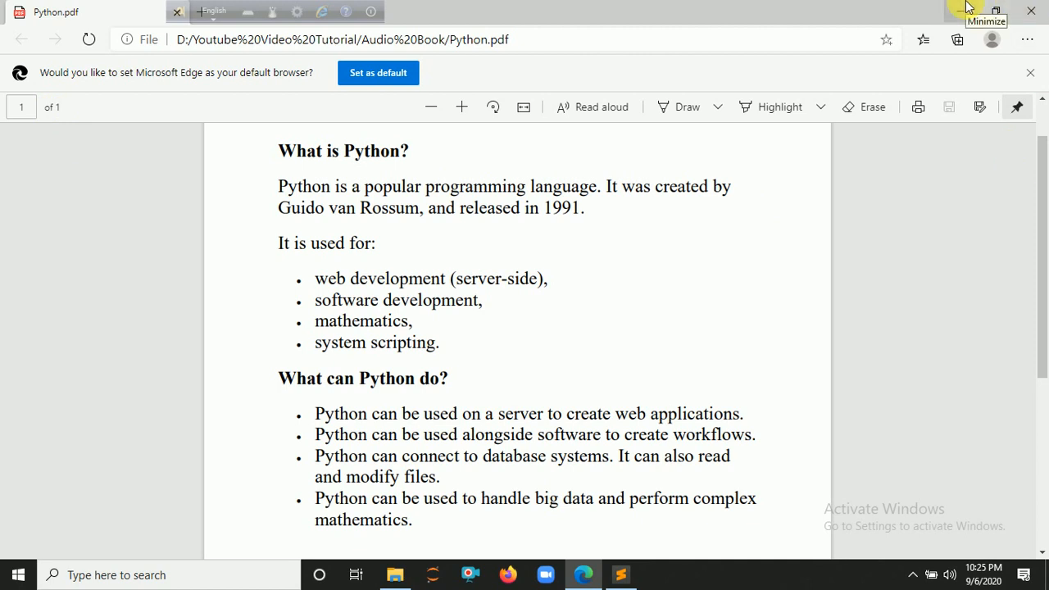
{"action": "left_click", "coordinate": [620, 574]}
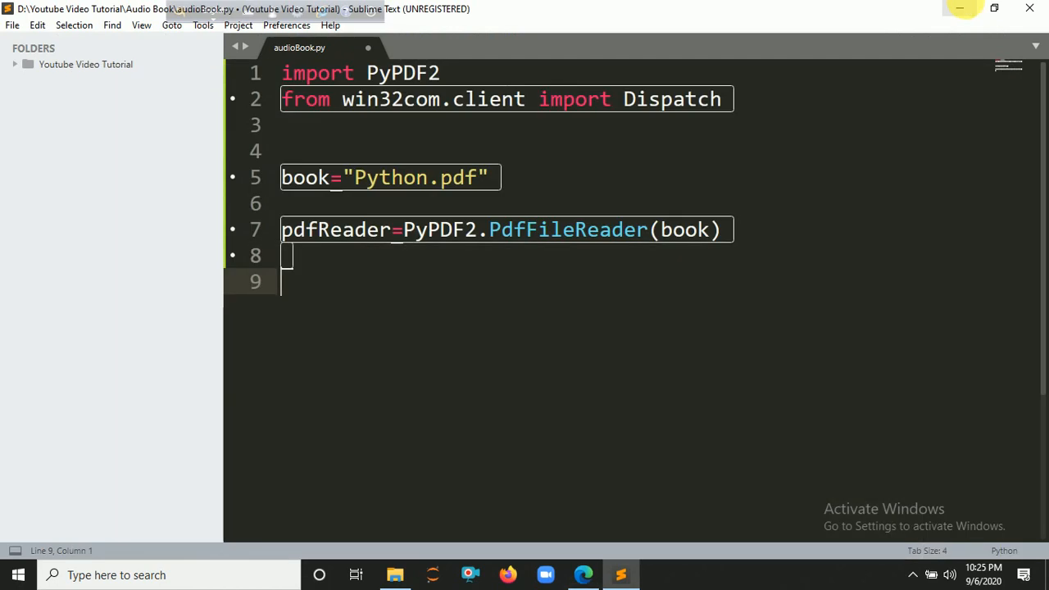
{"action": "mouse_move", "coordinate": [738, 313]}
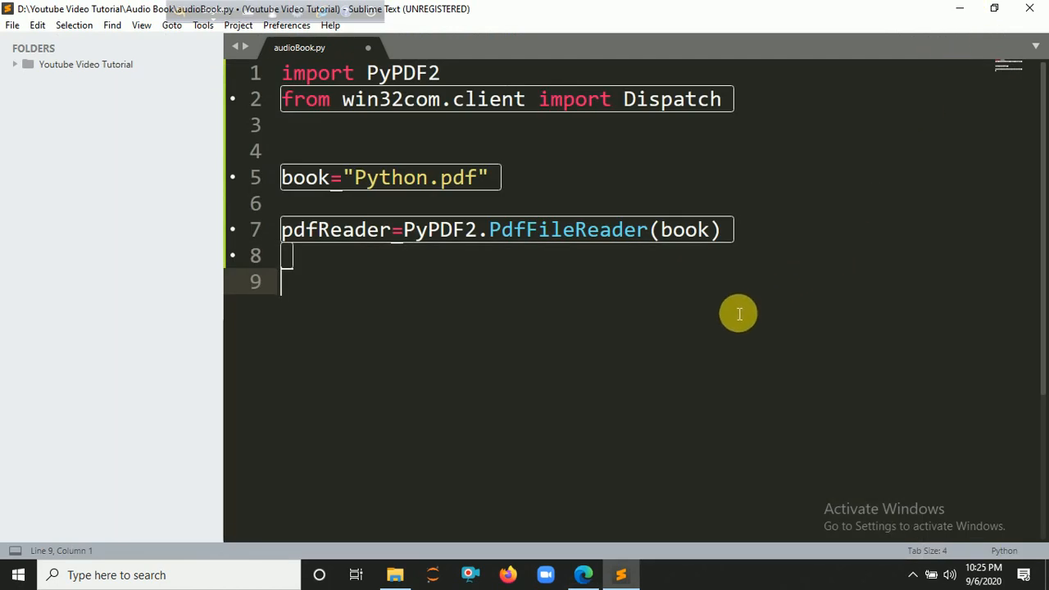
{"action": "type", "text": "pages="}
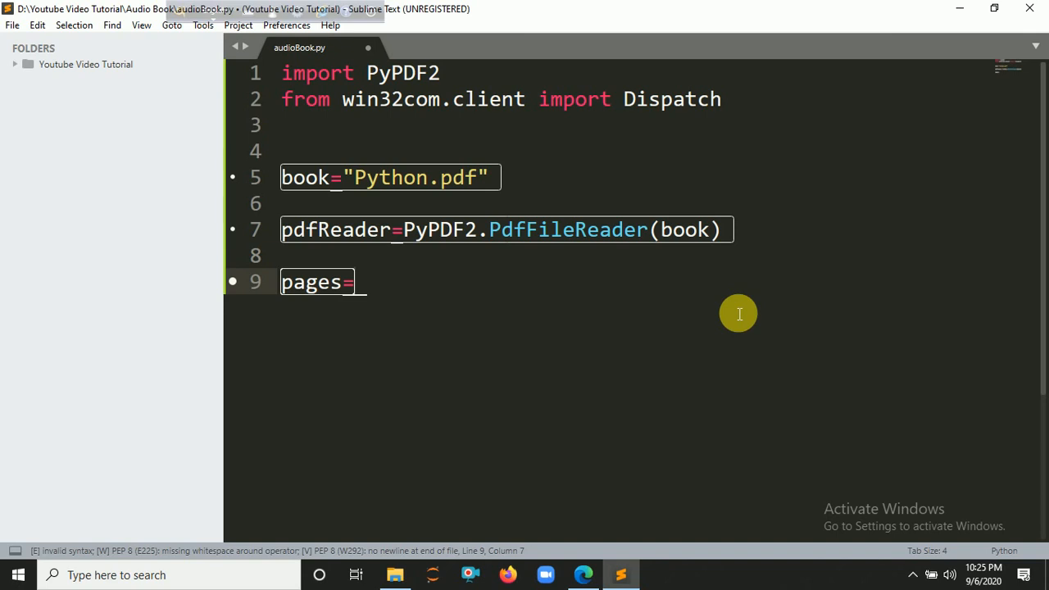
{"action": "type", "text": "PdfFileReader"}
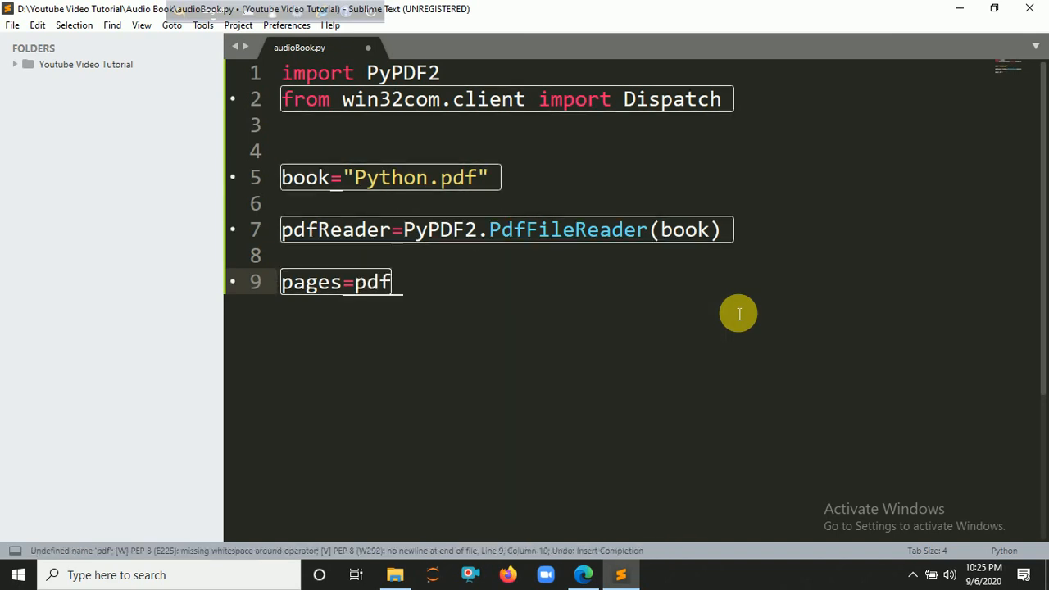
{"action": "type", "text": "Reader."}
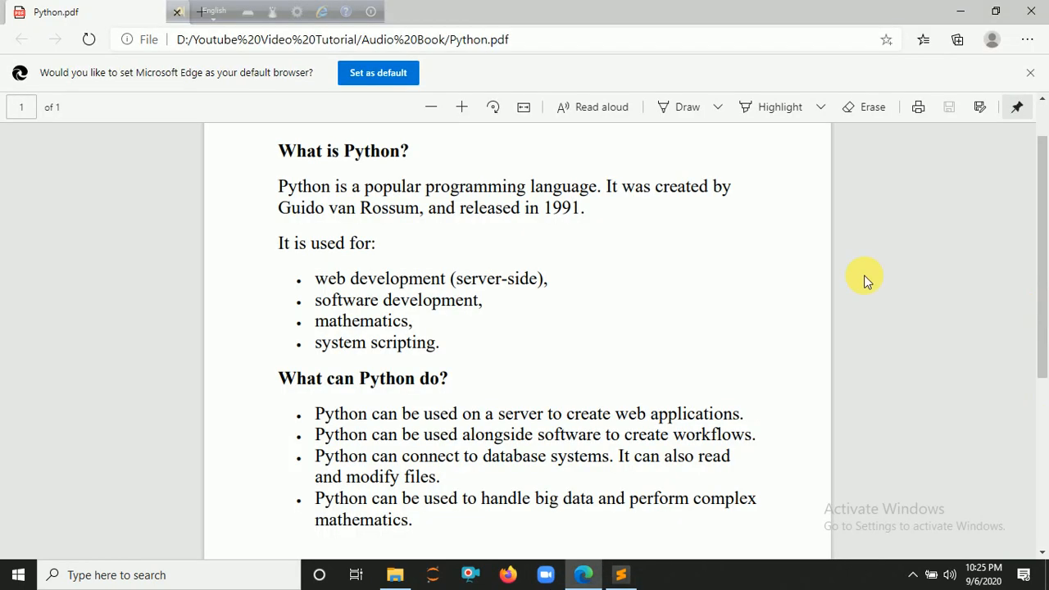
{"action": "mouse_move", "coordinate": [64, 113]}
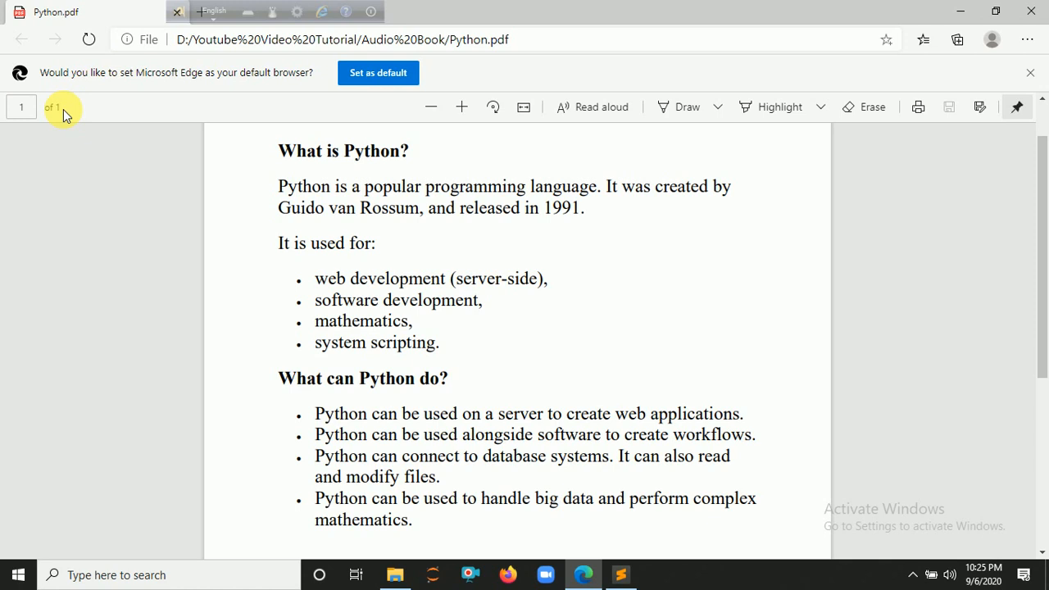
{"action": "mouse_move", "coordinate": [250, 227]}
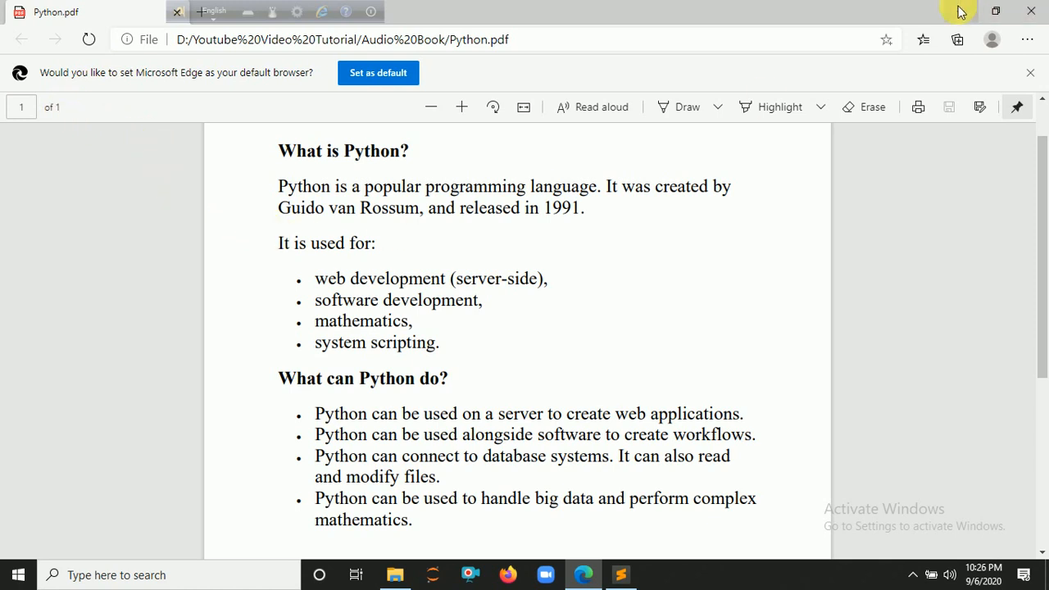
Step: Start a 'for num in range(0,pages):' loop in audioBook.py
{"action": "left_click", "coordinate": [620, 573]}
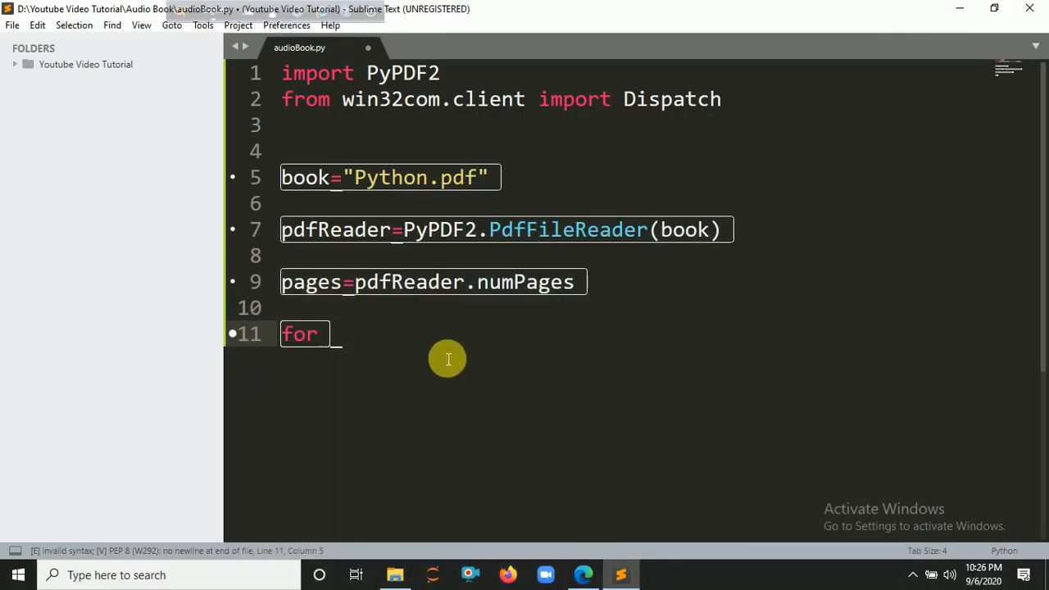
{"action": "type", "text": "num"}
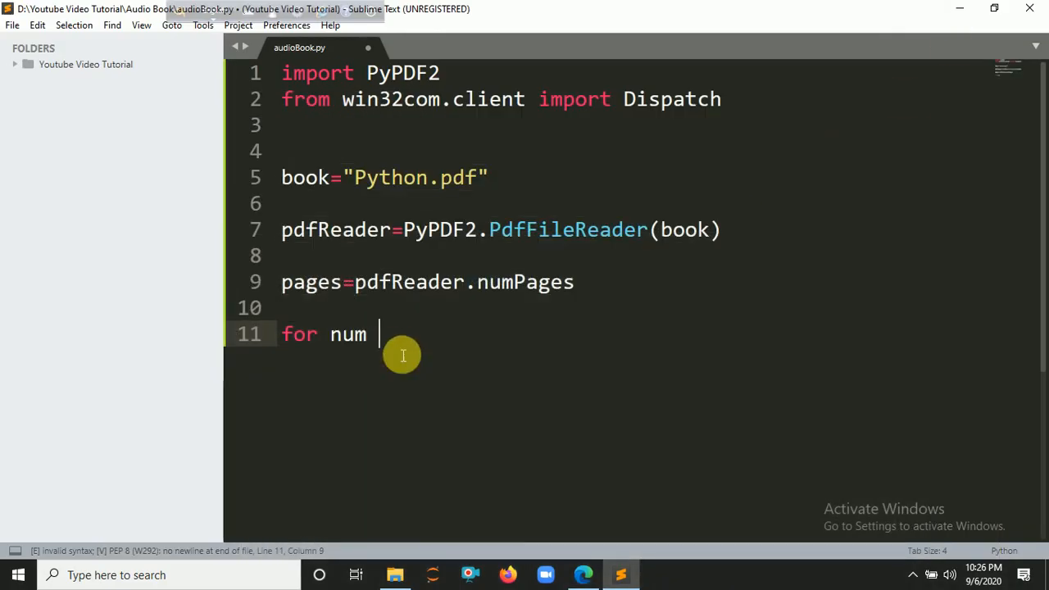
{"action": "type", "text": "in"}
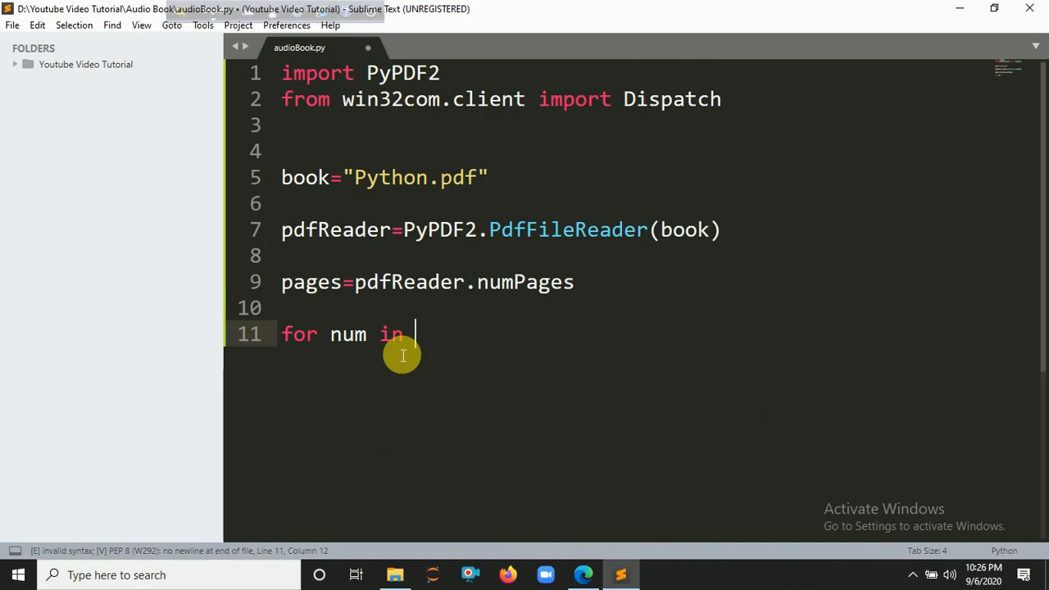
{"action": "type", "text": "range(0"}
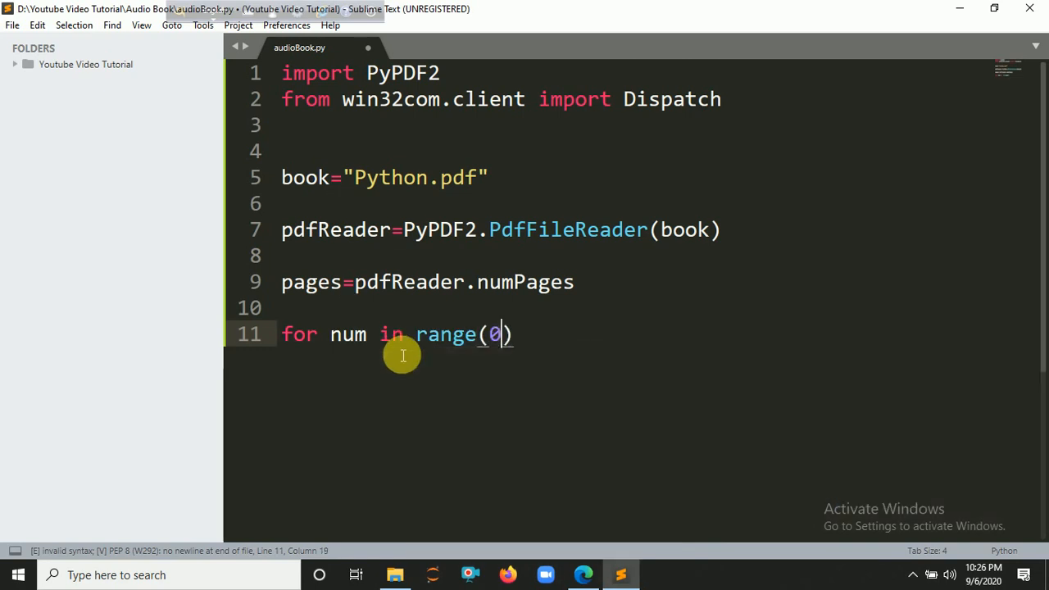
{"action": "type", "text": ",pages"}
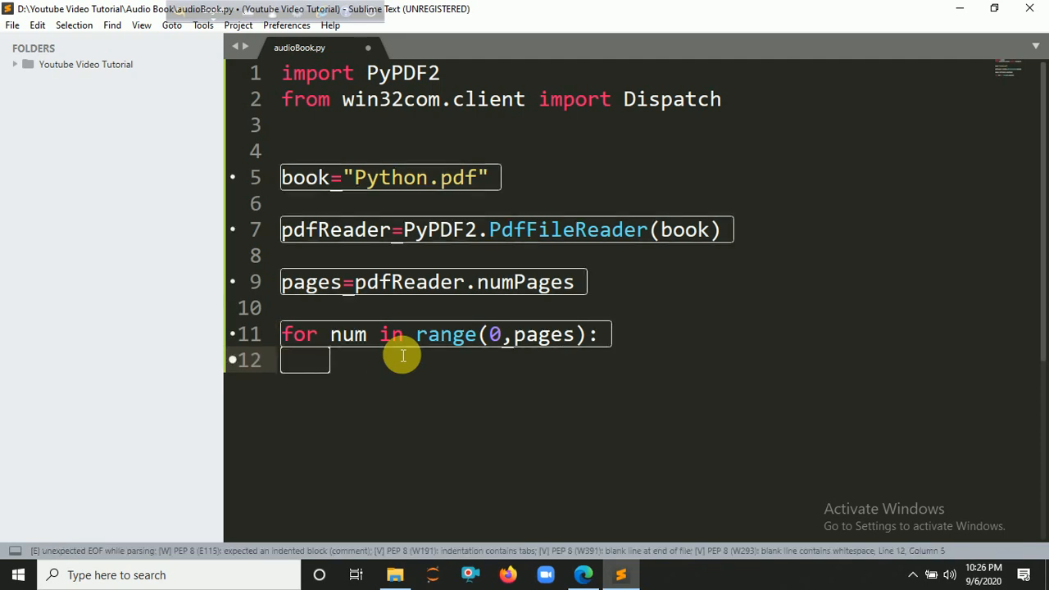
{"action": "type", "text": "page="}
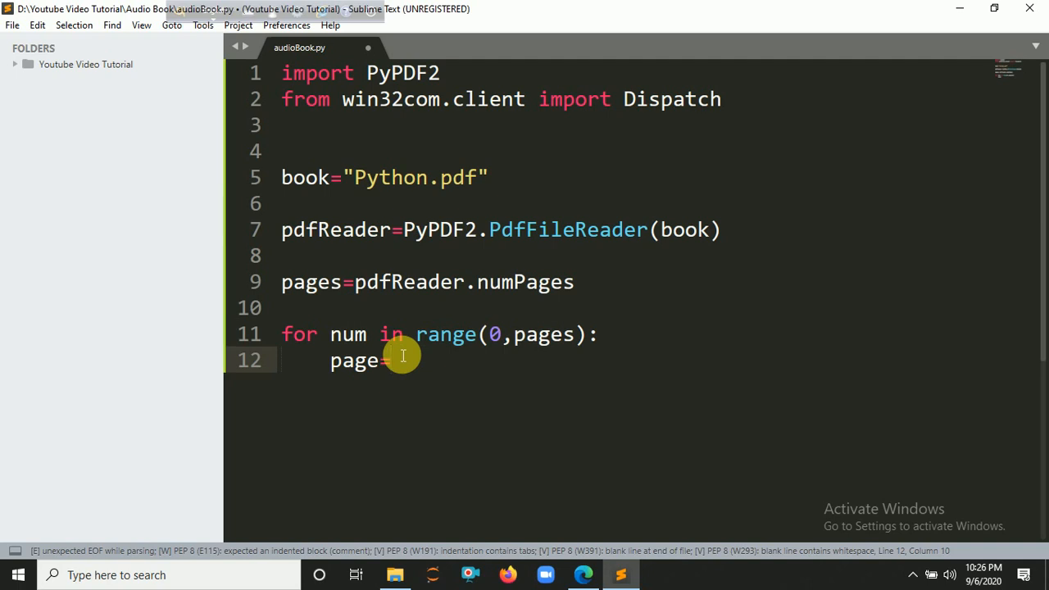
Step: In the loop, get each page with pdfReader.getPage(num), extractText() it, and print the text
{"action": "type", "text": "PdfFileReader"}
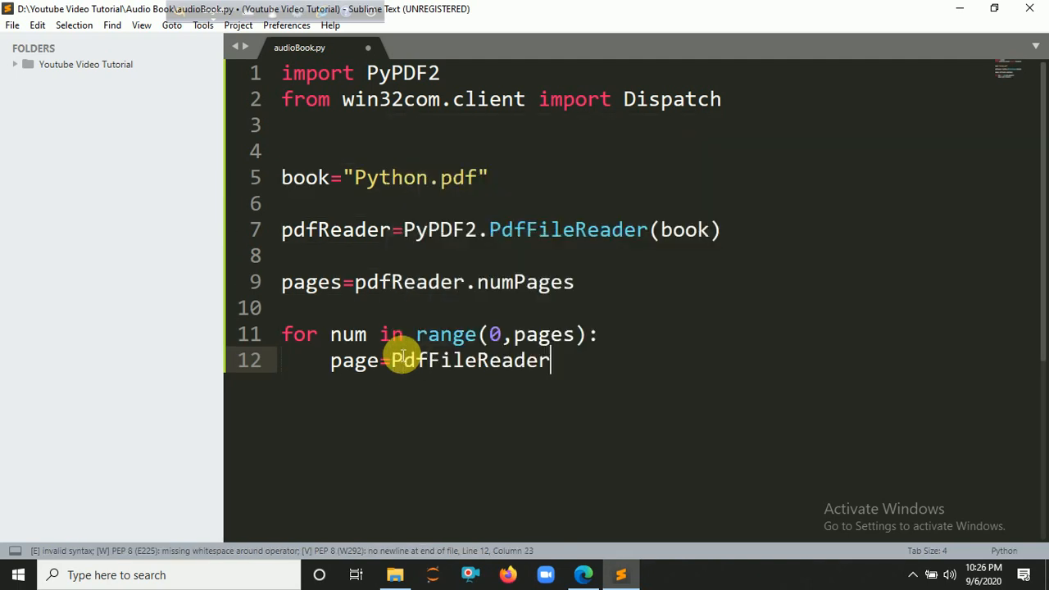
{"action": "key", "text": "ctrl+z"}
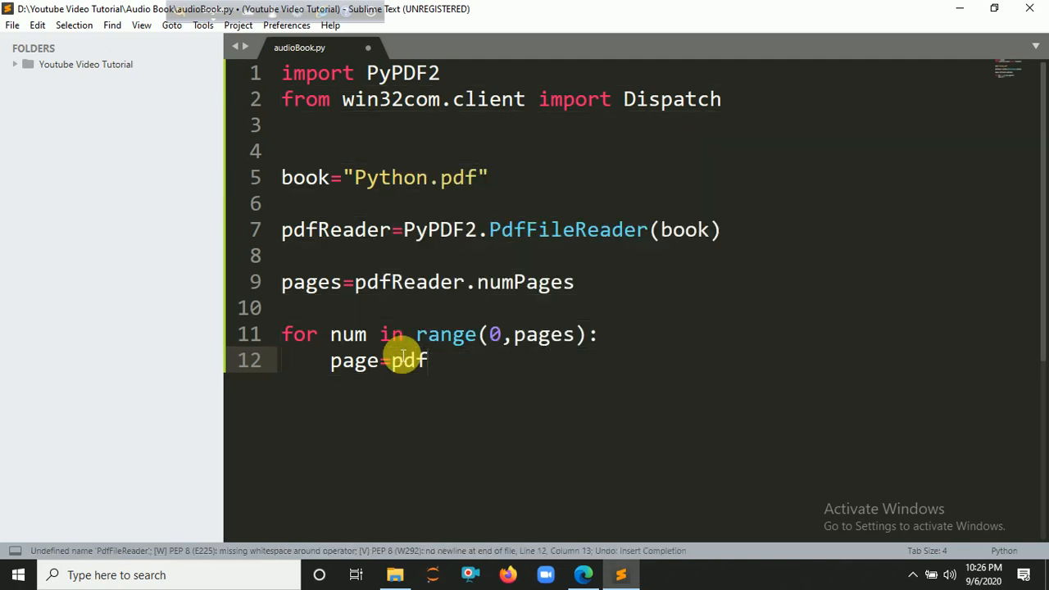
{"action": "type", "text": "Reader"}
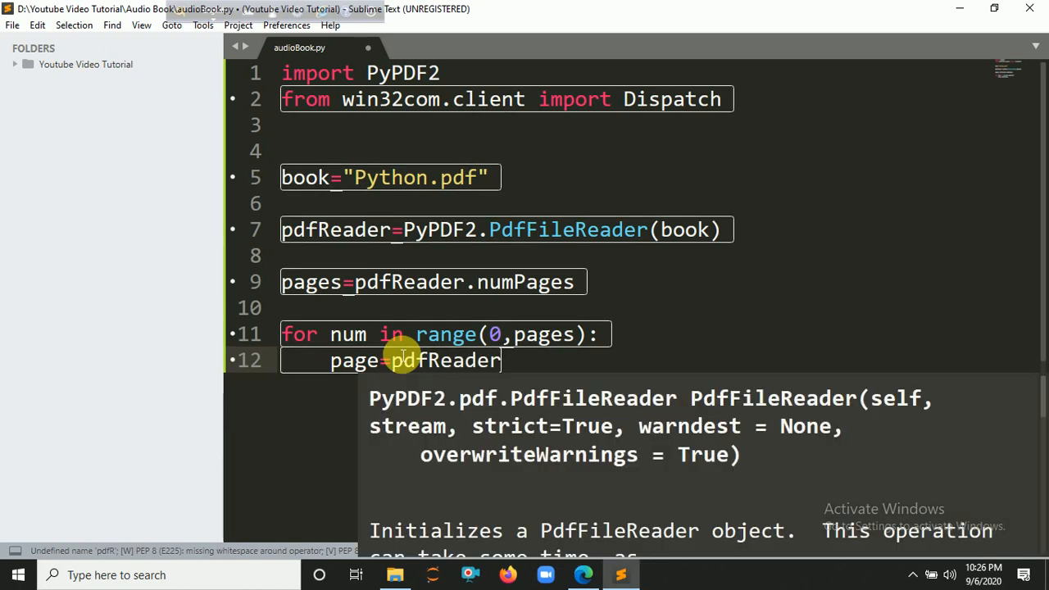
{"action": "type", "text": ".g"}
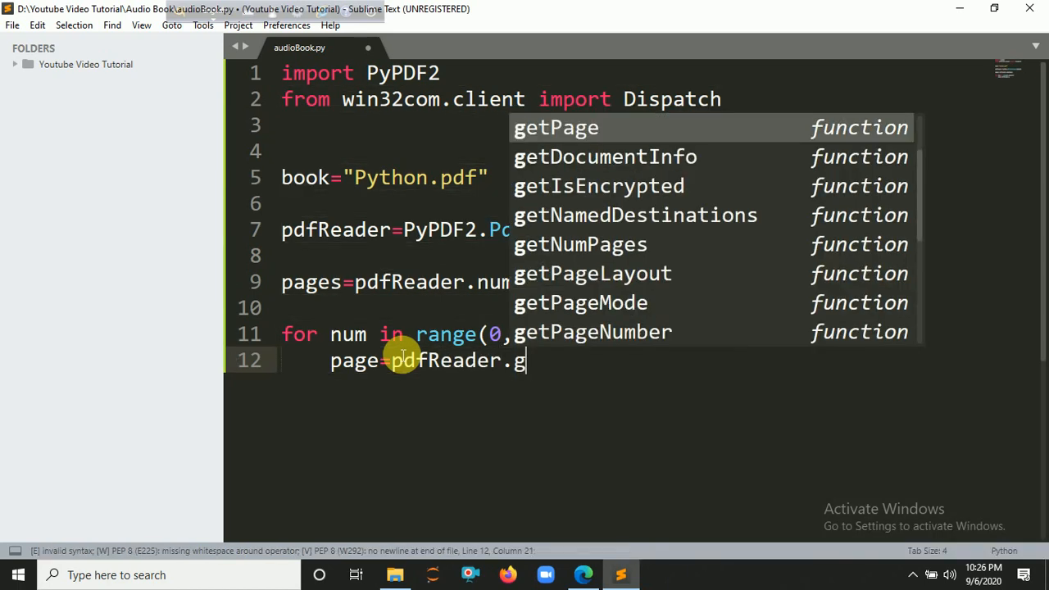
{"action": "type", "text": "etPage("}
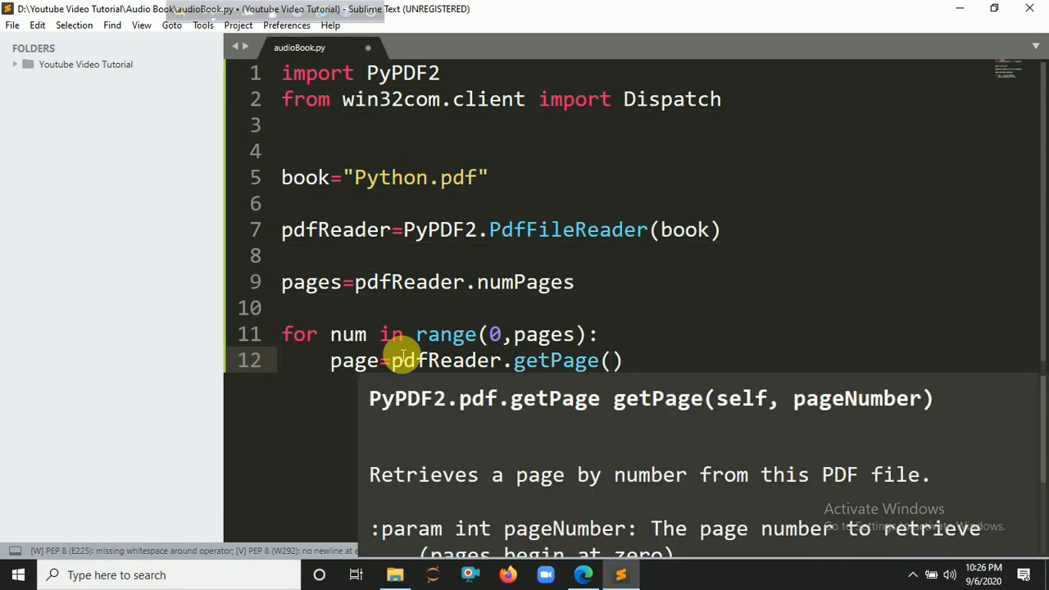
{"action": "type", "text": "num"}
{"action": "type", "text": "text"}
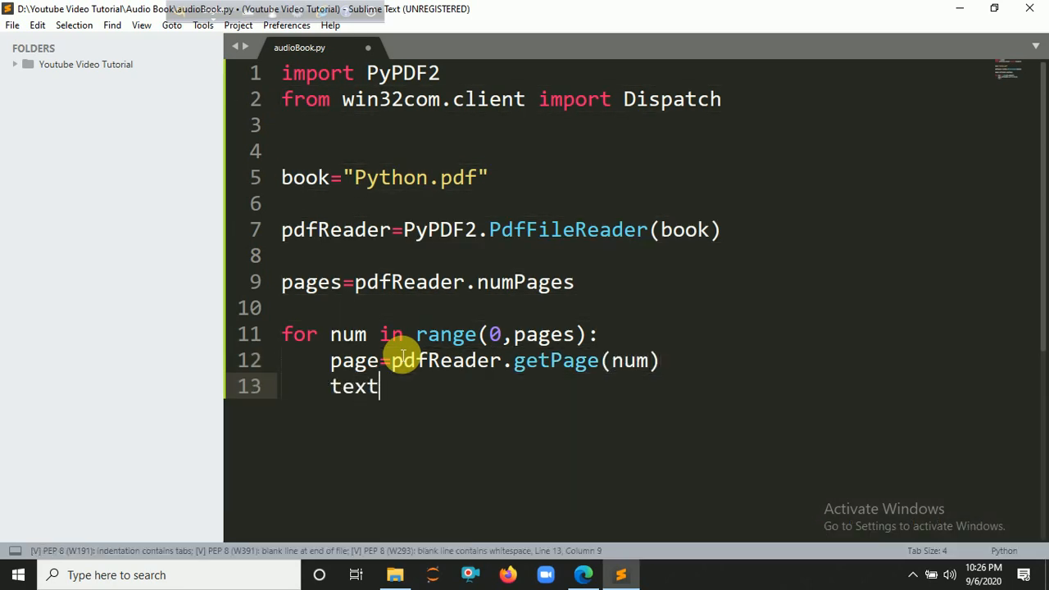
{"action": "type", "text": "="}
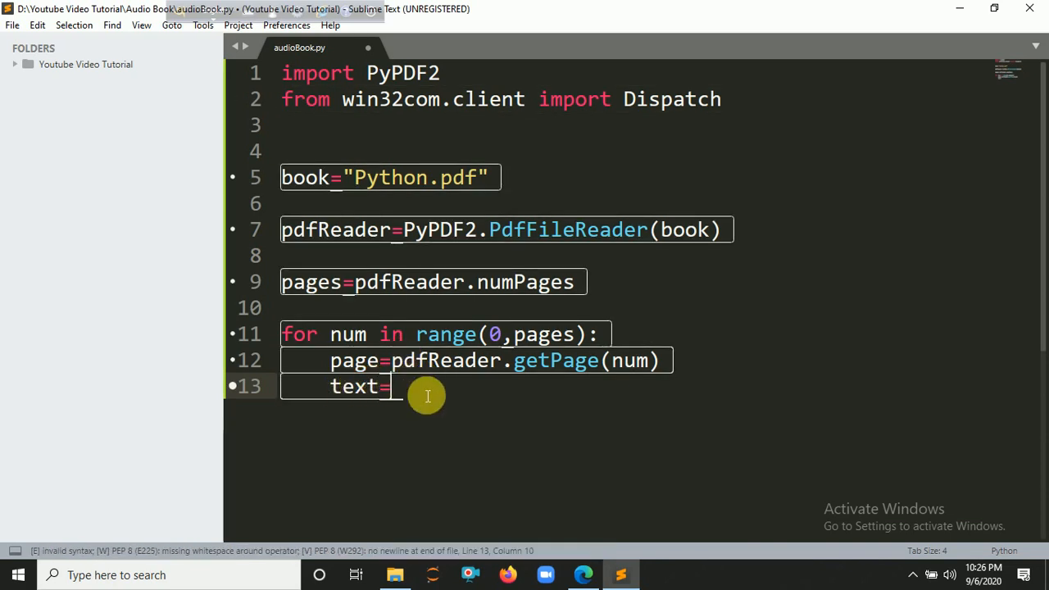
{"action": "type", "text": "page"}
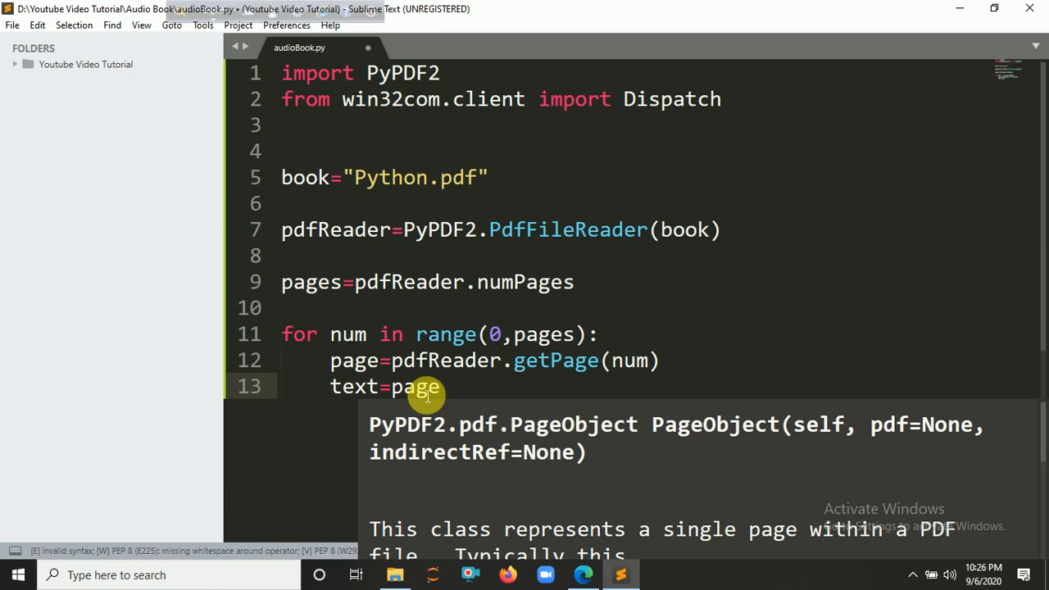
{"action": "type", "text": ".extractText("}
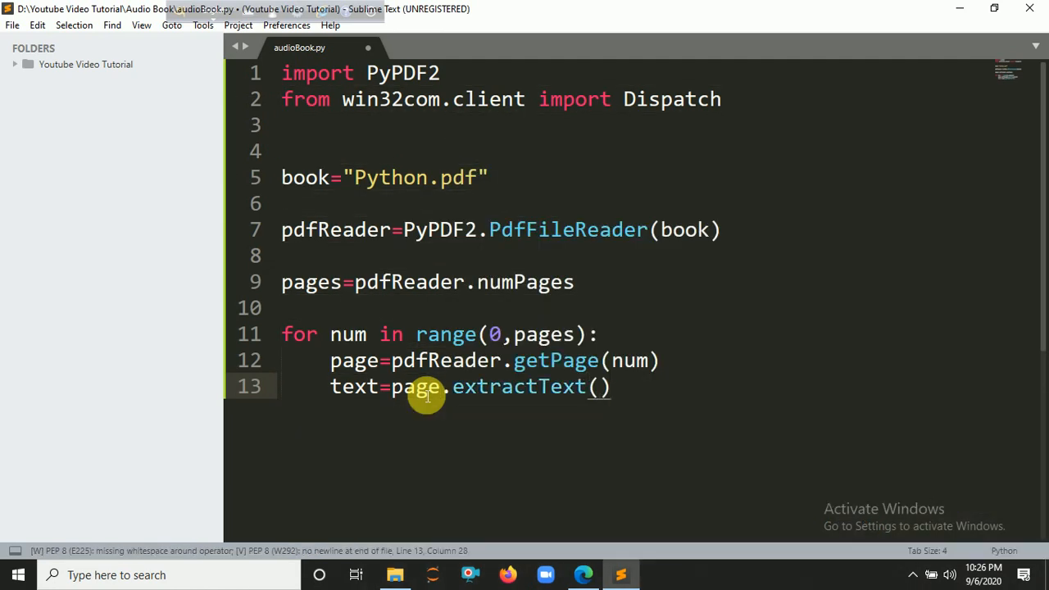
{"action": "type", "text": "print(te"}
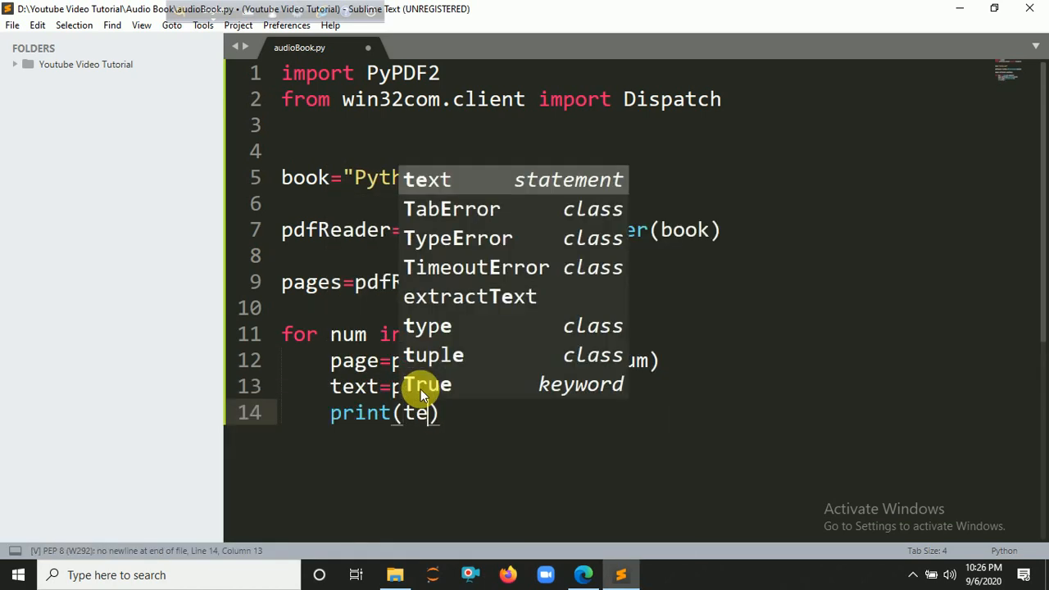
{"action": "key", "text": "Enter"}
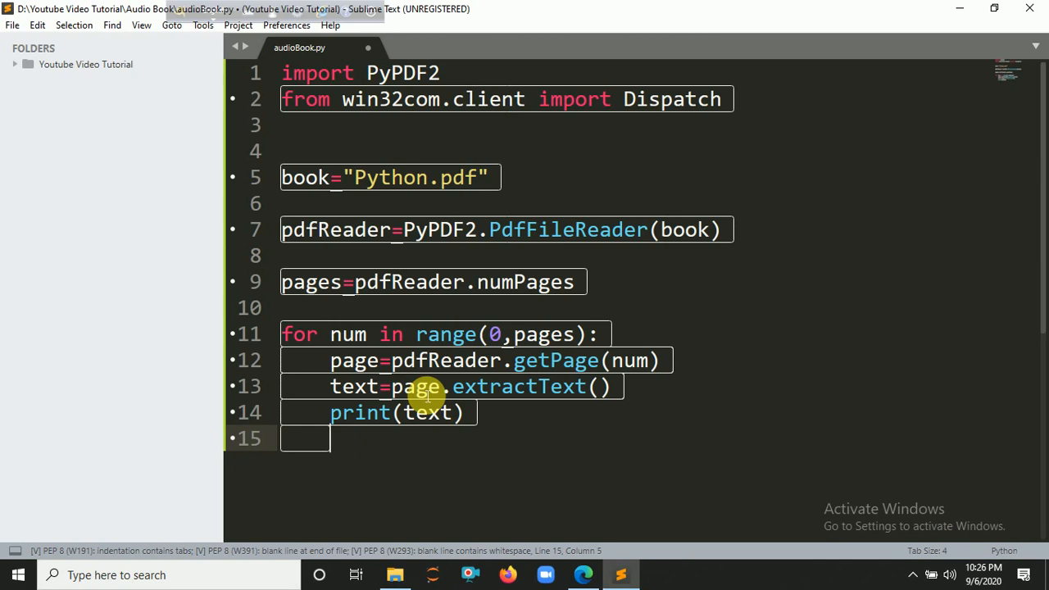
{"action": "mouse_move", "coordinate": [316, 155]}
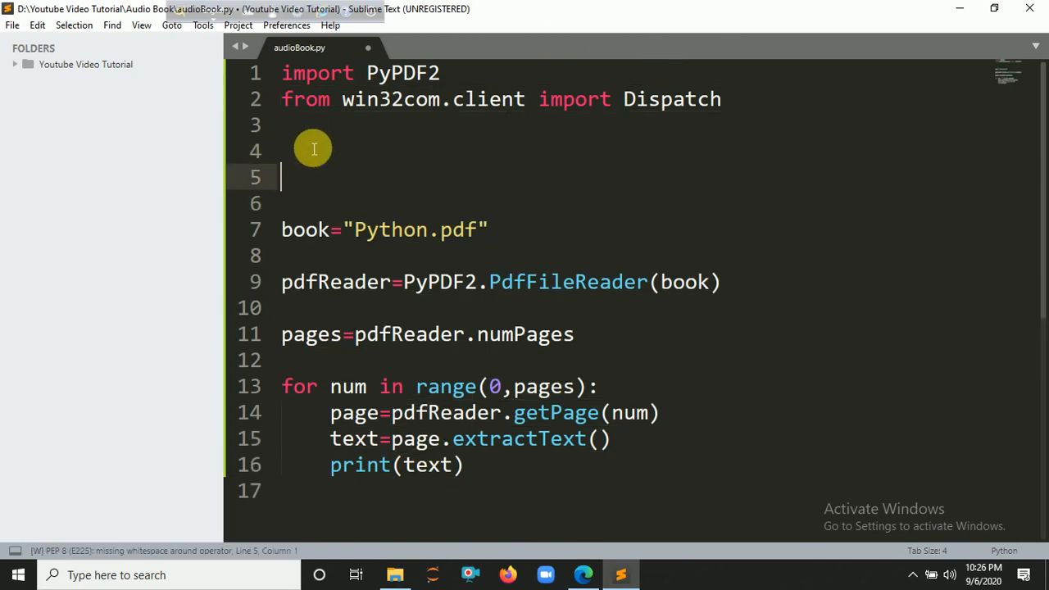
Step: Begin a function definition 'def speak(text)'
{"action": "type", "text": "def"}
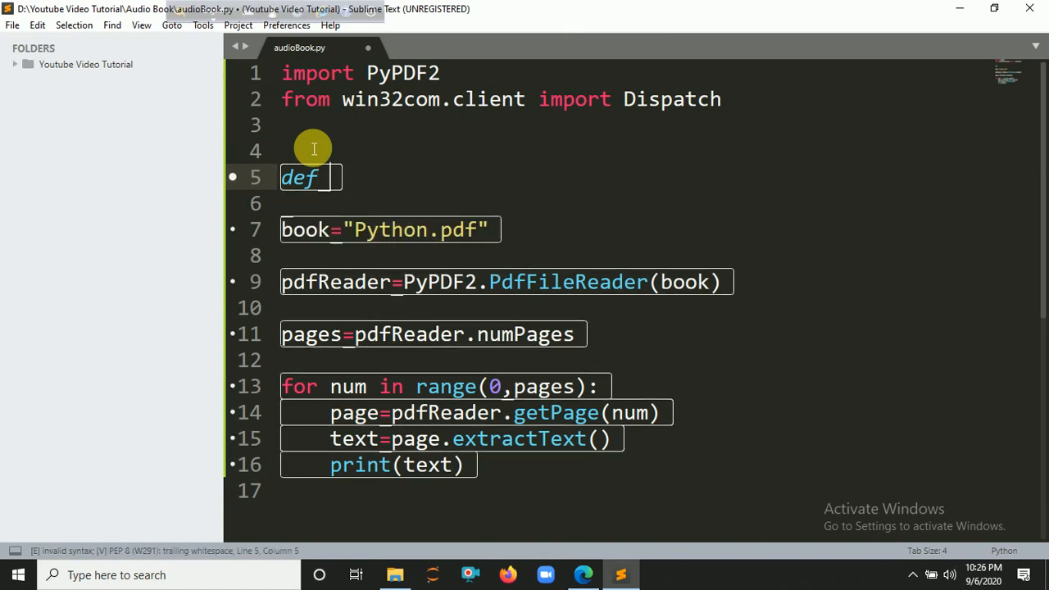
{"action": "type", "text": "s"}
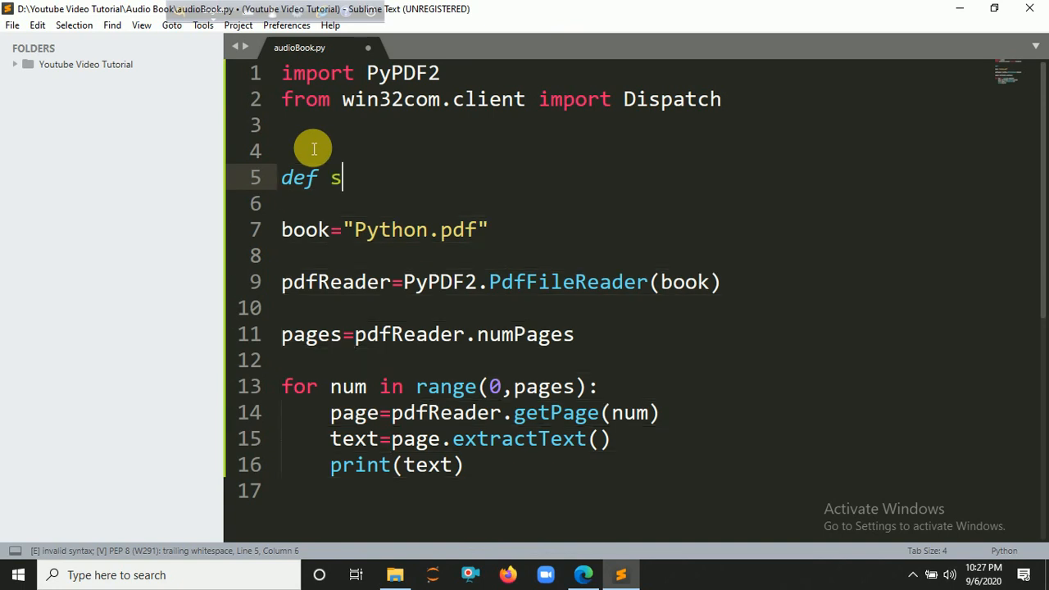
{"action": "type", "text": "peak()"}
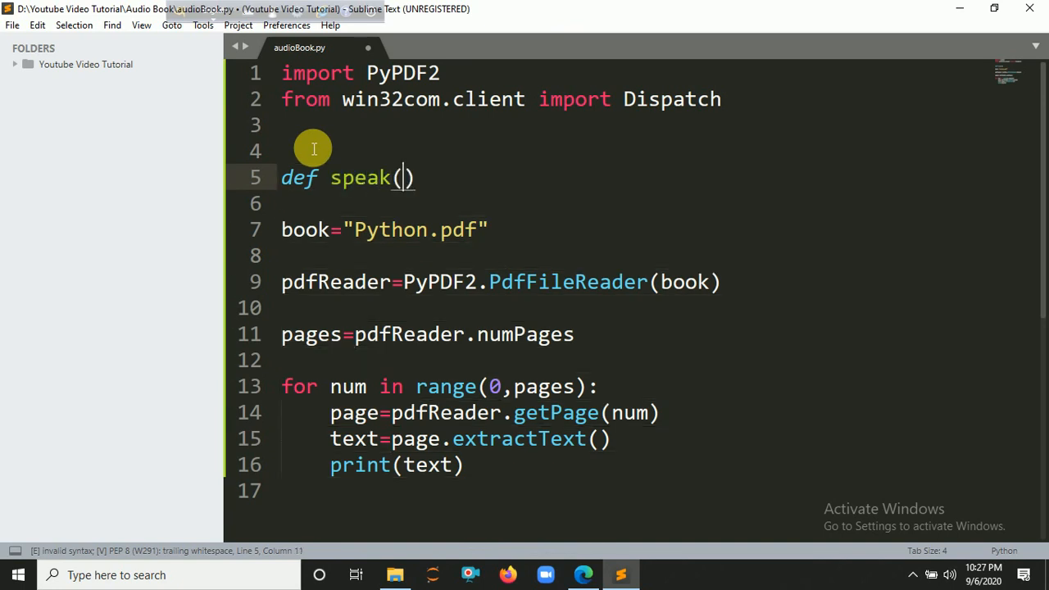
{"action": "type", "text": "text"}
{"action": "left_click", "coordinate": [631, 203]}
{"action": "type", "text": "speak"}
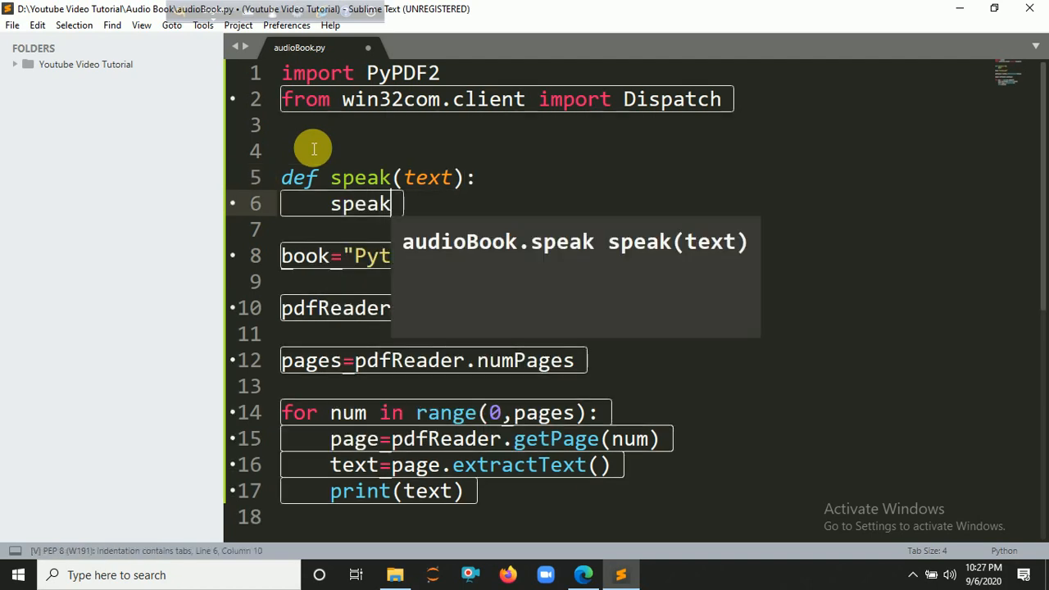
Step: Give speak a Dispatch("SAPI.SpVoice") object and an empty speak.Speak() call
{"action": "type", "text": "=Dispatch(("}
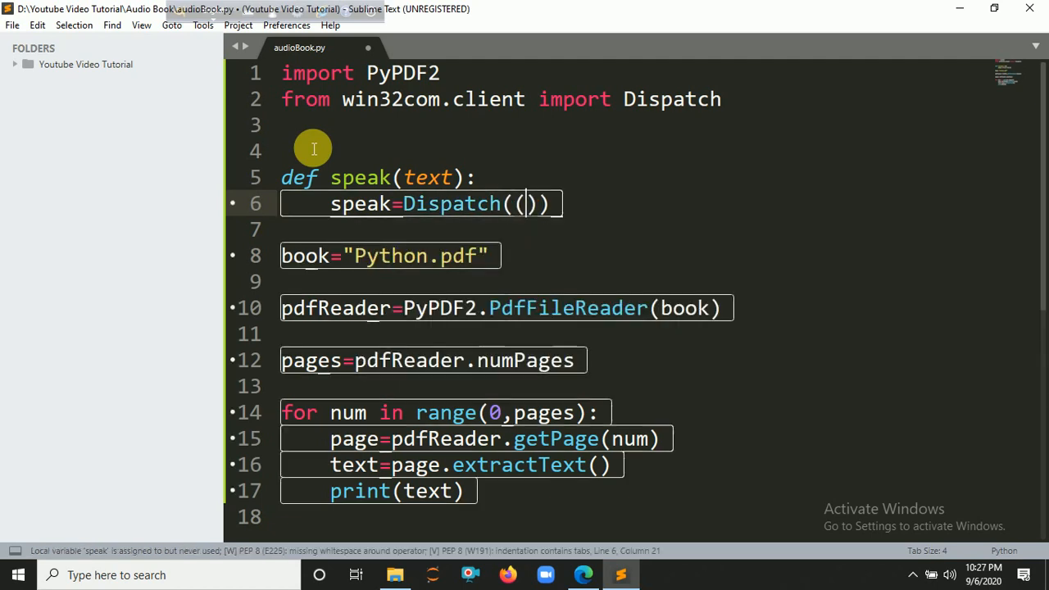
{"action": "type", "text": "\"Sap\""}
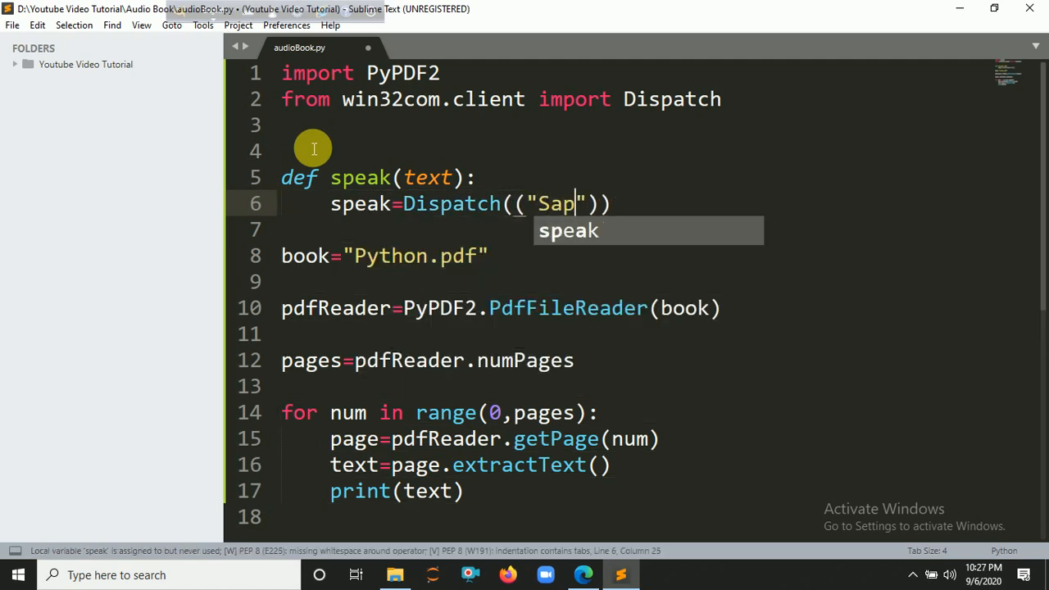
{"action": "key", "text": "BackSpace"}
{"action": "type", "text": "API"}
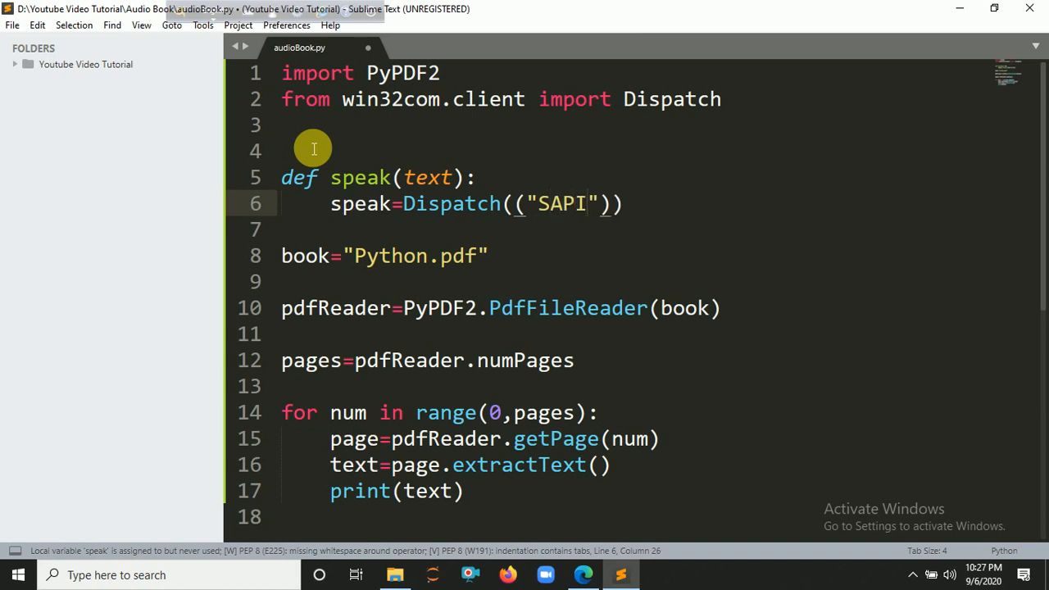
{"action": "type", "text": ".Sp"}
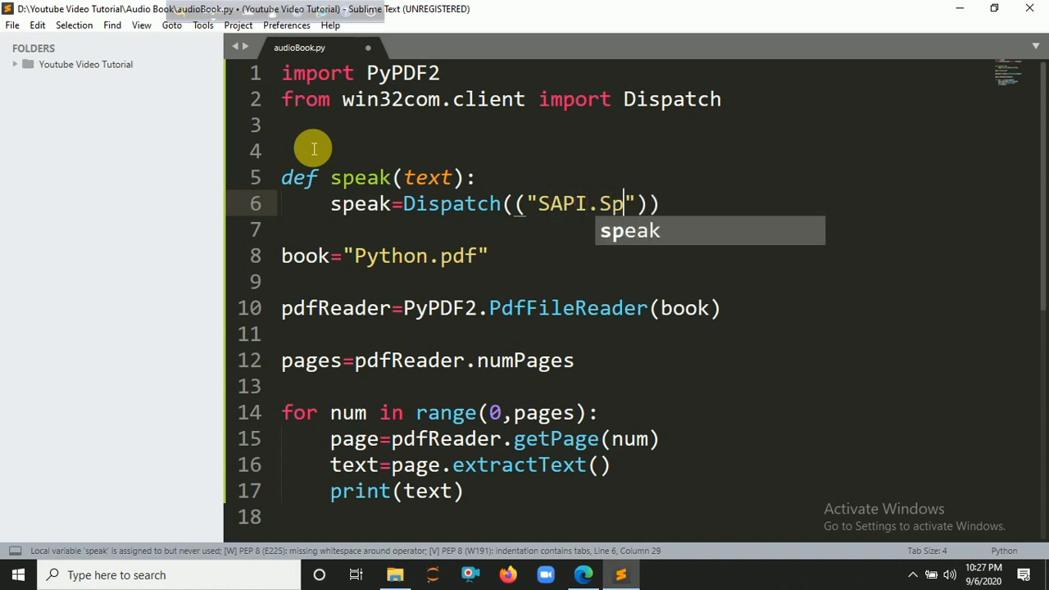
{"action": "type", "text": "oice"}
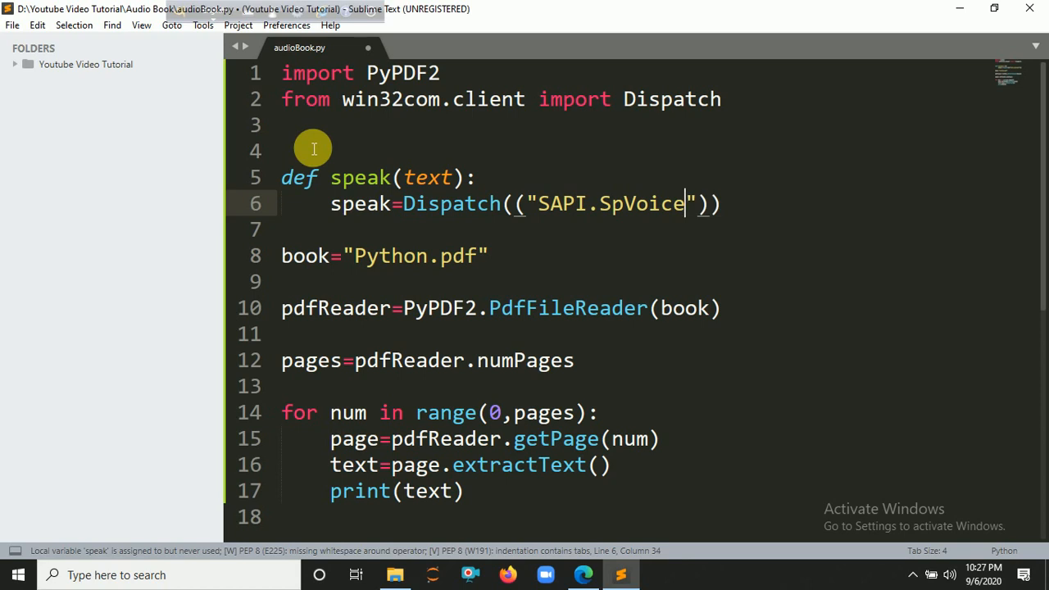
{"action": "type", "text": "spe"}
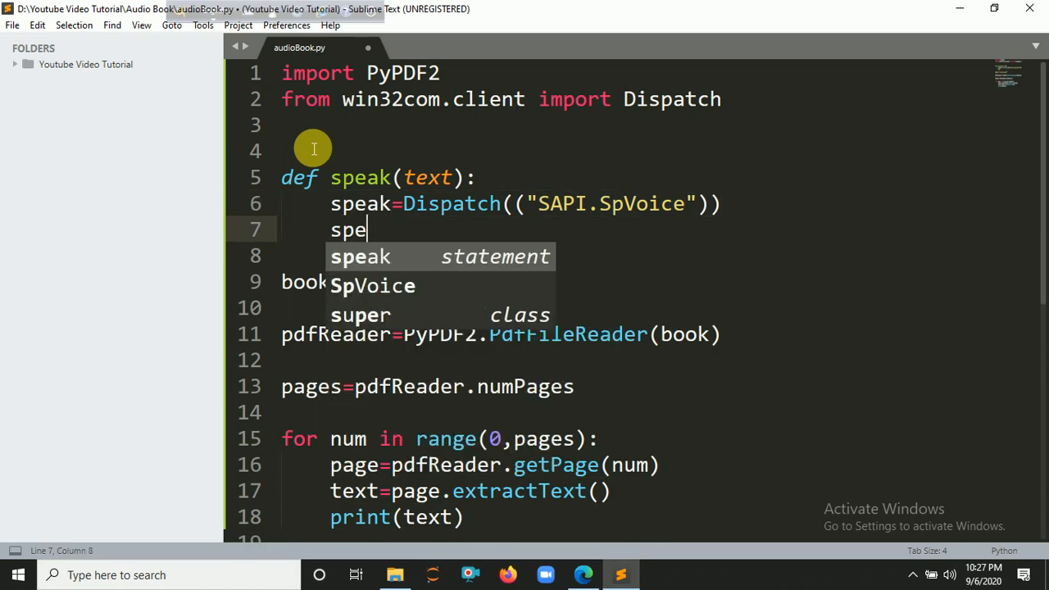
{"action": "type", "text": ".Spe"}
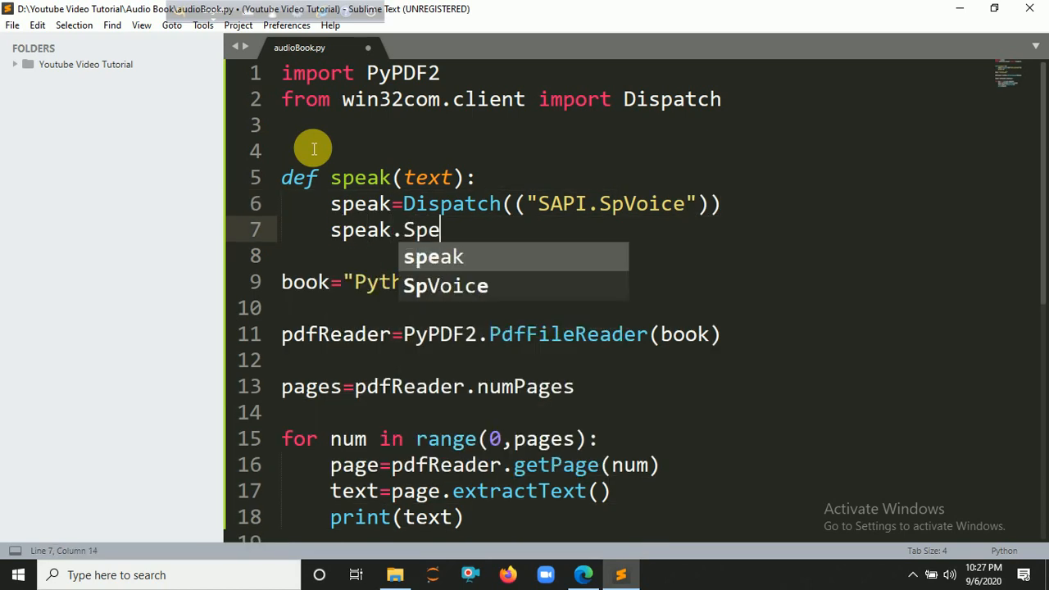
{"action": "type", "text": "ak()"}
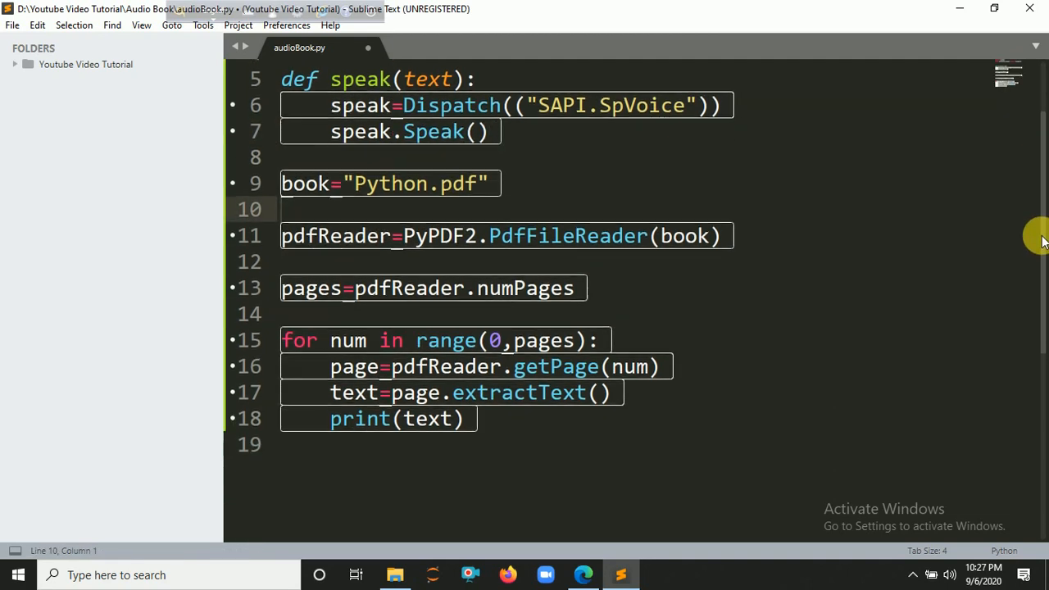
{"action": "left_click", "coordinate": [467, 422]}
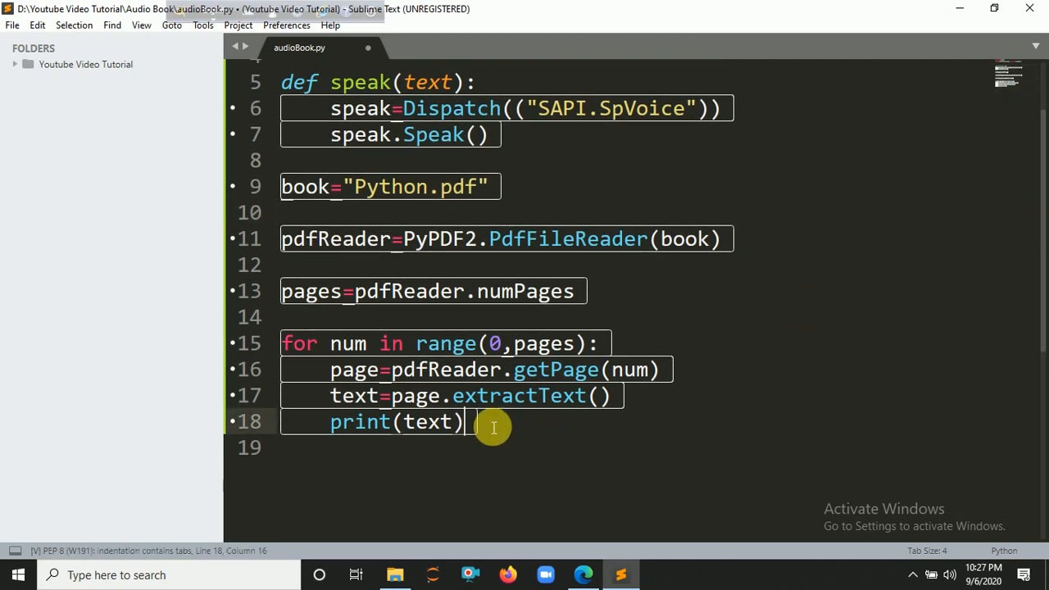
Step: Call speak(text) in the loop, run the script, and scroll to the 'Parameter not optional' error
{"action": "type", "text": "speak"}
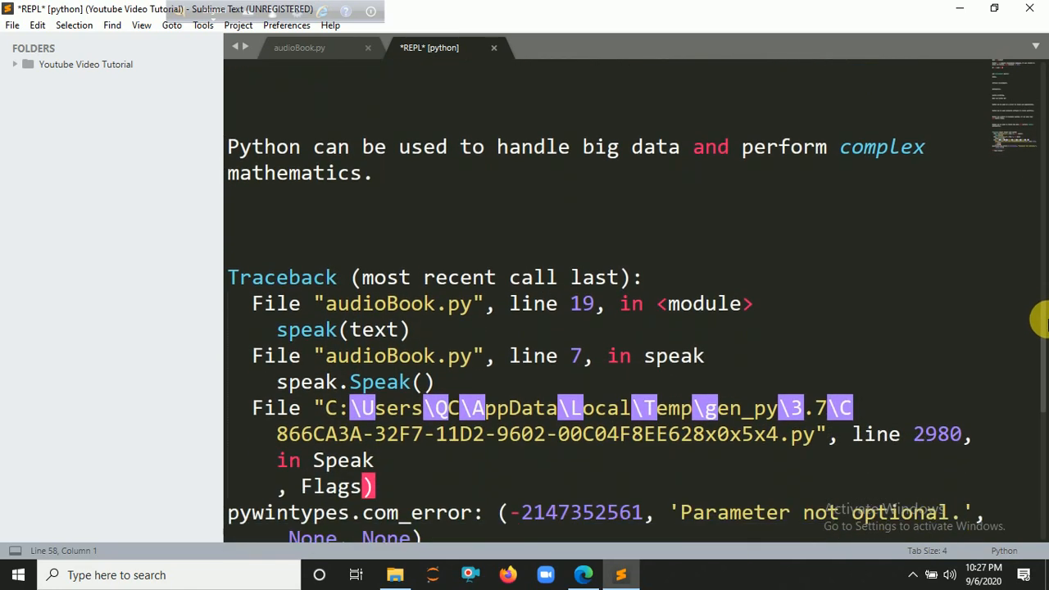
{"action": "scroll", "scroll_direction": "down", "scroll_amount": 3}
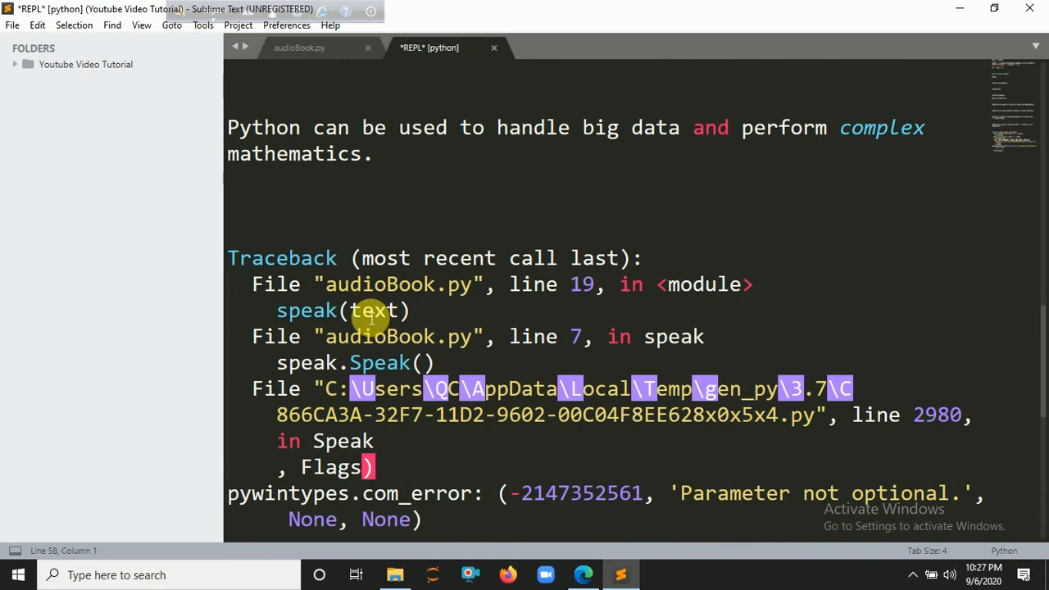
{"action": "mouse_move", "coordinate": [360, 328]}
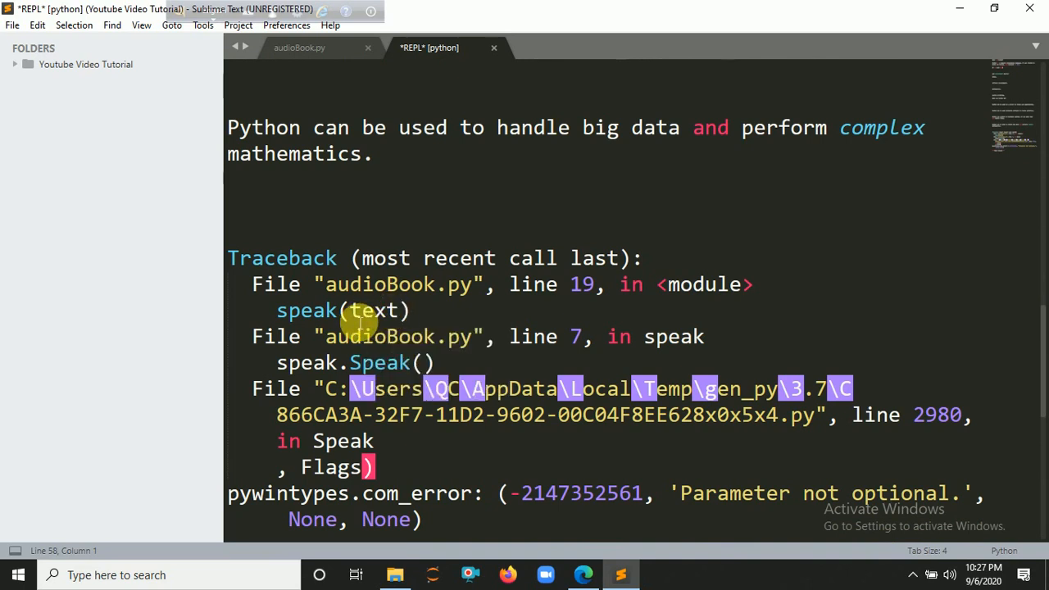
{"action": "mouse_move", "coordinate": [385, 388]}
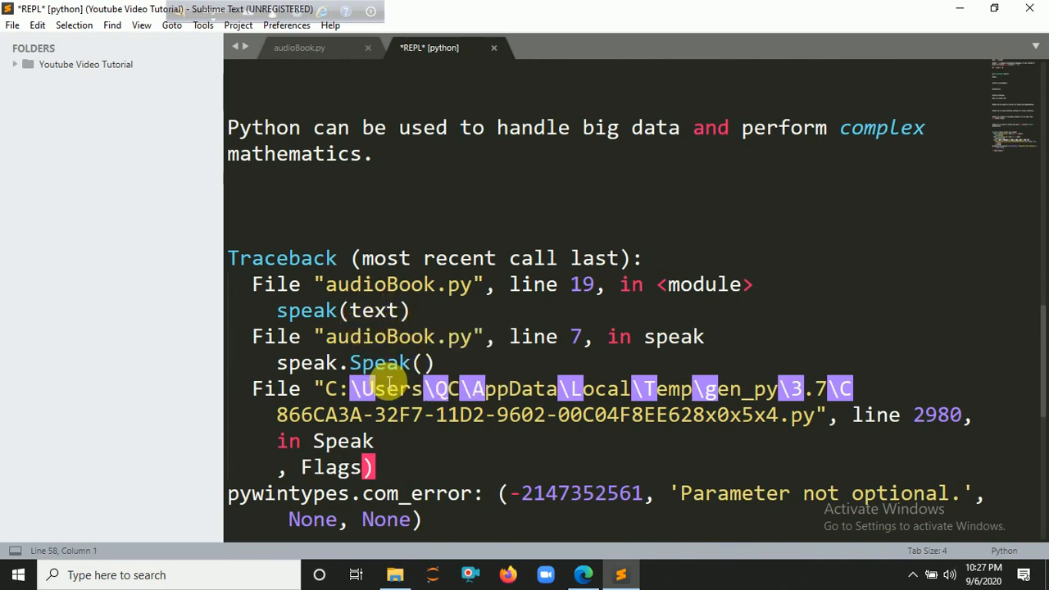
Step: Put the text argument inside the empty speak.Speak() call
{"action": "left_click", "coordinate": [299, 47]}
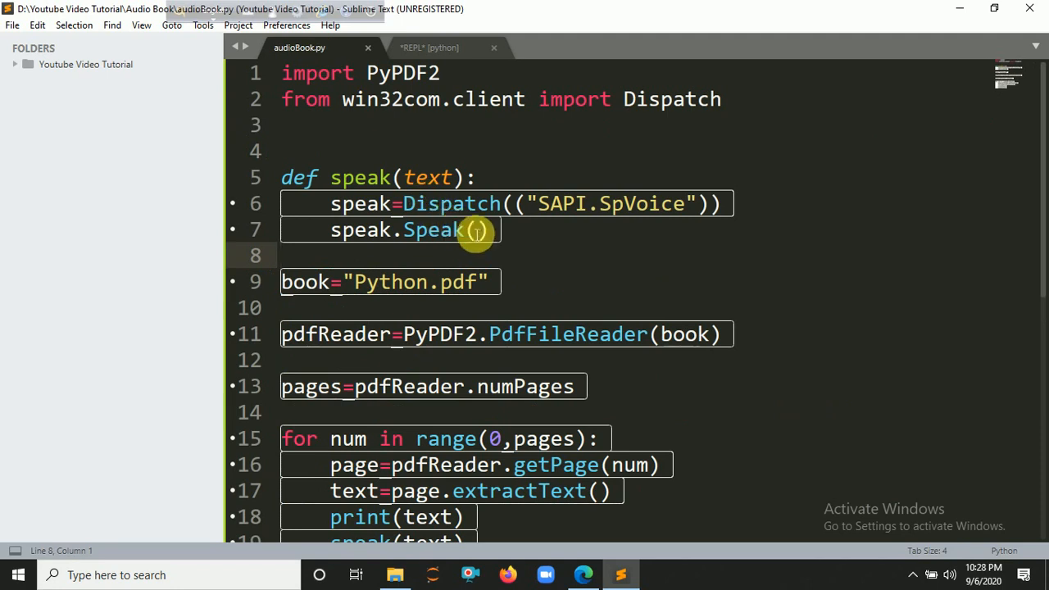
{"action": "type", "text": "te"}
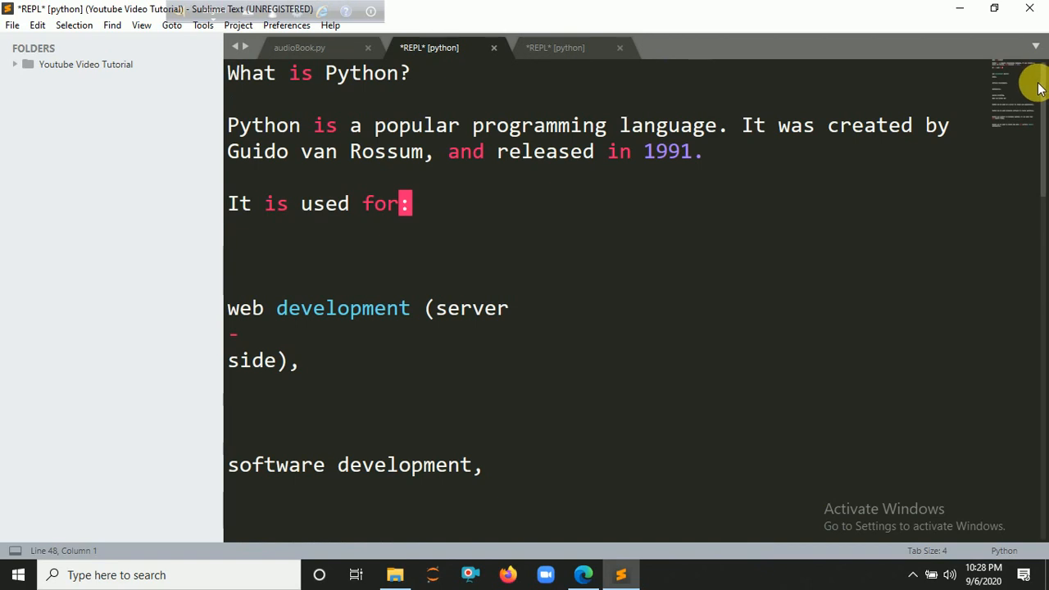
{"action": "mouse_move", "coordinate": [777, 137]}
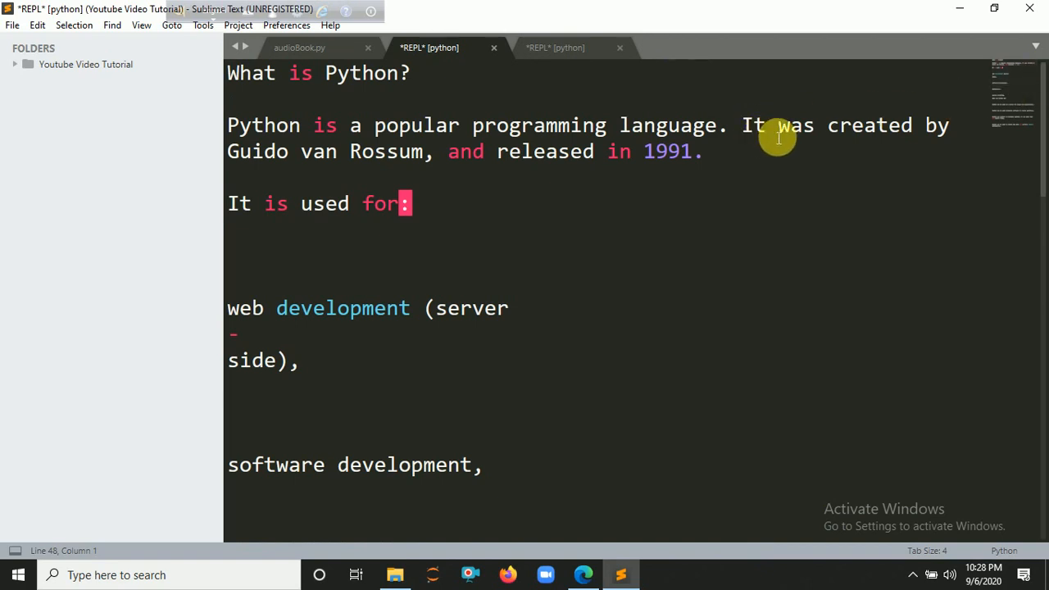
{"action": "mouse_move", "coordinate": [1040, 139]}
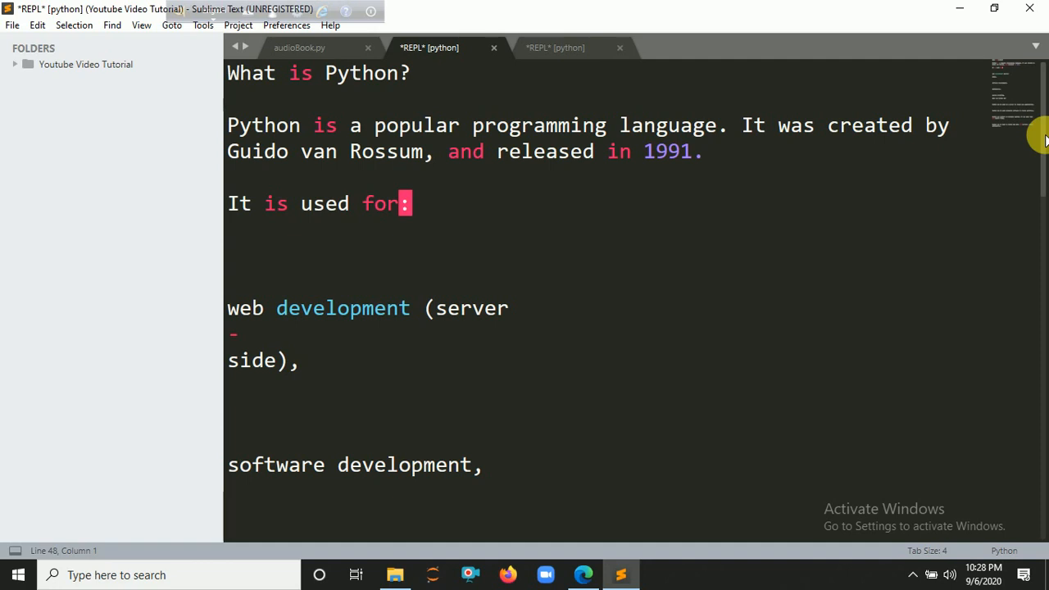
Step: Scroll the rerun output through the PDF's 'What can Python do?' text to ***Repl Closed***
{"action": "scroll", "scroll_direction": "down", "scroll_amount": 3}
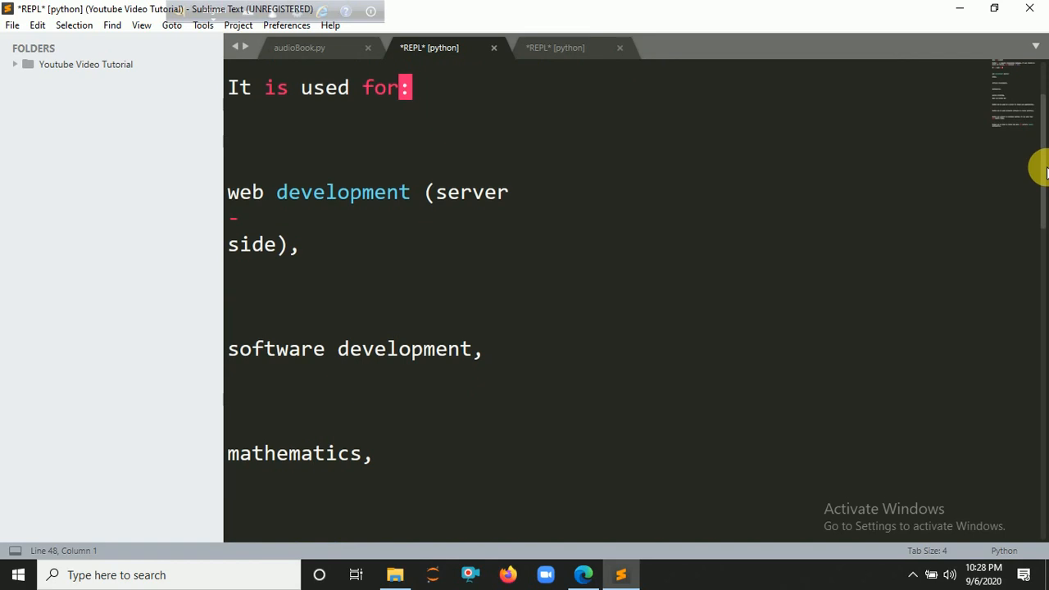
{"action": "scroll", "scroll_direction": "down", "scroll_amount": 3}
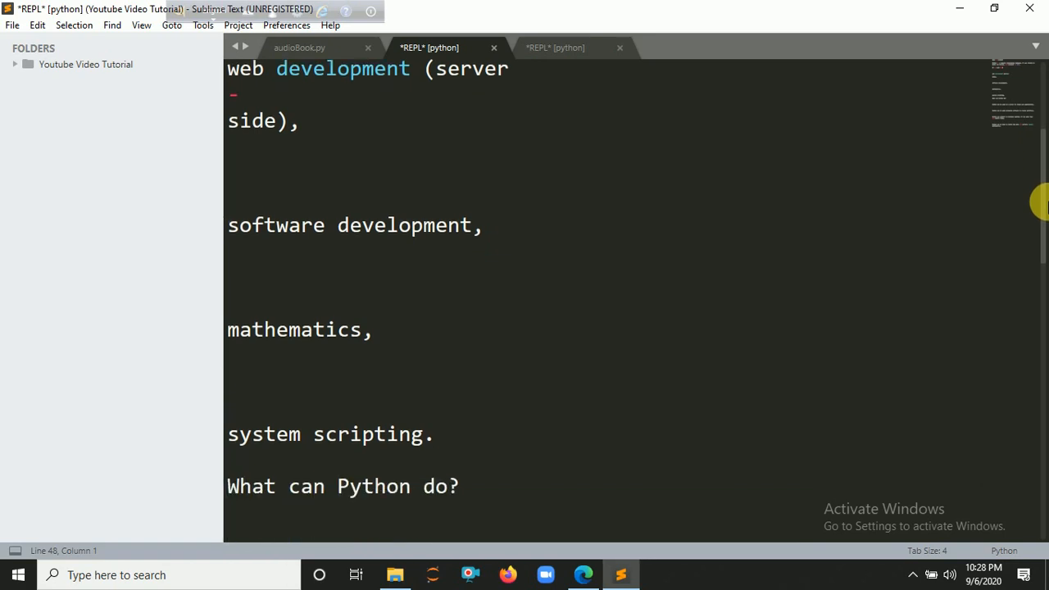
{"action": "scroll", "scroll_direction": "down", "scroll_amount": 3}
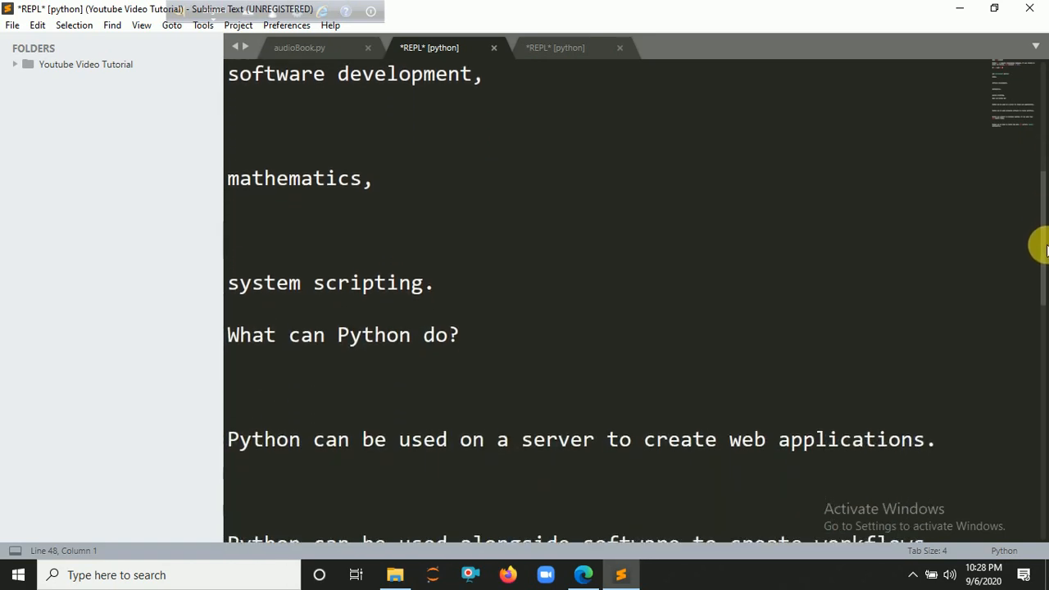
{"action": "scroll", "scroll_direction": "down", "scroll_amount": 3}
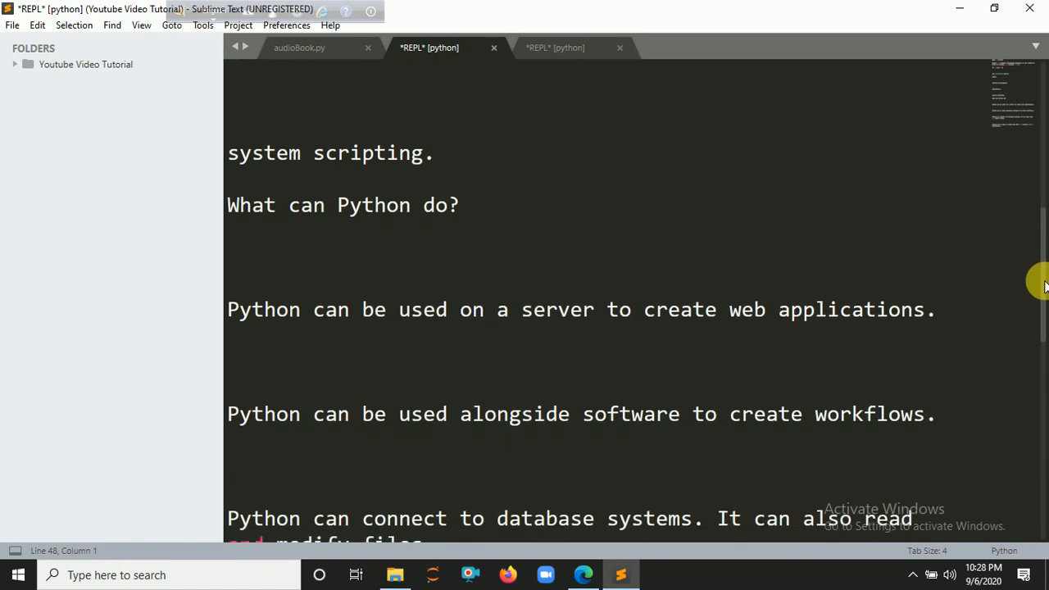
{"action": "scroll", "scroll_direction": "down", "scroll_amount": 3}
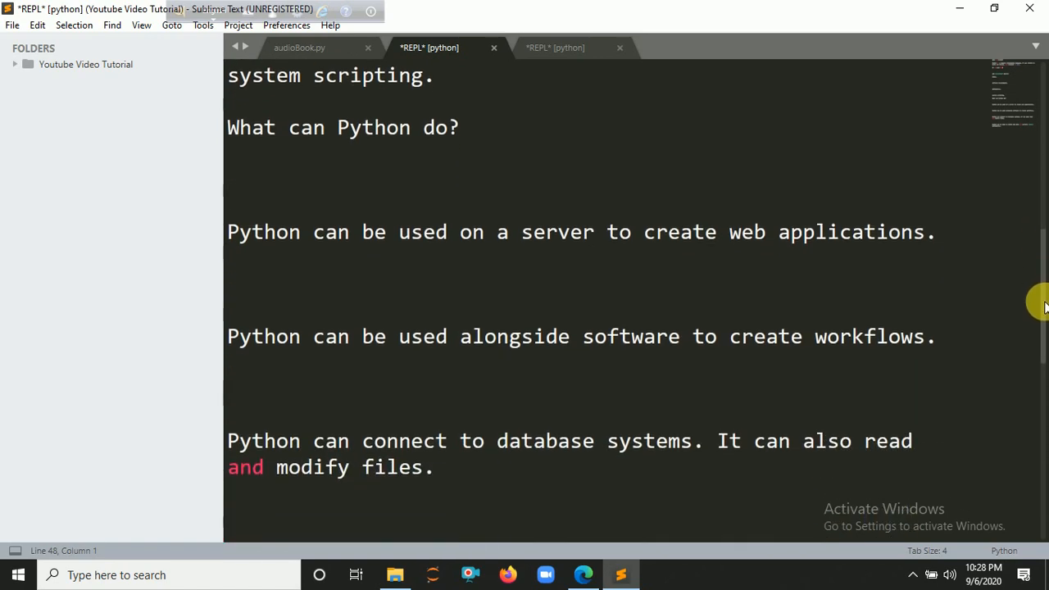
{"action": "scroll", "scroll_direction": "down", "scroll_amount": 3}
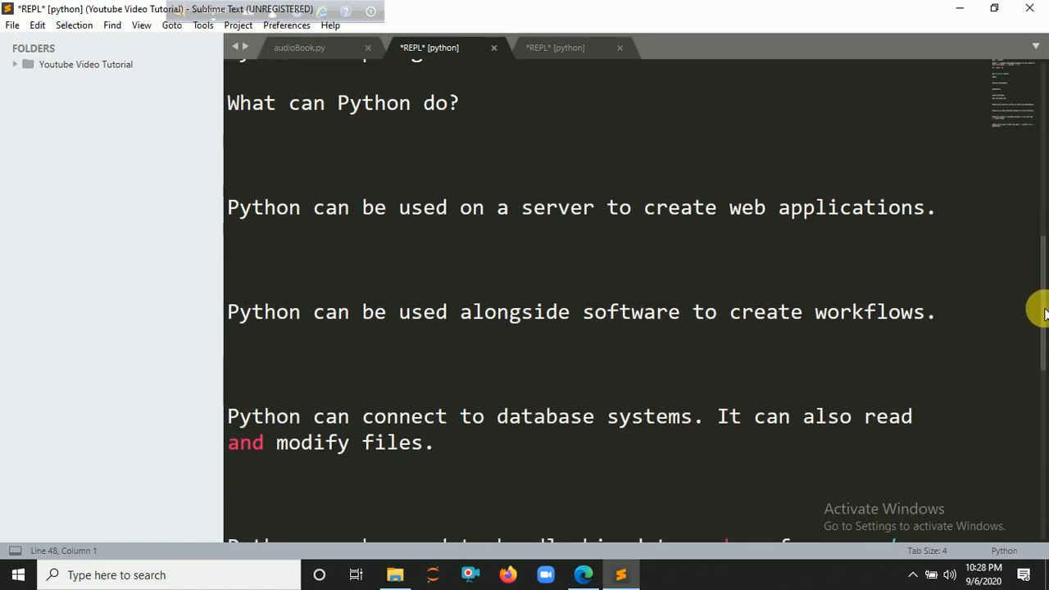
{"action": "scroll", "scroll_direction": "down", "scroll_amount": 3}
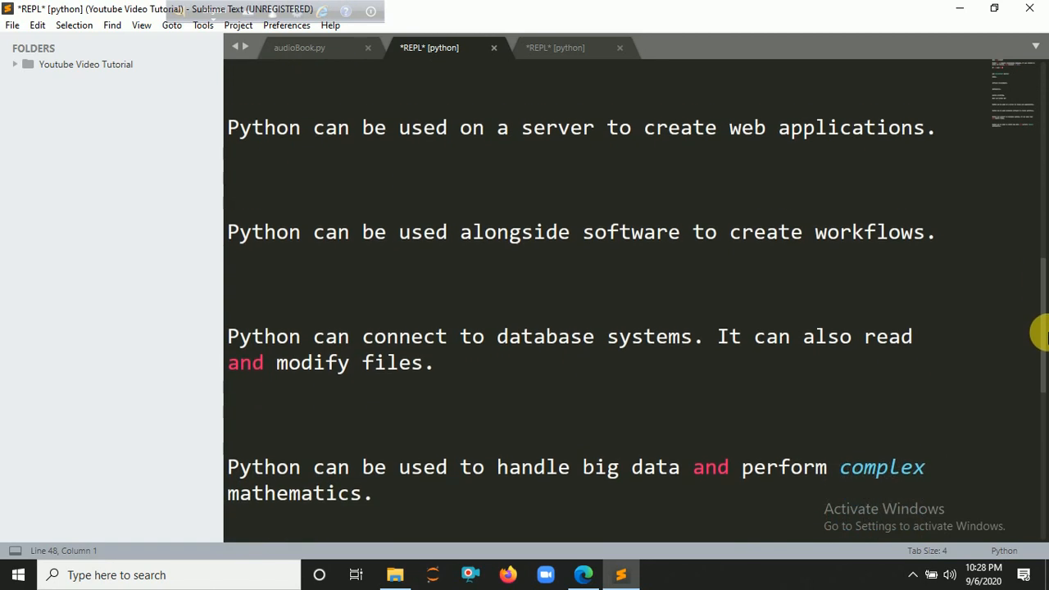
{"action": "scroll", "scroll_direction": "down", "scroll_amount": 3}
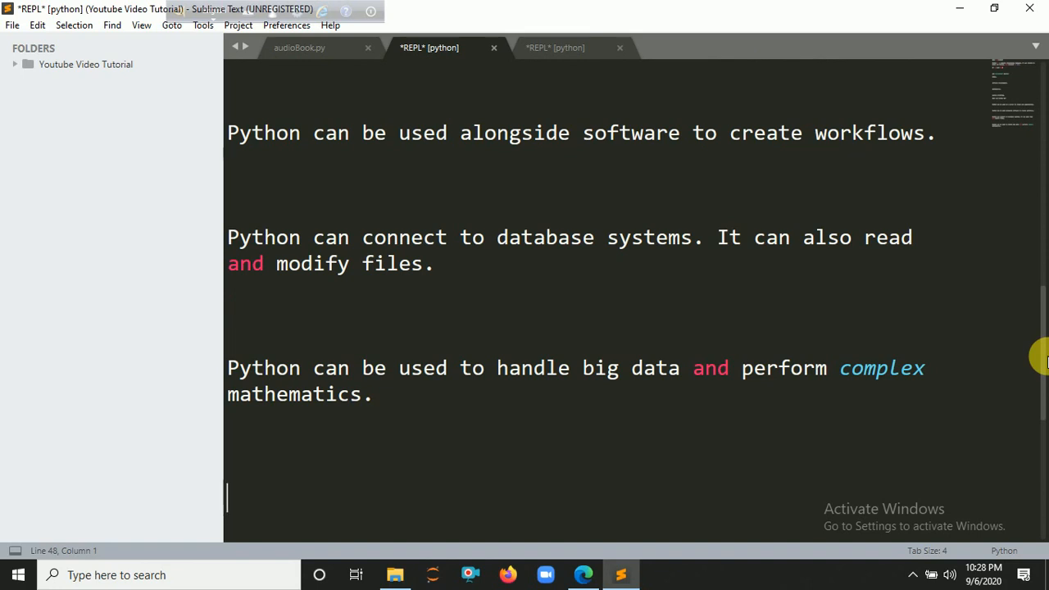
{"action": "mouse_move", "coordinate": [1041, 359]}
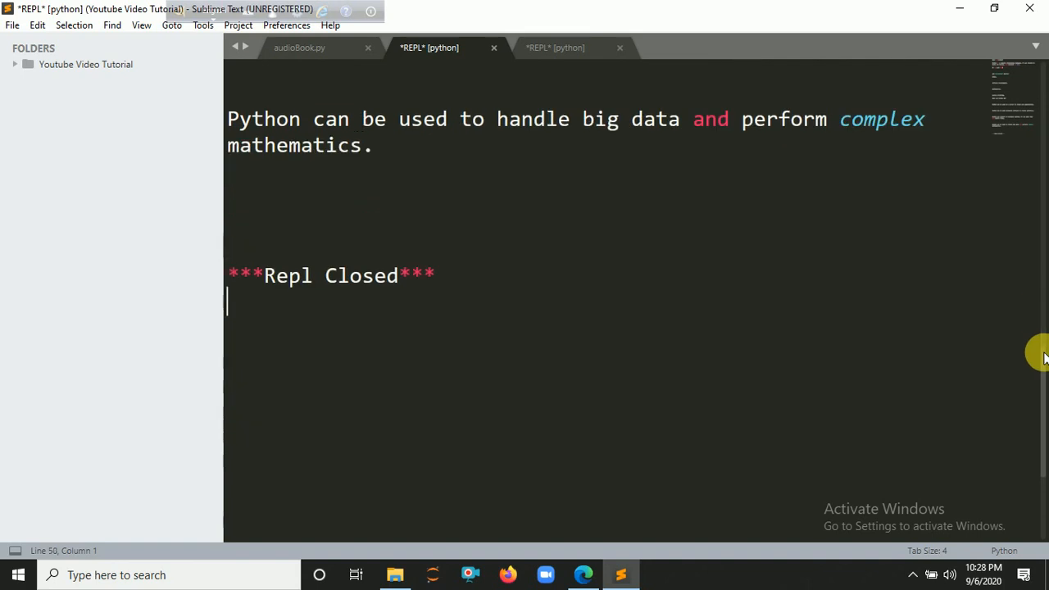
{"action": "mouse_move", "coordinate": [492, 55]}
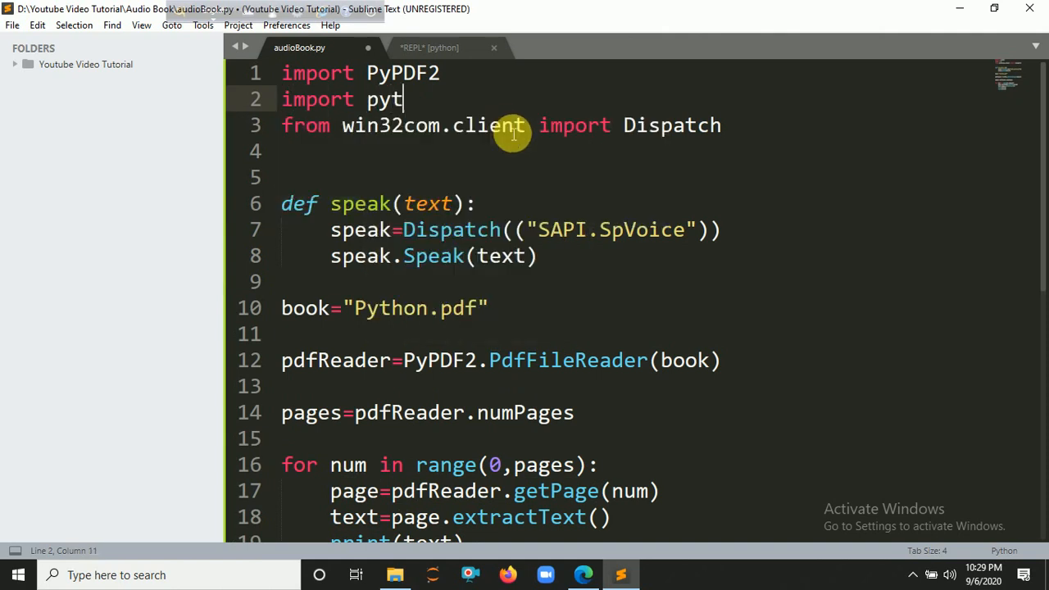
Step: Type 'import pyttsx3' on line 2 of audioBook.py
{"action": "type", "text": "tsx"}
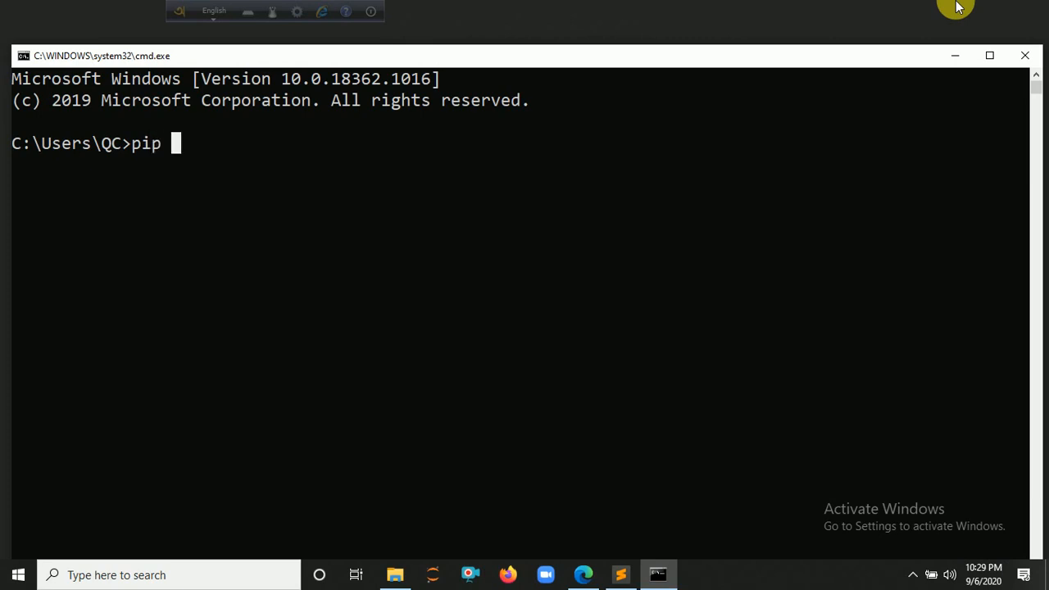
Step: Install pyttsx3, retrying with python -m pip after the launcher error, then close Command Prompt
{"action": "type", "text": "install"}
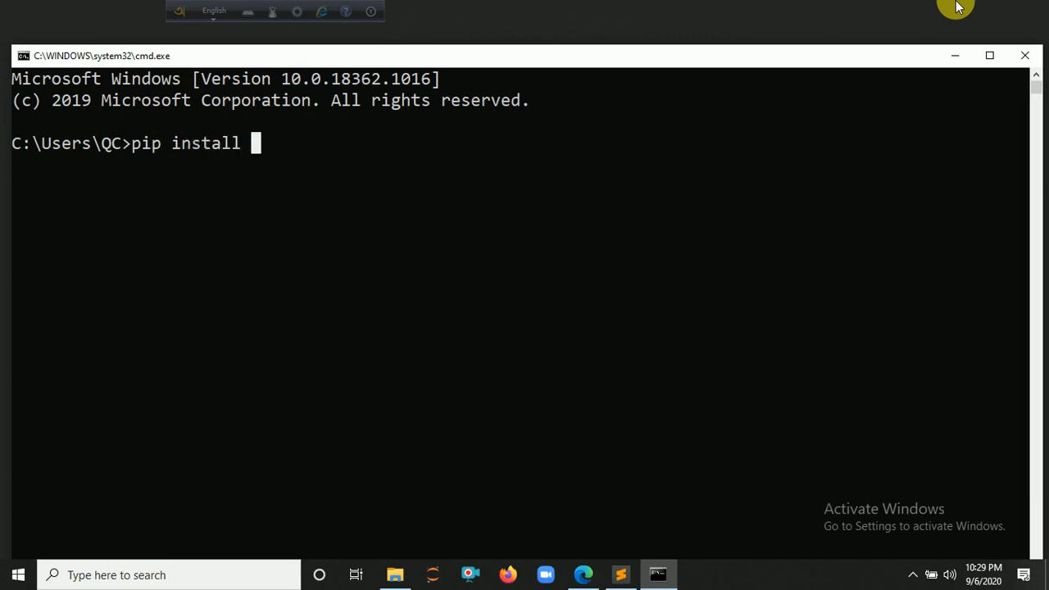
{"action": "type", "text": "pyttsx3"}
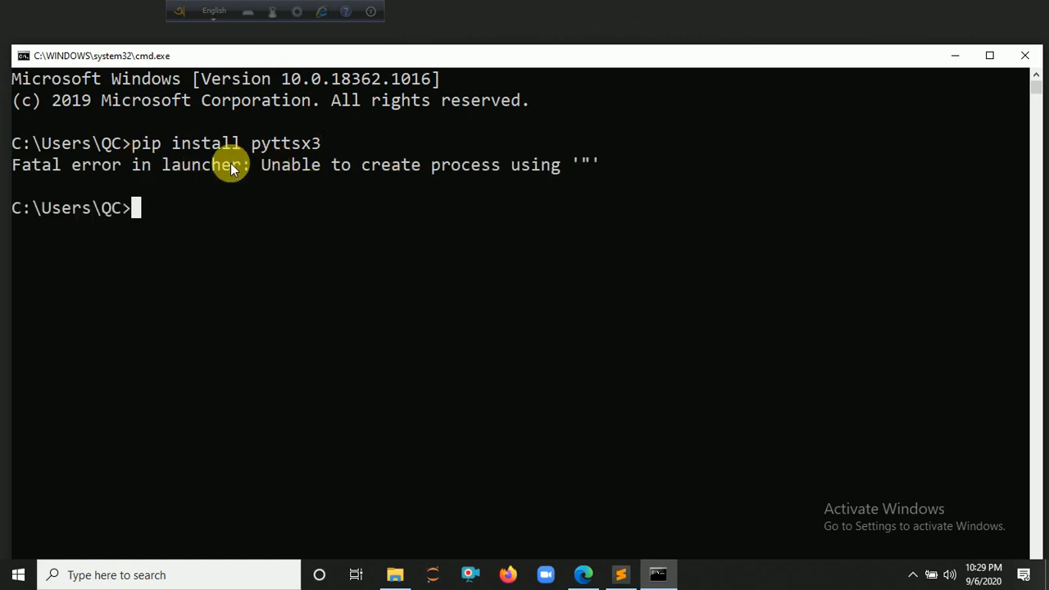
{"action": "mouse_move", "coordinate": [208, 215]}
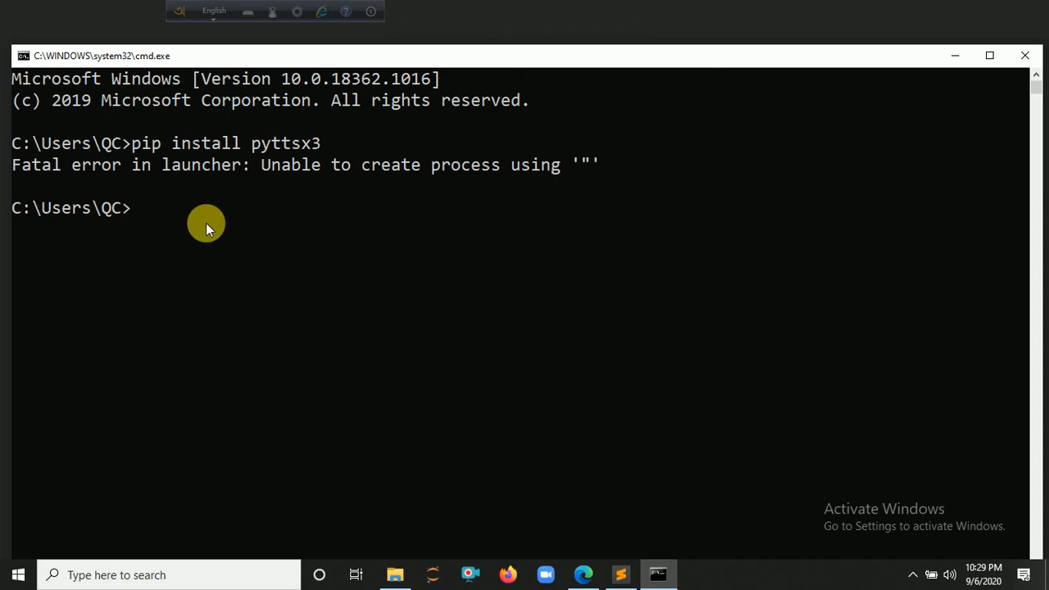
{"action": "type", "text": "python -m"}
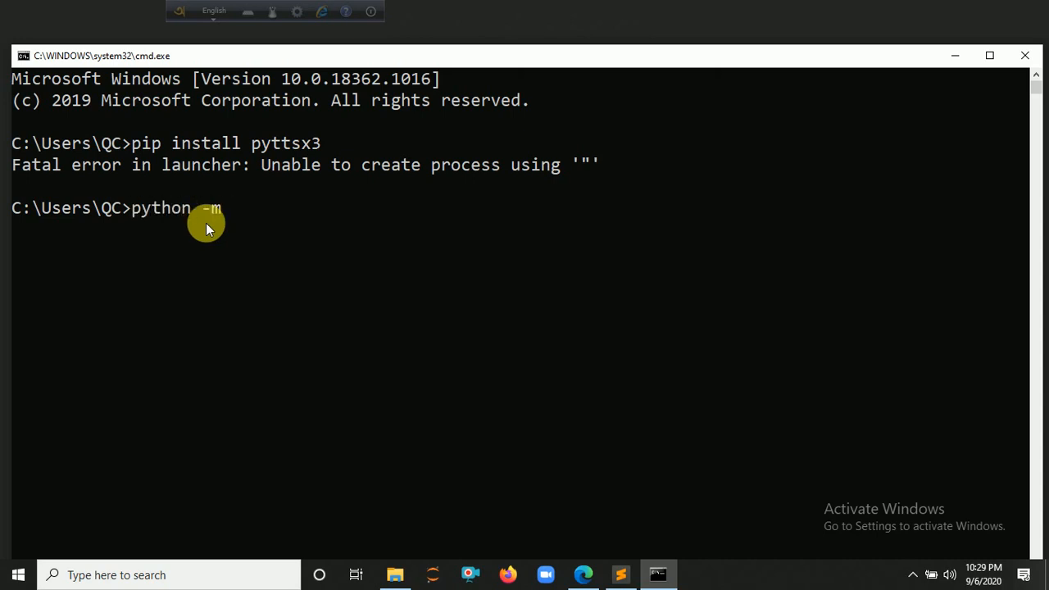
{"action": "type", "text": "pip insta"}
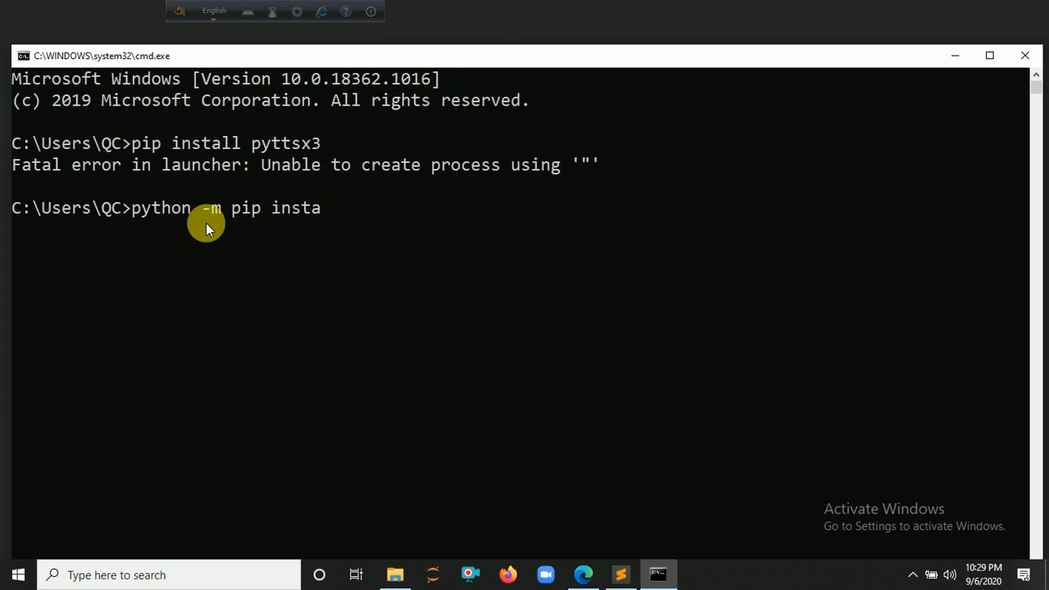
{"action": "type", "text": "ll pyttsx3"}
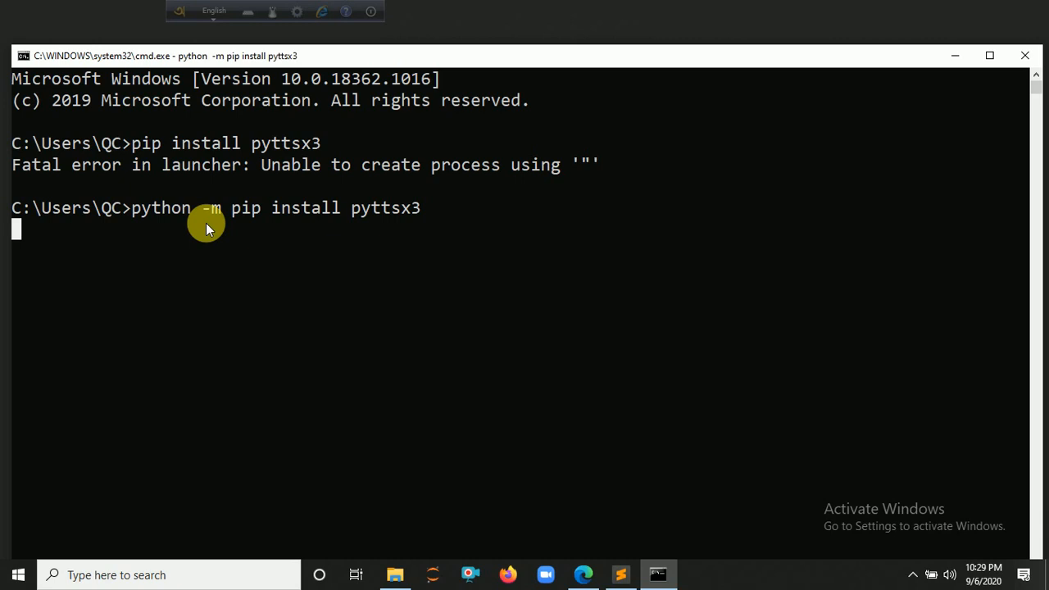
{"action": "mouse_move", "coordinate": [1024, 56]}
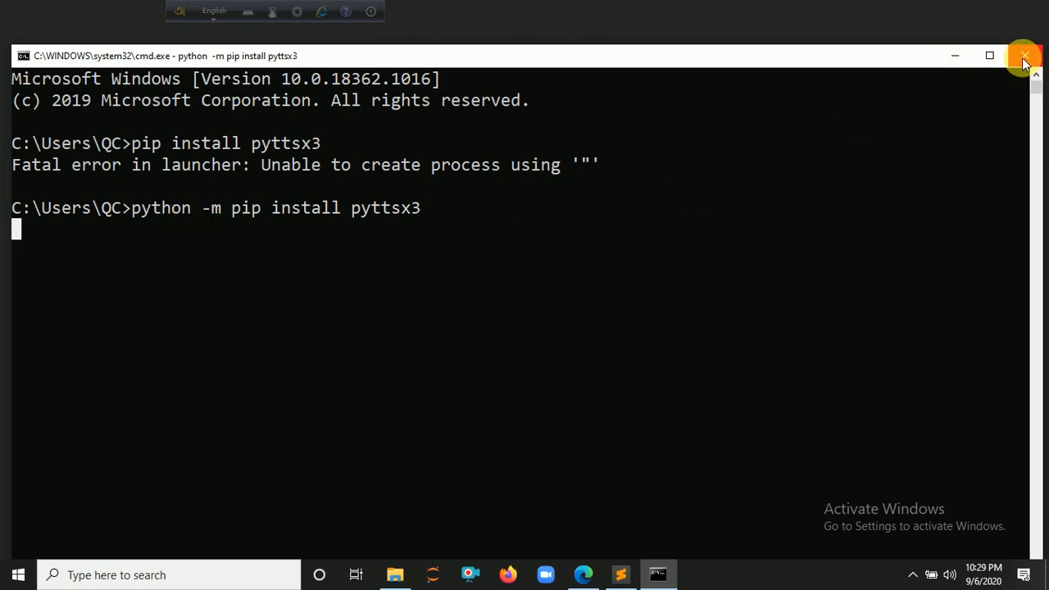
{"action": "left_click", "coordinate": [1023, 56]}
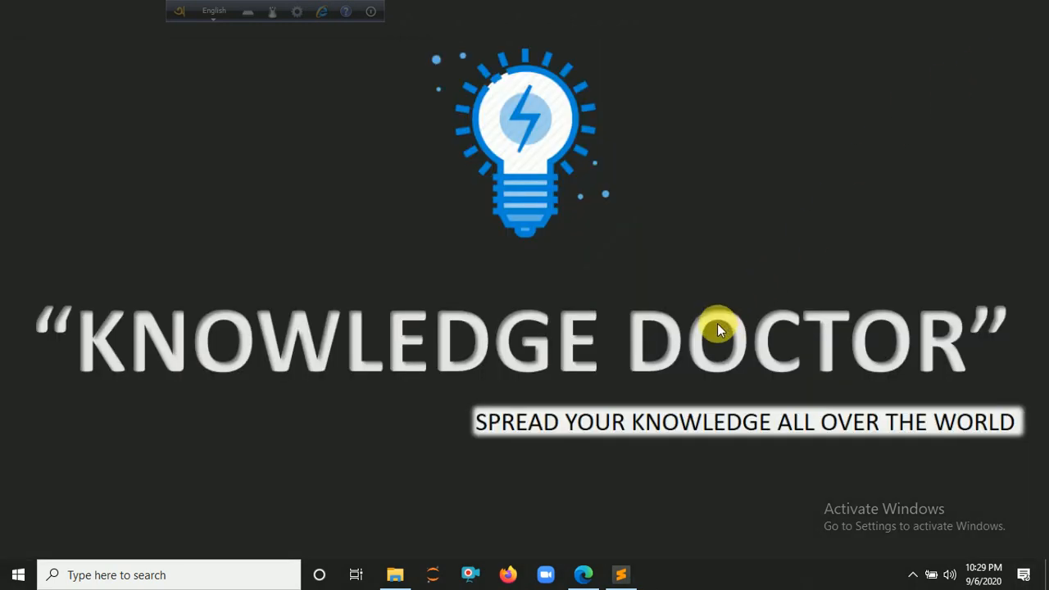
Step: Comment out the Dispatch-based speak function on lines 6–8 and the loop's speak(text) call
{"action": "left_click", "coordinate": [620, 572]}
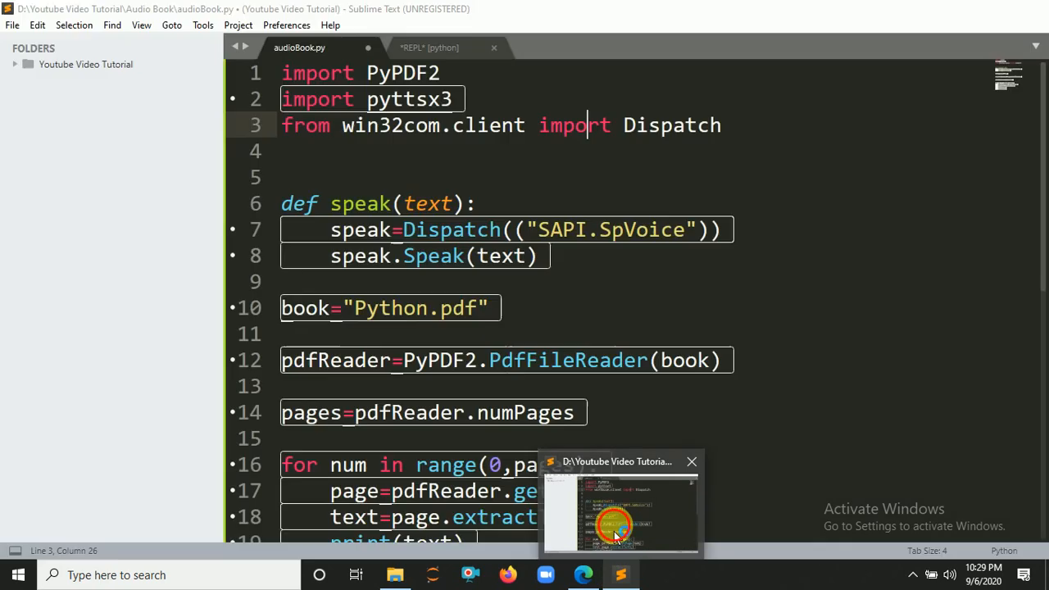
{"action": "left_click", "coordinate": [692, 461]}
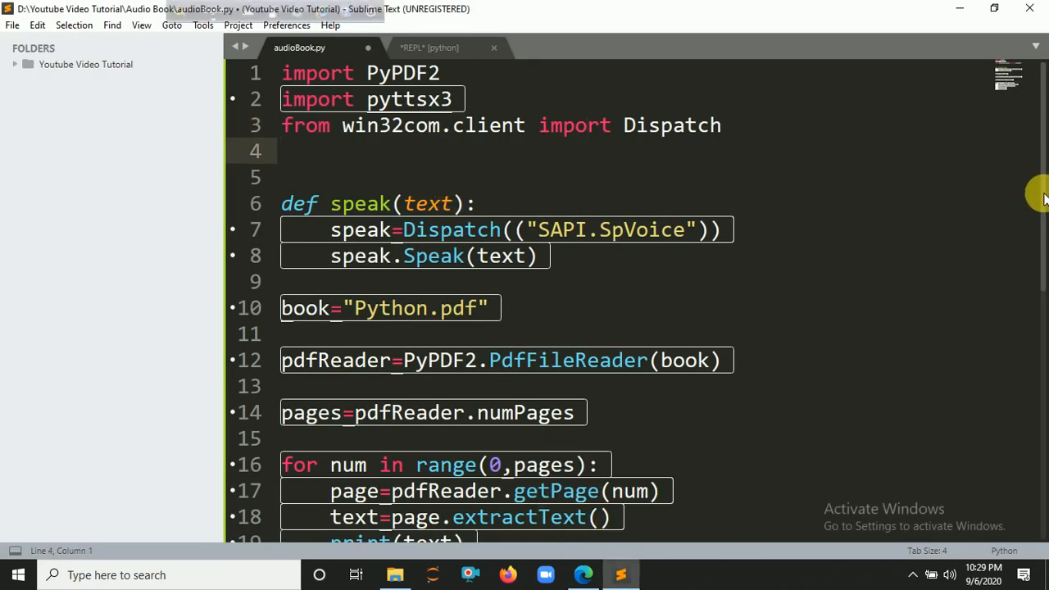
{"action": "scroll", "scroll_direction": "down", "scroll_amount": 3}
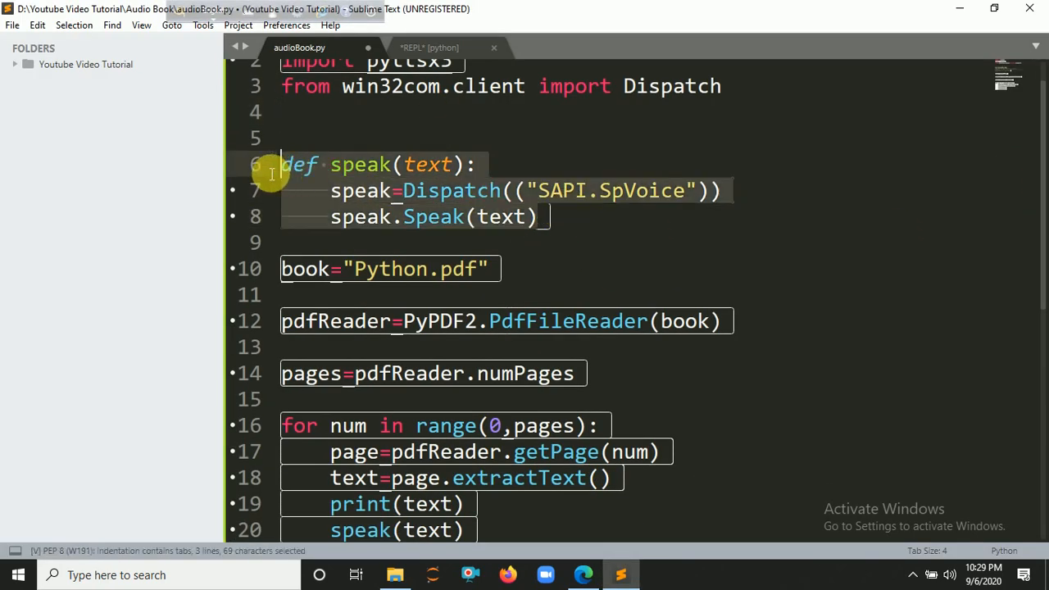
{"action": "key", "text": "ctrl+/"}
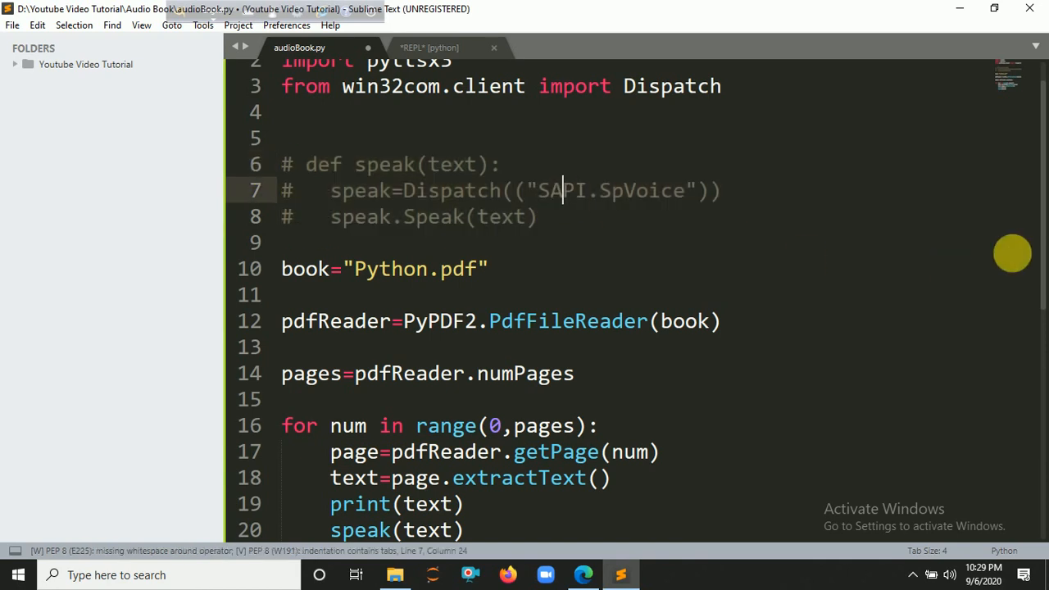
{"action": "scroll", "scroll_direction": "down", "scroll_amount": 3}
{"action": "type", "text": "# "}
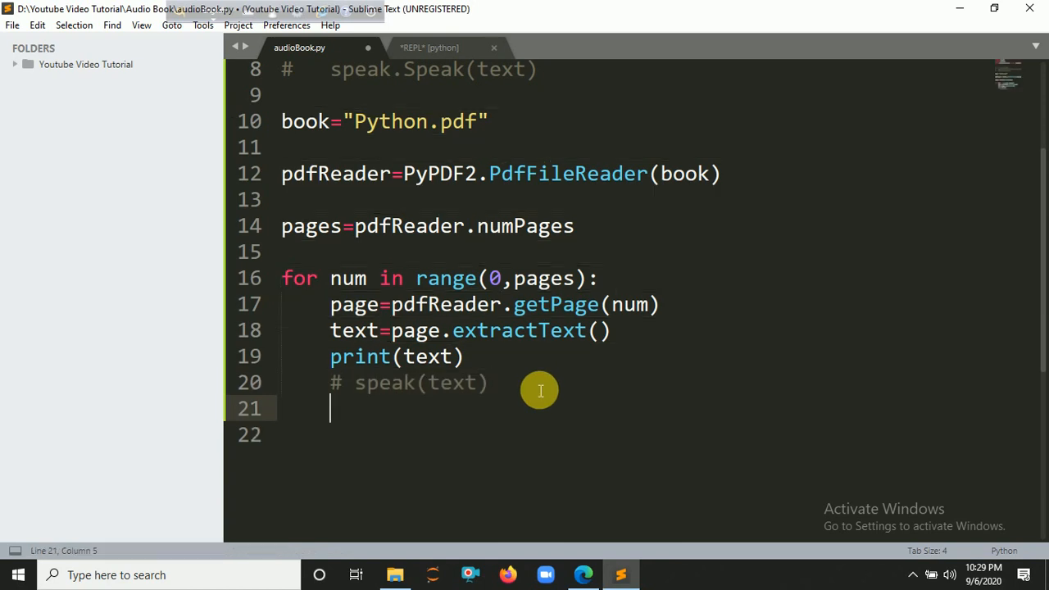
Step: Add pyttsx3.init(), pyttsx3.say(text) and pyttsx3.runAndWait() lines to the page loop
{"action": "type", "text": "pyttsx3."}
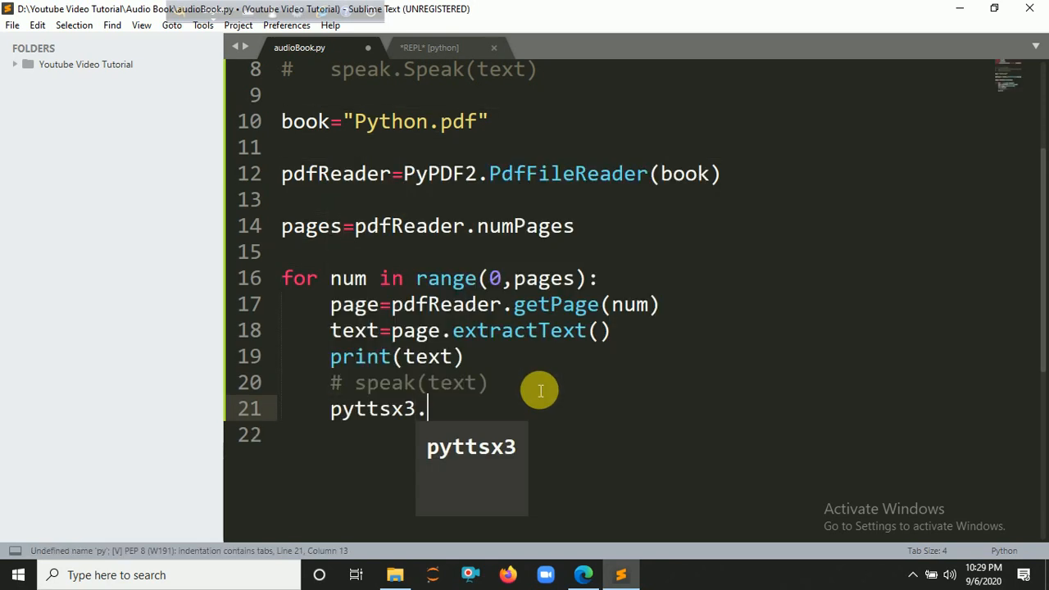
{"action": "type", "text": "init()"}
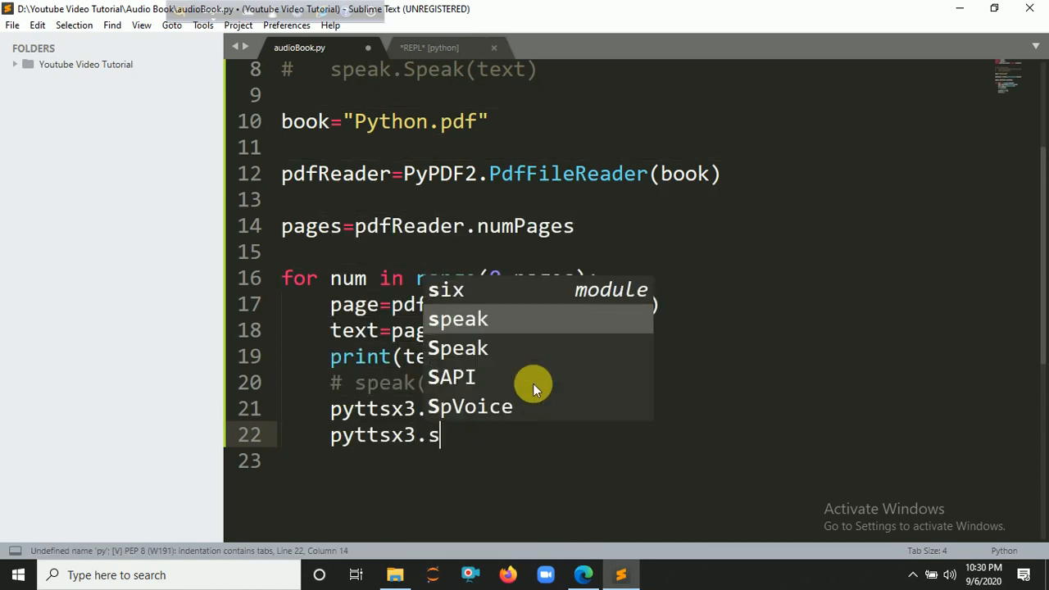
{"action": "type", "text": "ay()"}
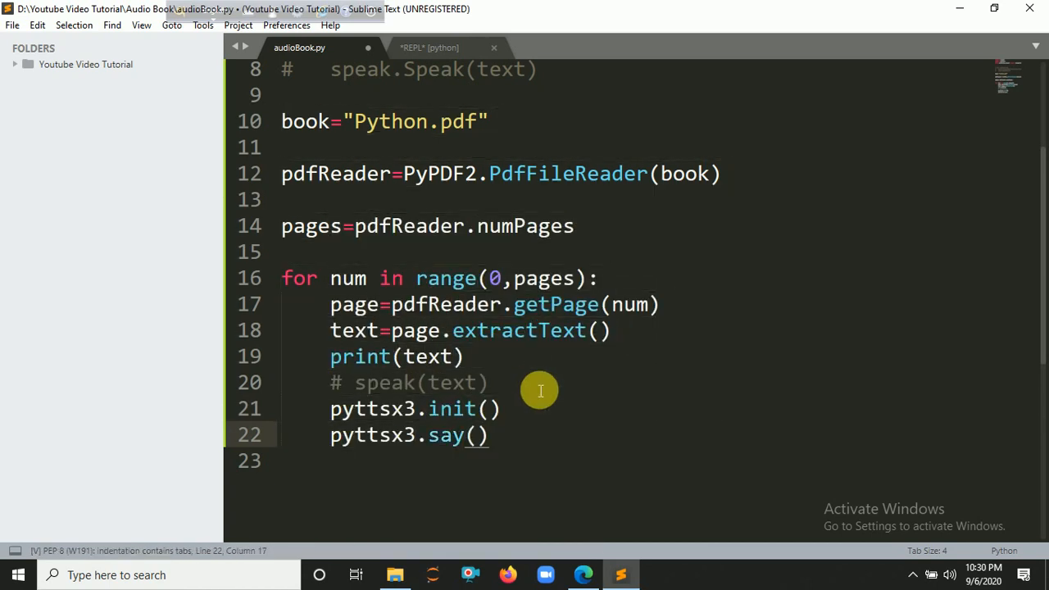
{"action": "type", "text": "text"}
{"action": "left_click", "coordinate": [631, 461]}
{"action": "type", "text": "pyttsx3.run"}
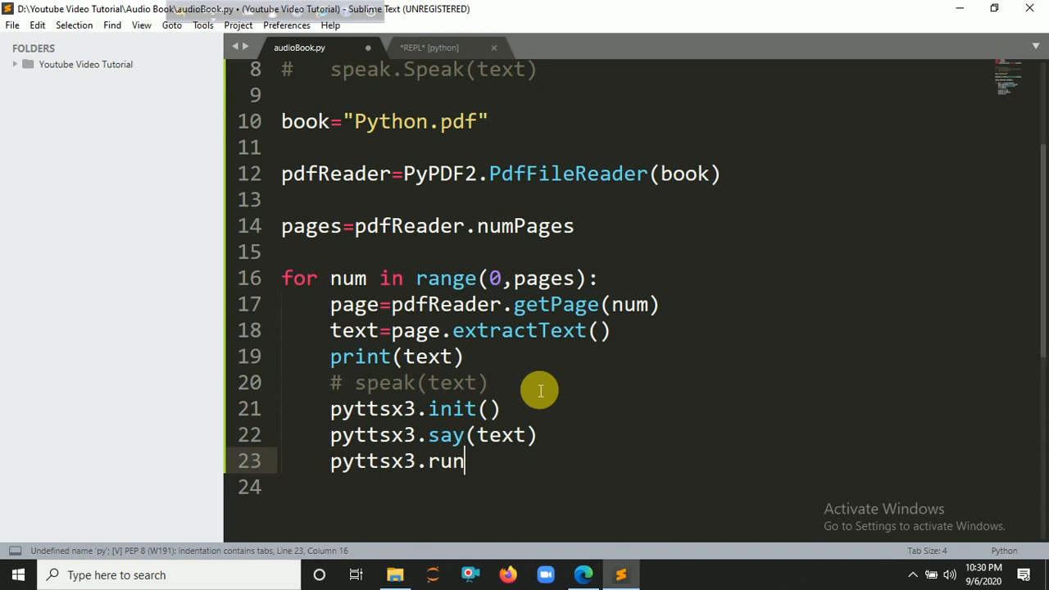
{"action": "type", "text": "A"}
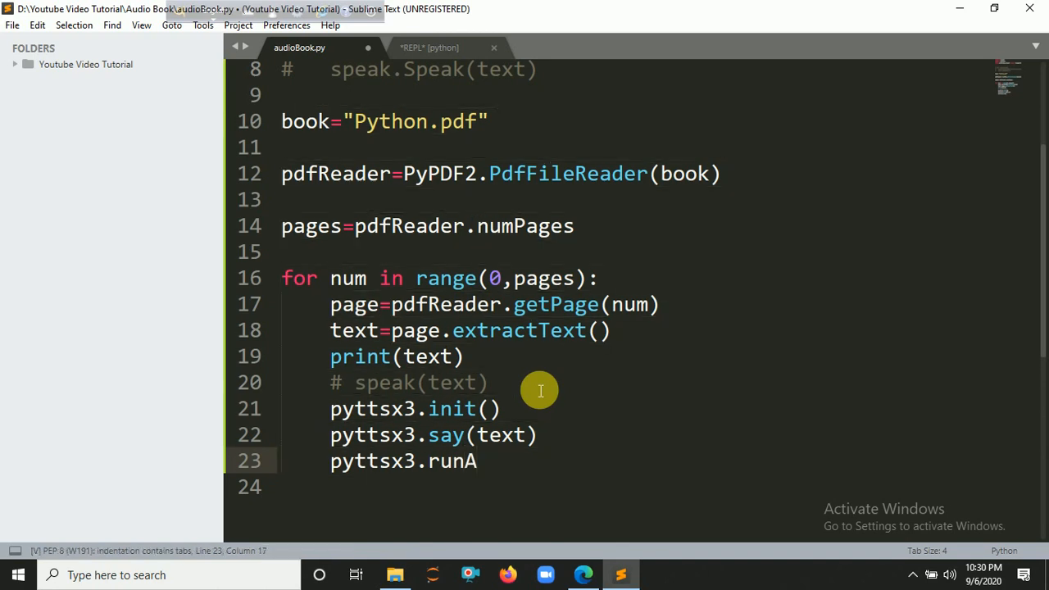
{"action": "type", "text": "ndWa"}
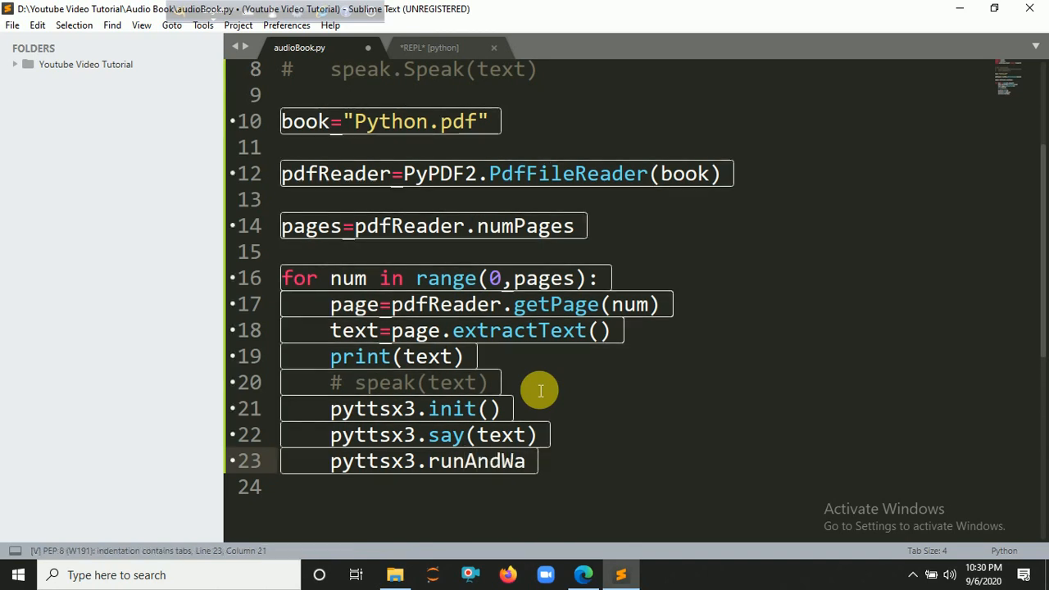
{"action": "key", "text": "backspace"}
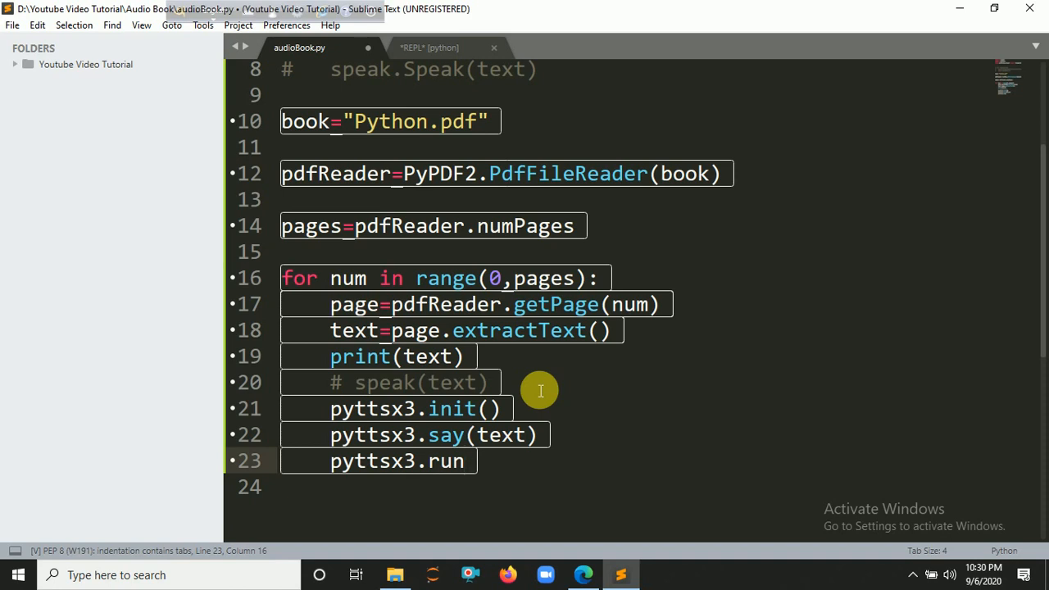
{"action": "mouse_move", "coordinate": [546, 386]}
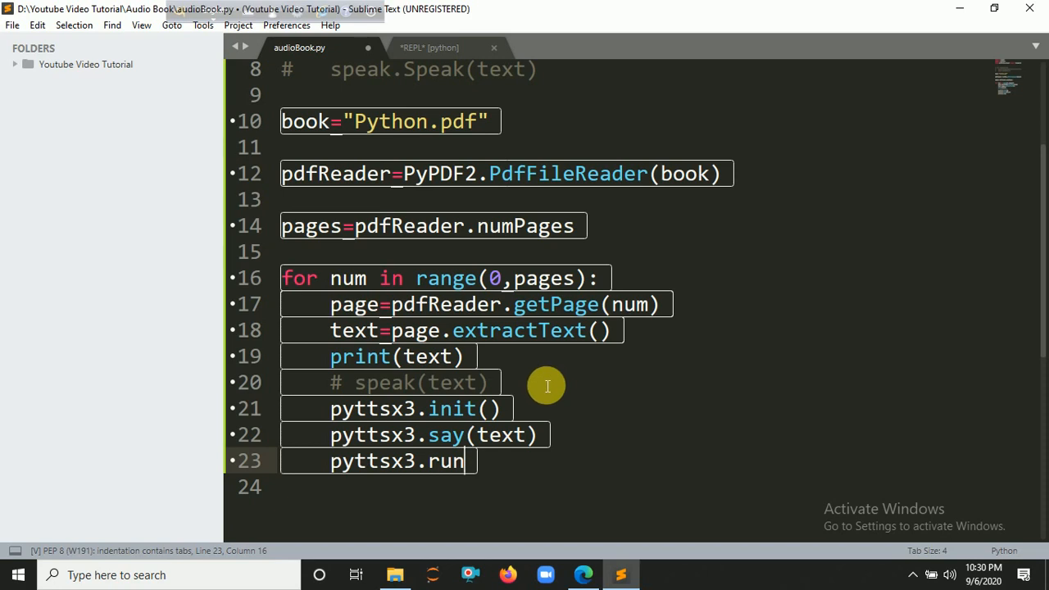
{"action": "type", "text": "An"}
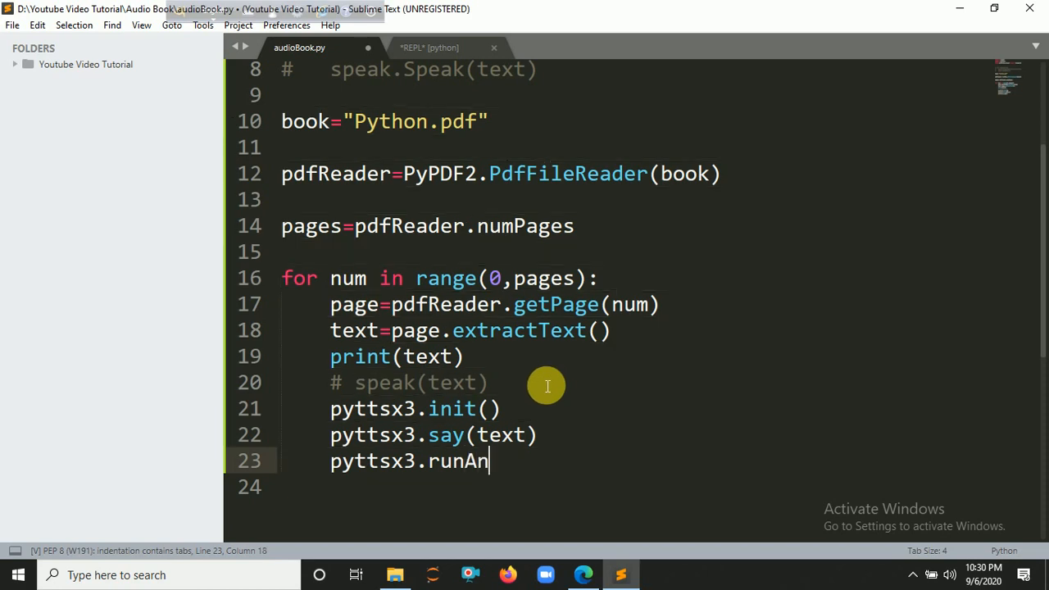
{"action": "type", "text": "dWait"}
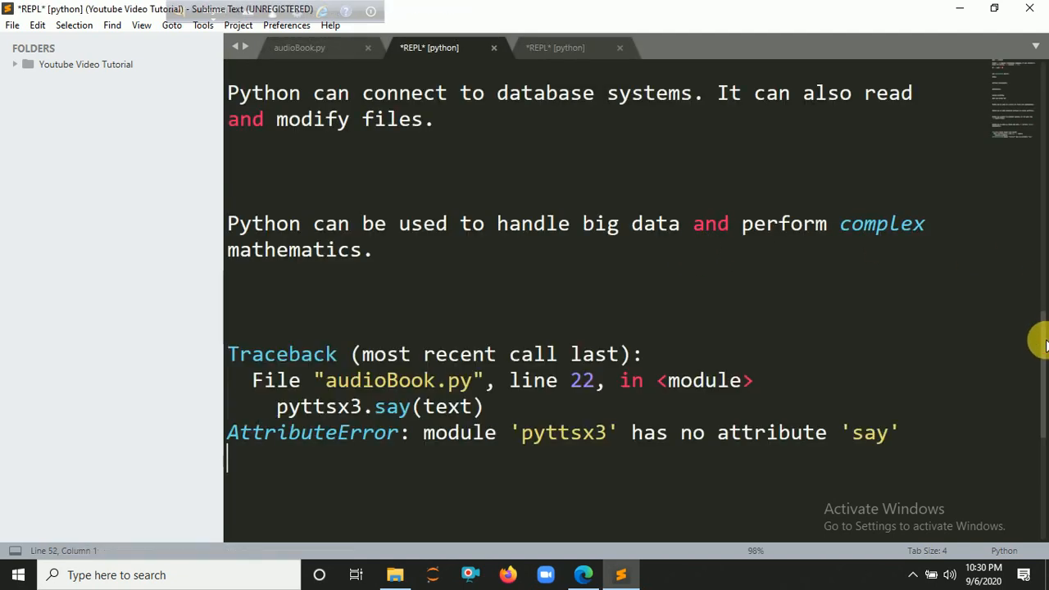
Step: Scroll through the 'no attribute say' AttributeError output, then return to audioBook.py
{"action": "scroll", "scroll_direction": "down", "scroll_amount": 3}
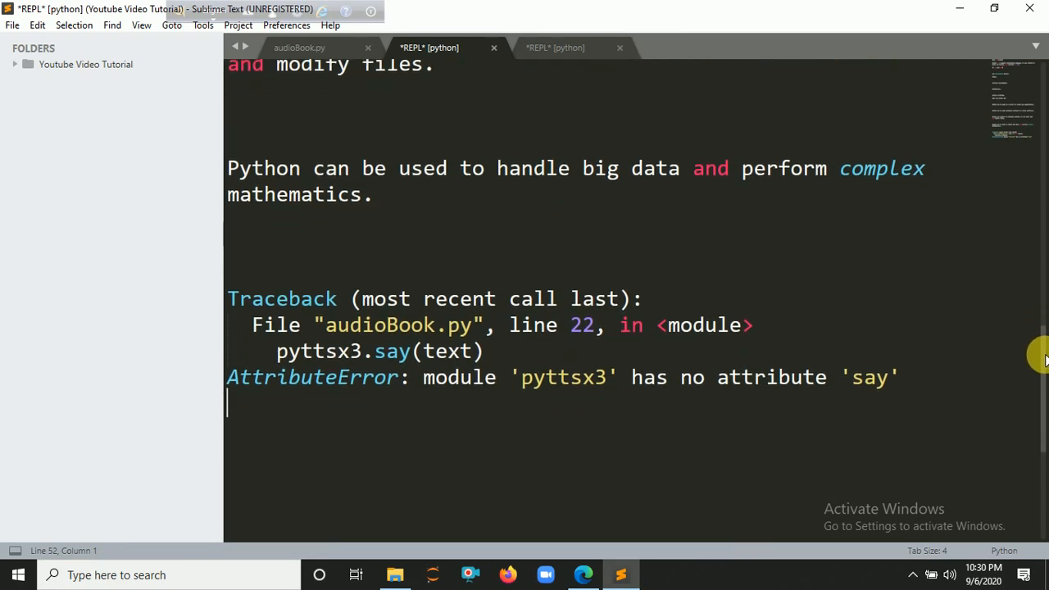
{"action": "scroll", "scroll_direction": "down", "scroll_amount": 3}
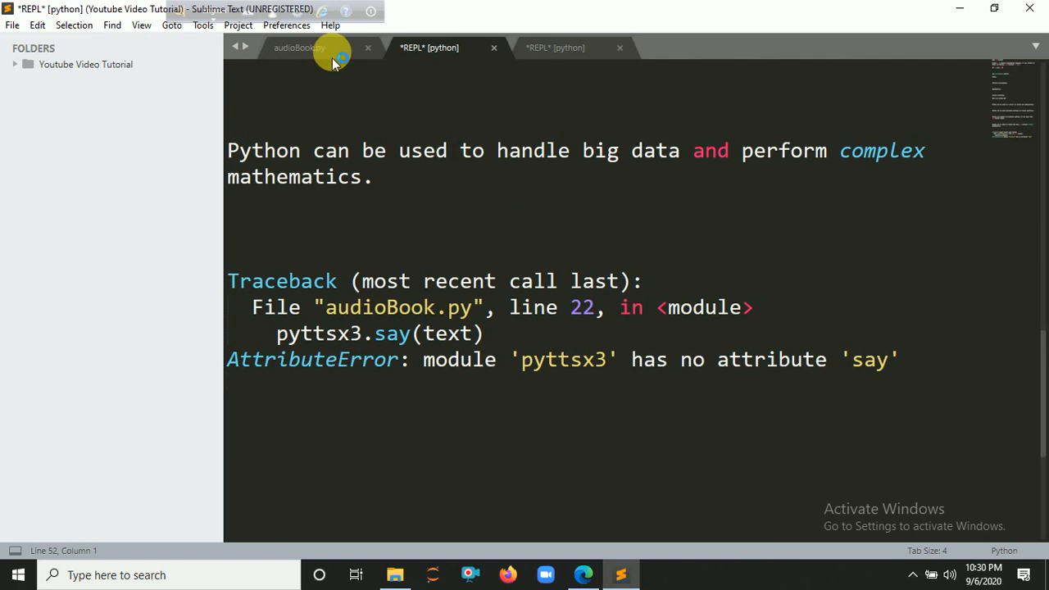
{"action": "left_click", "coordinate": [312, 47]}
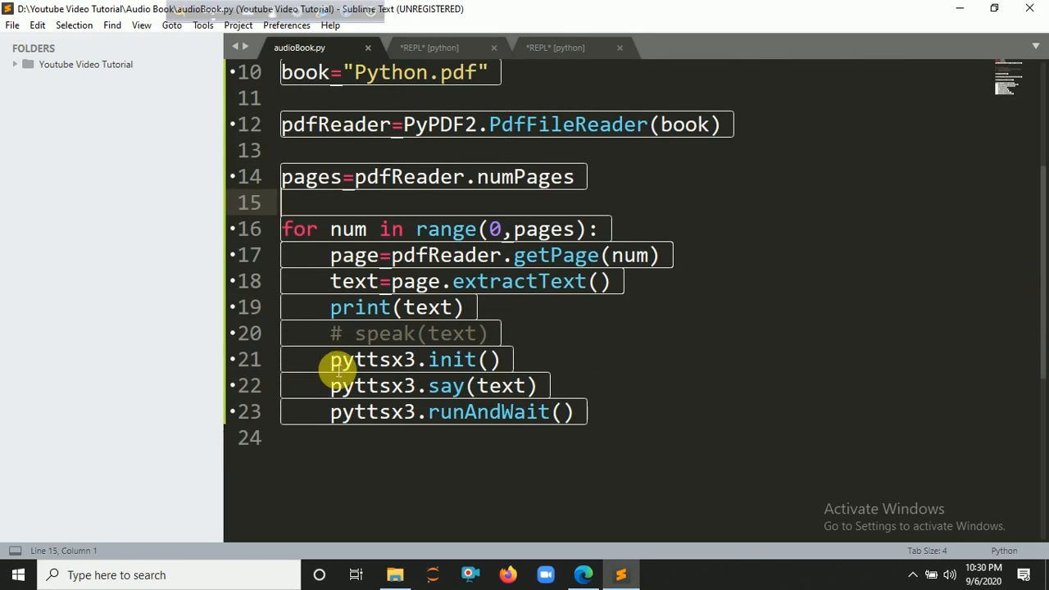
Step: Rewrite the loop as palyer=pyttsx3.init(), palyer.say(text) and palyer.runAndWait()
{"action": "type", "text": "palyer"}
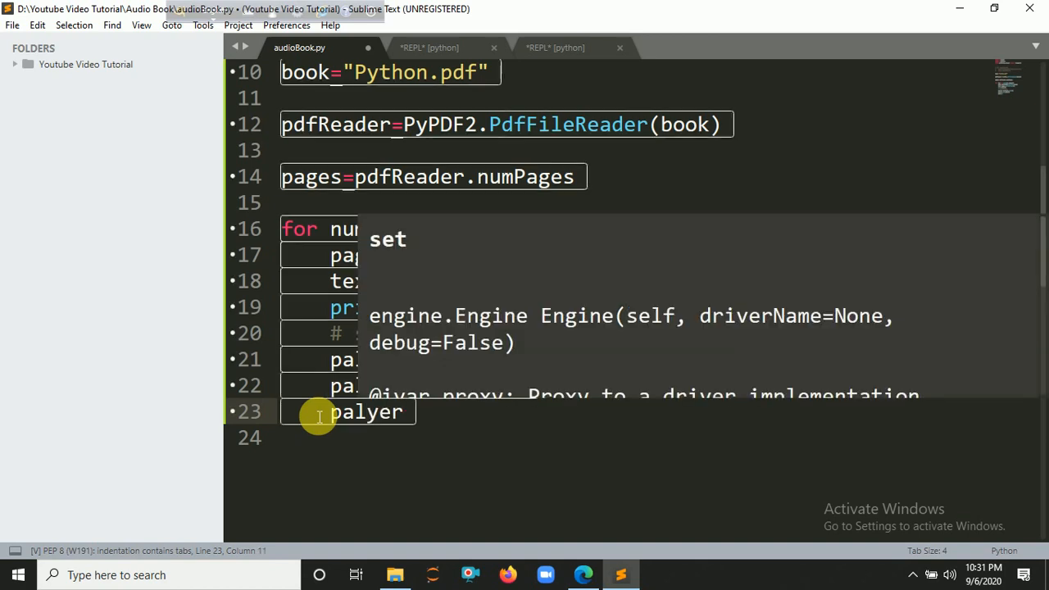
{"action": "type", "text": ".runAndWait("}
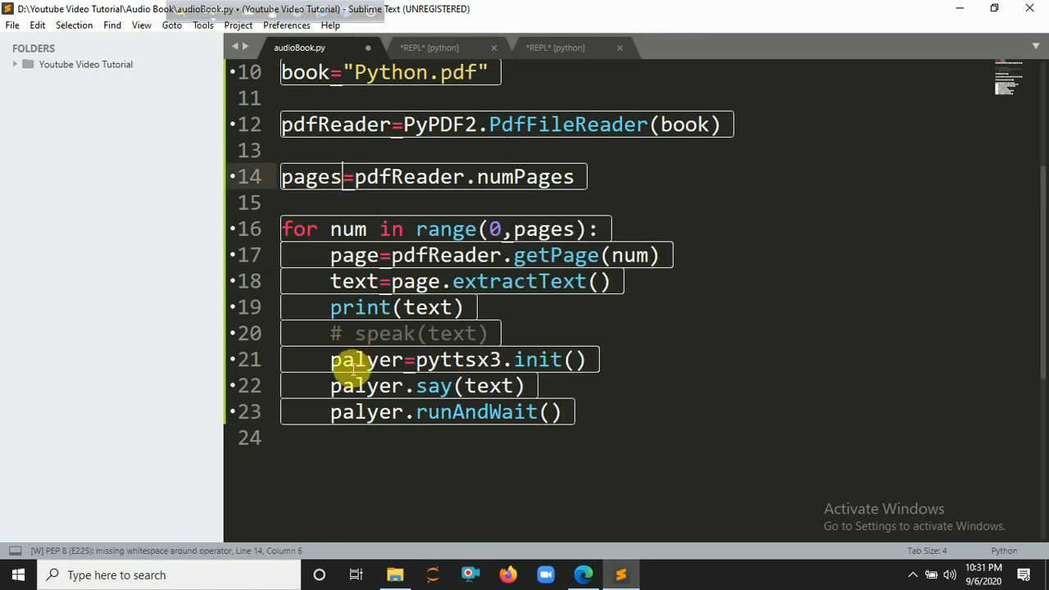
{"action": "double_click", "coordinate": [364, 360]}
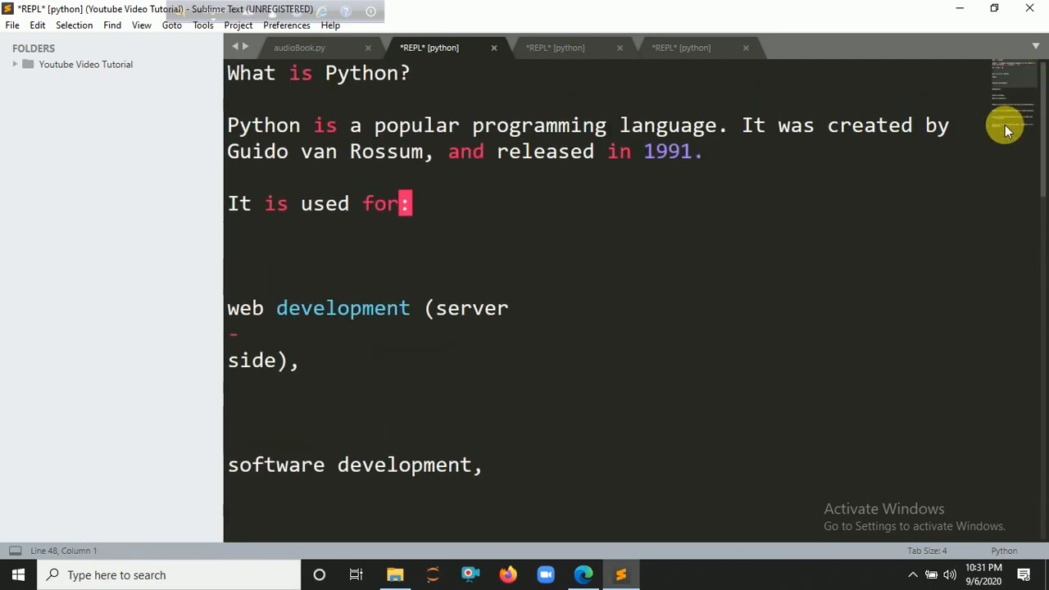
{"action": "mouse_move", "coordinate": [967, 222]}
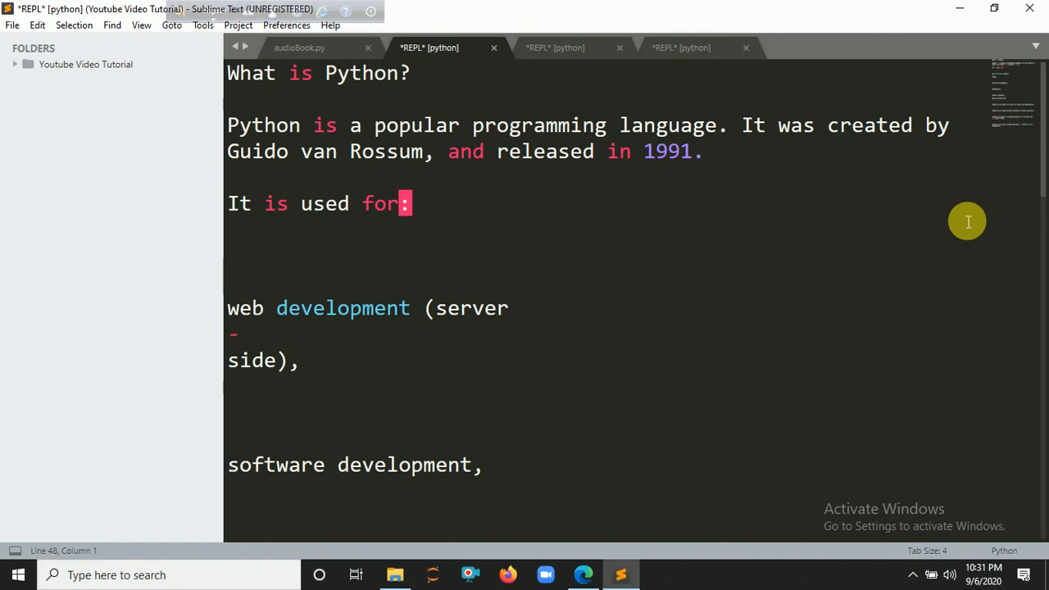
{"action": "mouse_move", "coordinate": [518, 86]}
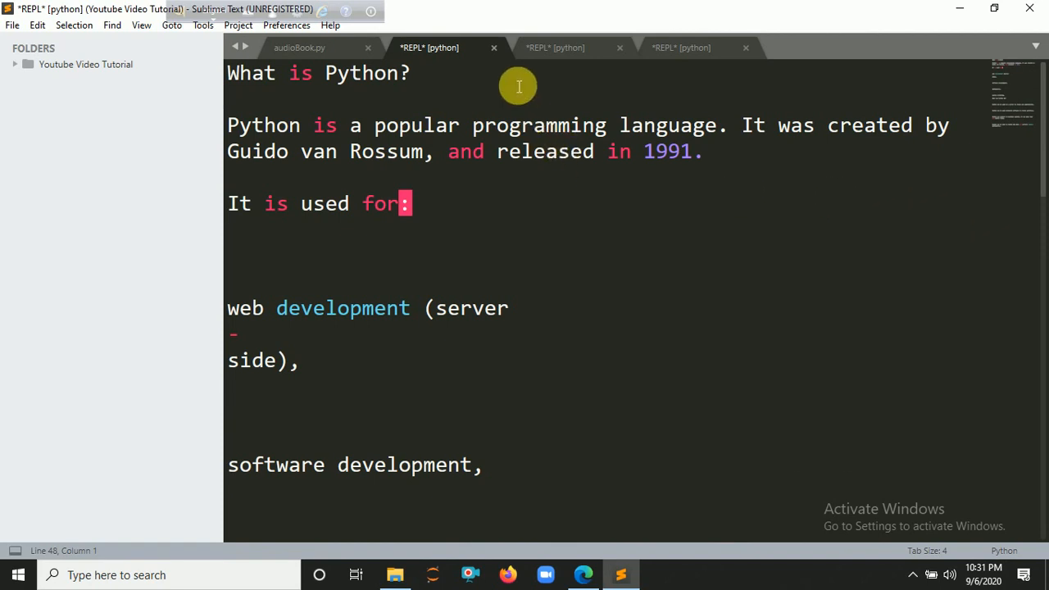
Step: Leave the REPL output starting 'What is Python?' and return to audioBook.py
{"action": "left_click", "coordinate": [299, 47]}
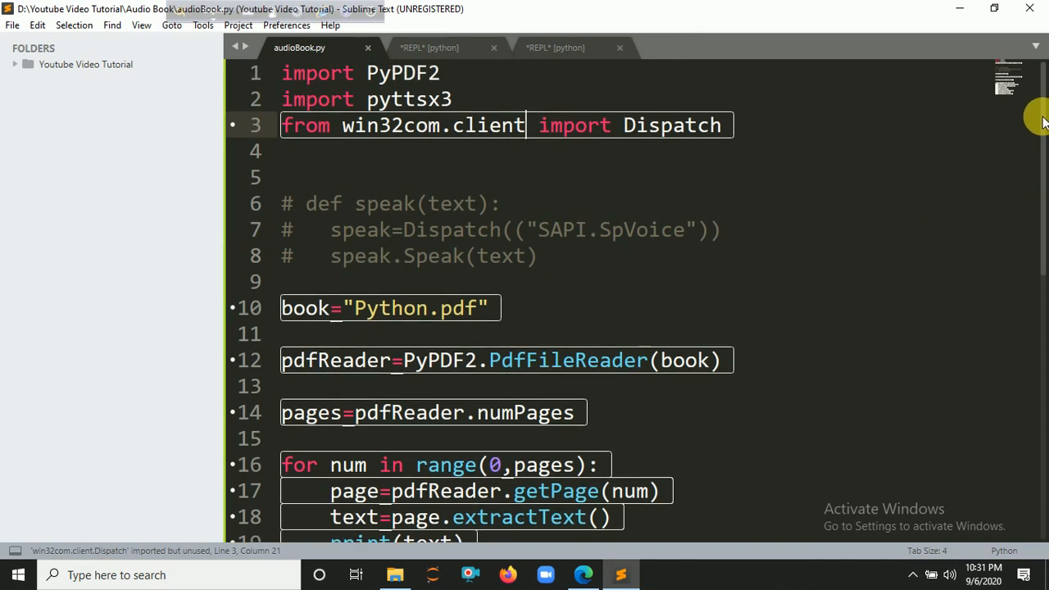
{"action": "scroll", "scroll_direction": "down", "scroll_amount": 3}
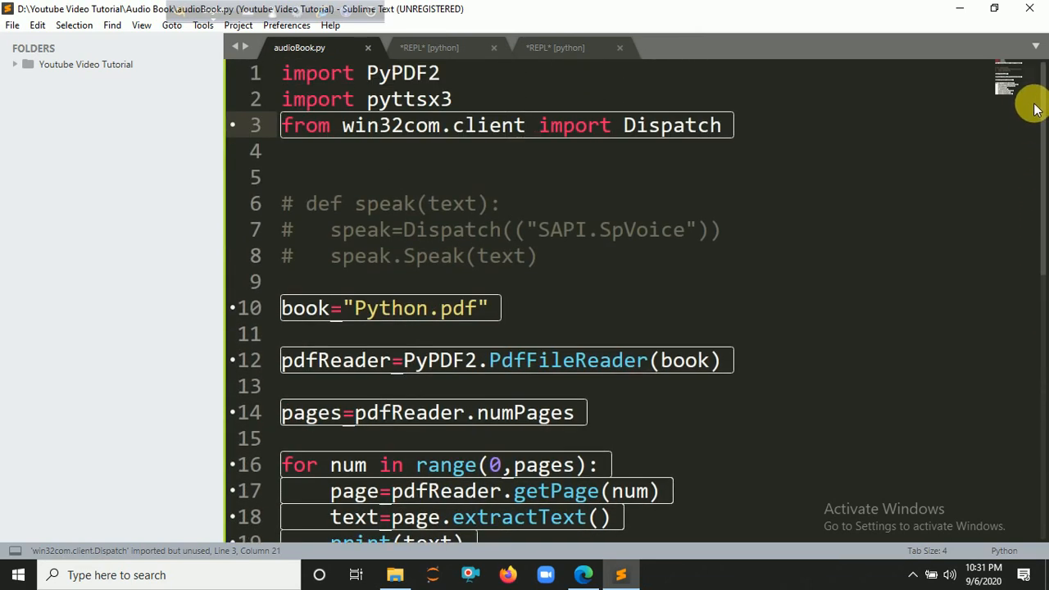
{"action": "mouse_move", "coordinate": [1042, 228]}
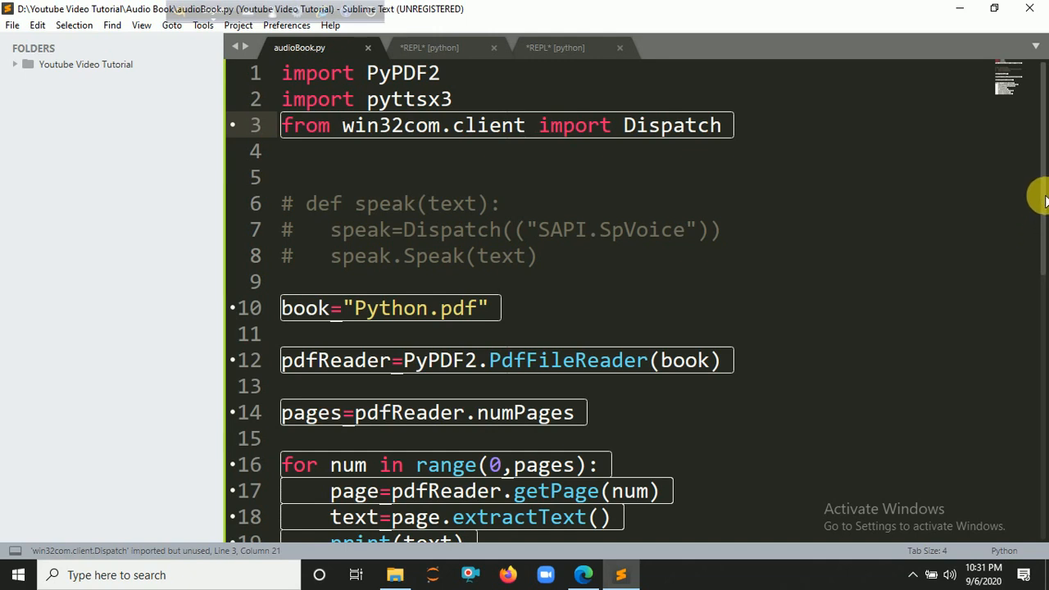
{"action": "scroll", "scroll_direction": "down", "scroll_amount": 3}
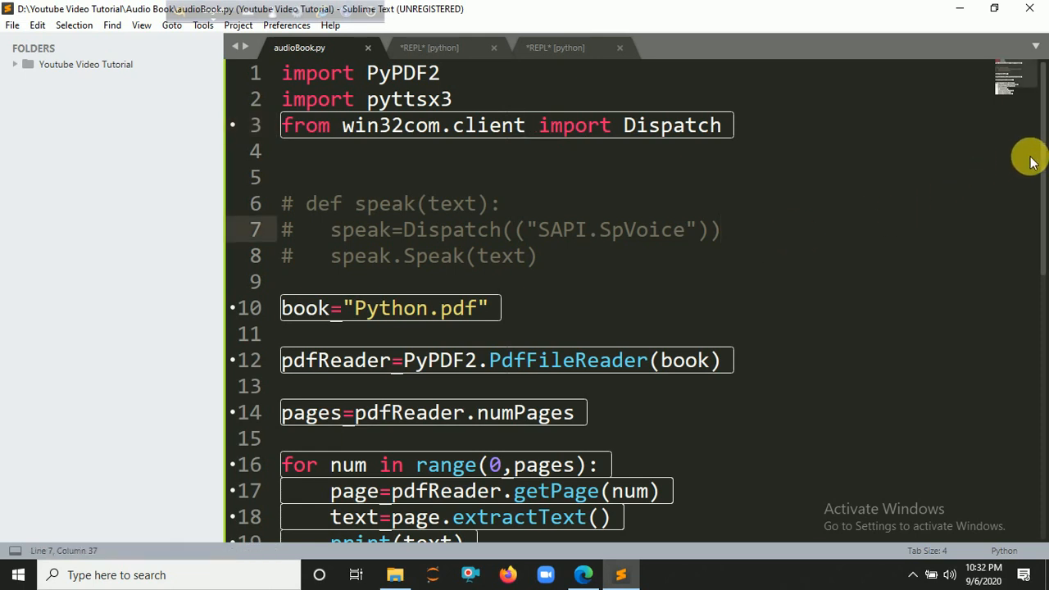
{"action": "scroll", "scroll_direction": "down", "scroll_amount": 3}
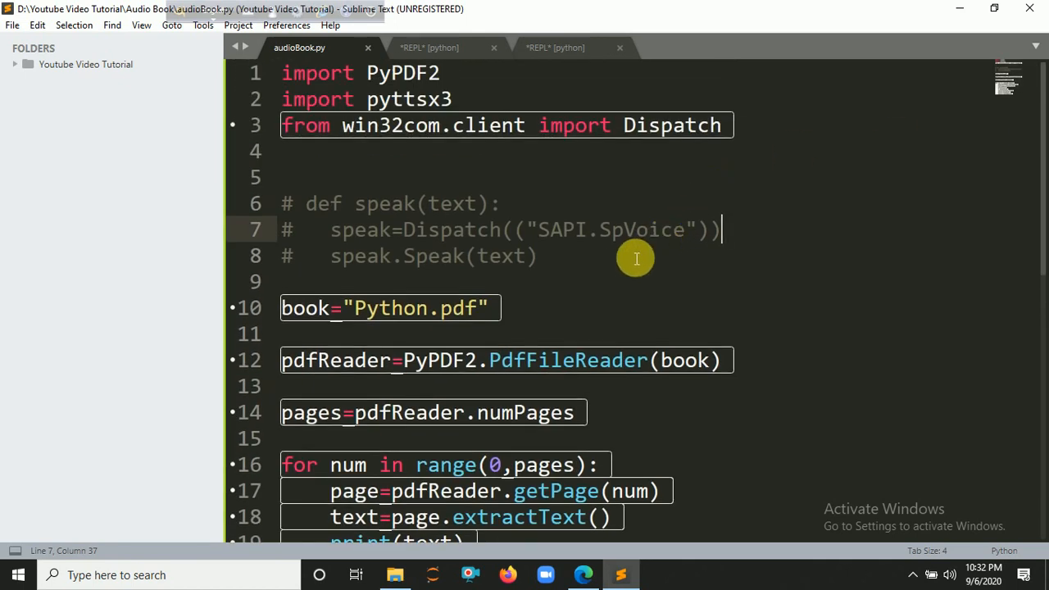
{"action": "mouse_move", "coordinate": [630, 261]}
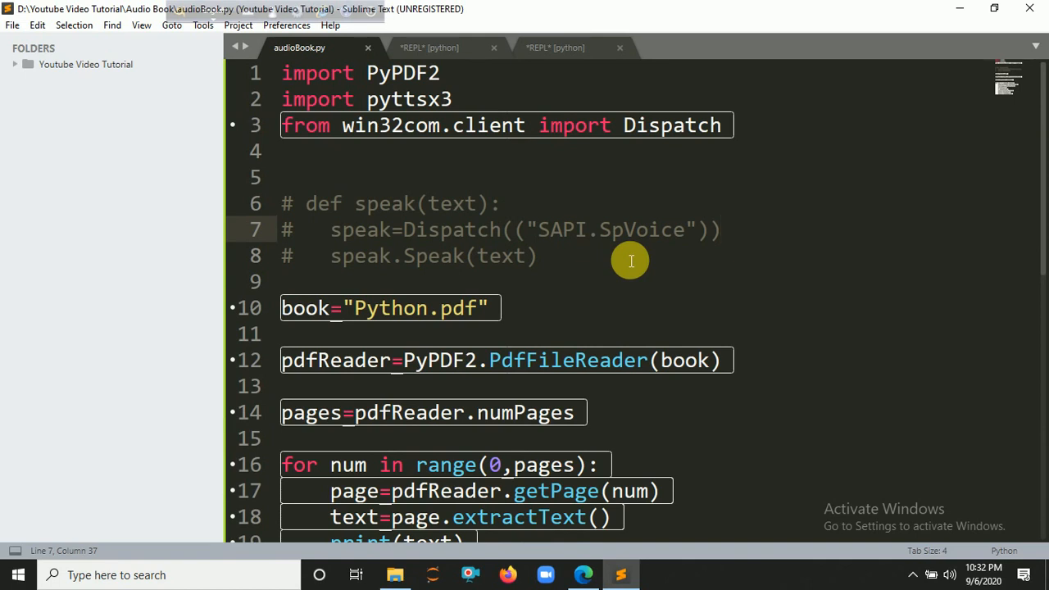
{"action": "mouse_move", "coordinate": [689, 245]}
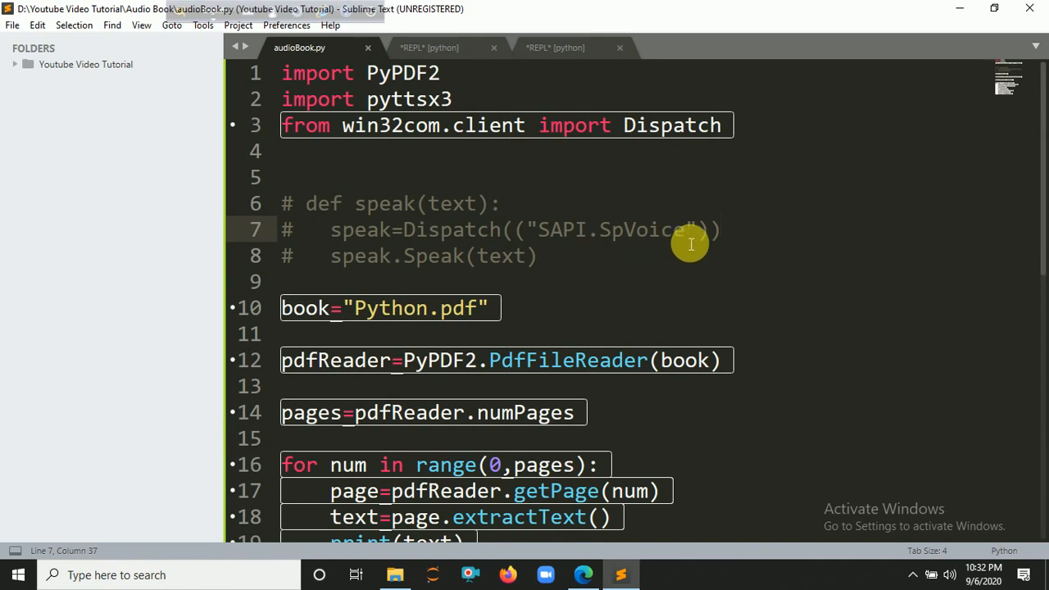